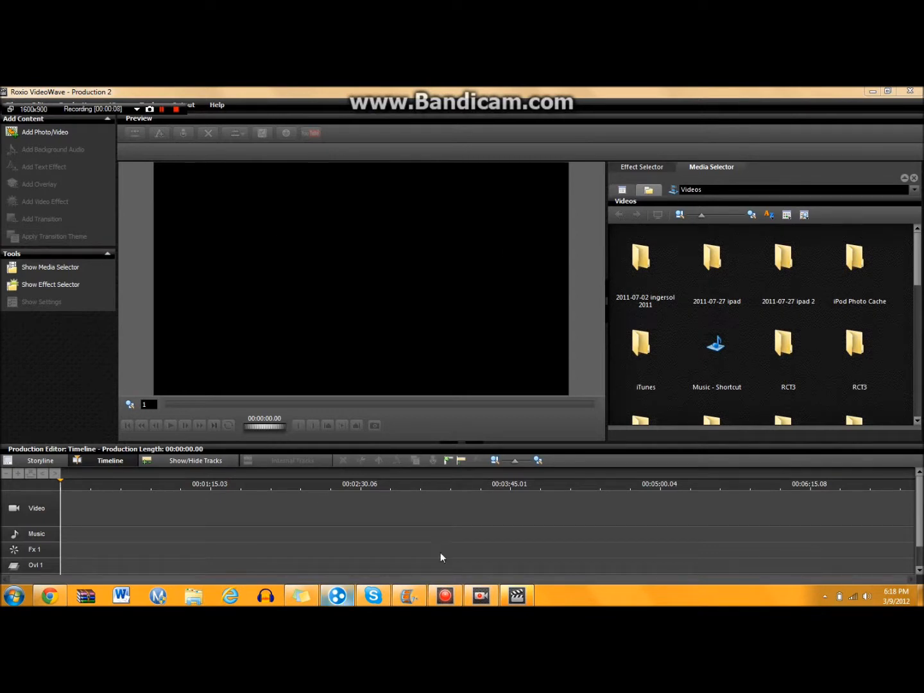
mouse_move(438, 472)
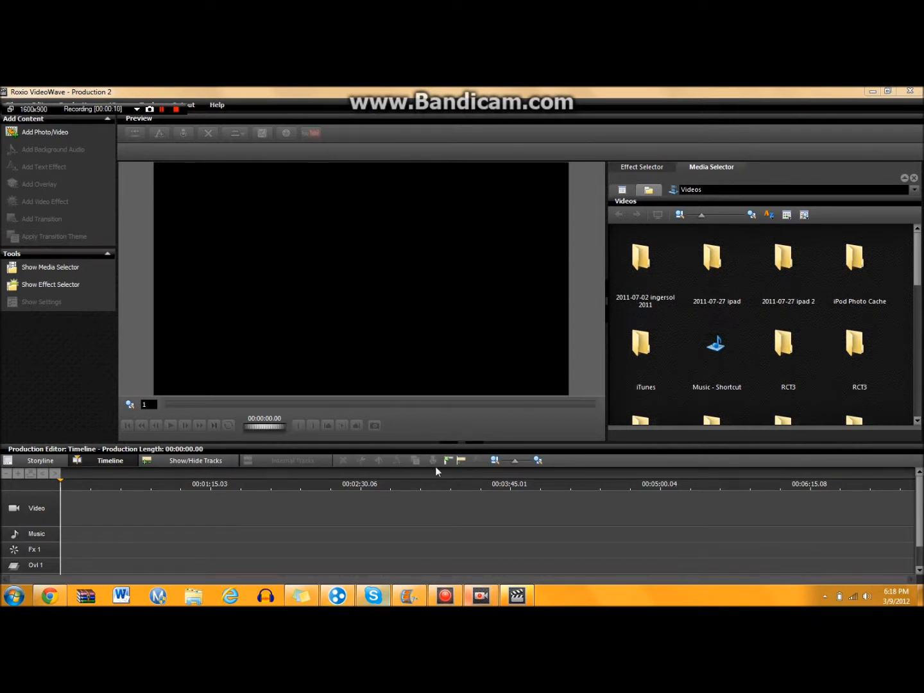
mouse_move(149, 365)
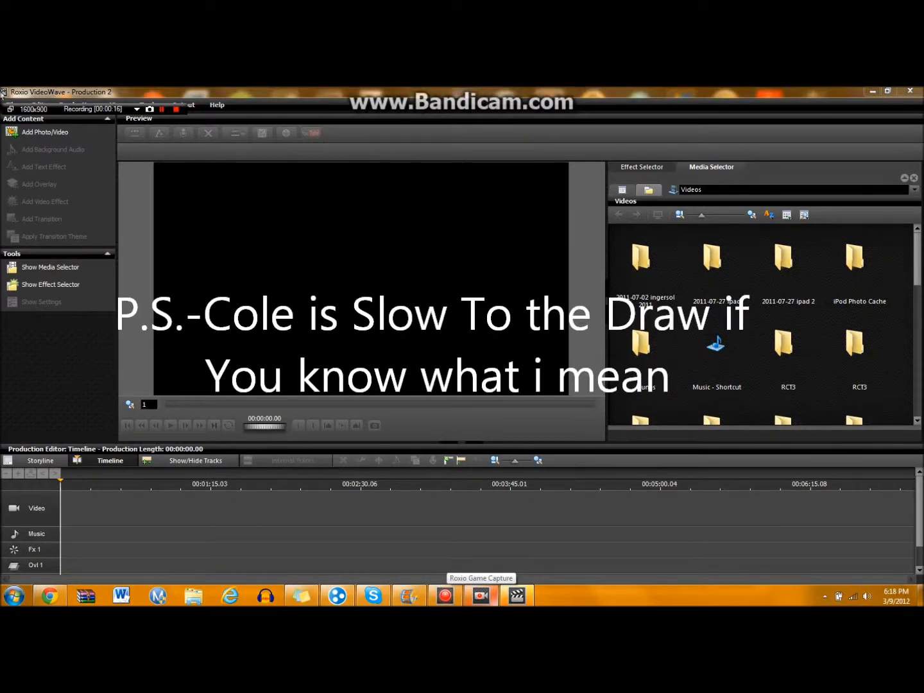
mouse_move(641, 344)
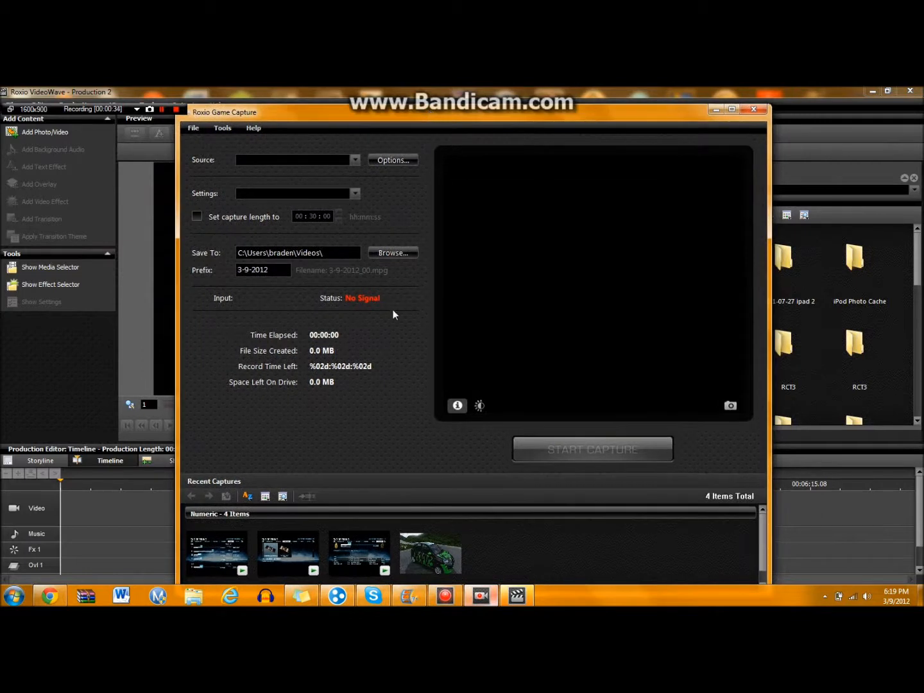
mouse_move(299, 338)
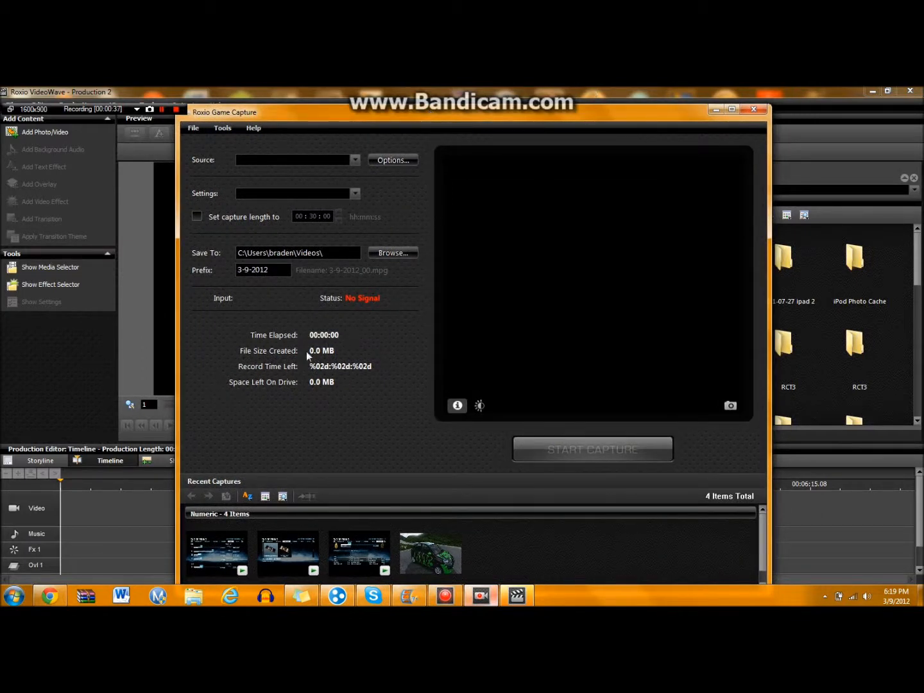
mouse_move(349, 375)
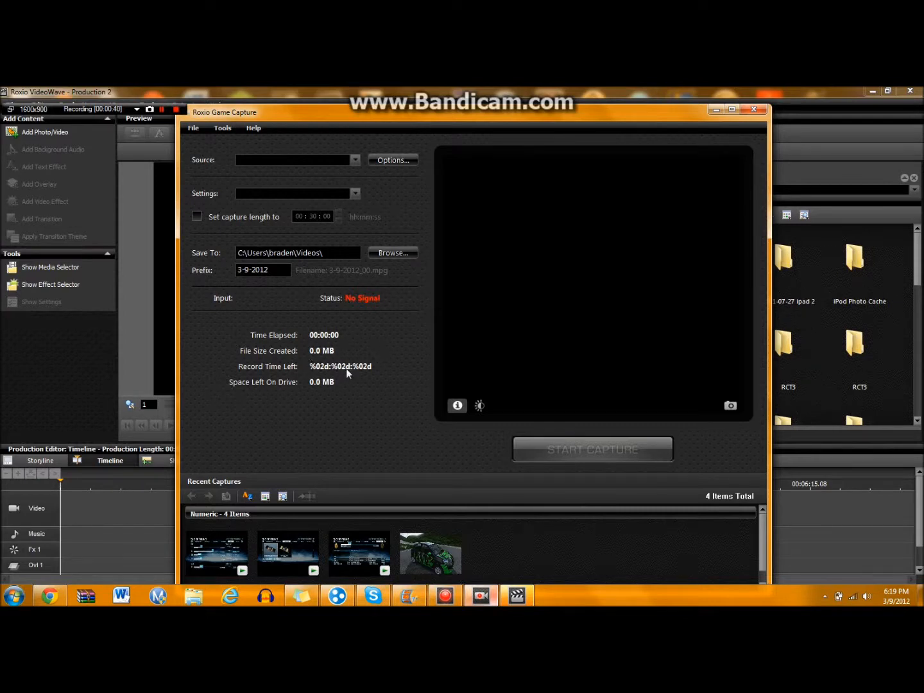
mouse_move(363, 396)
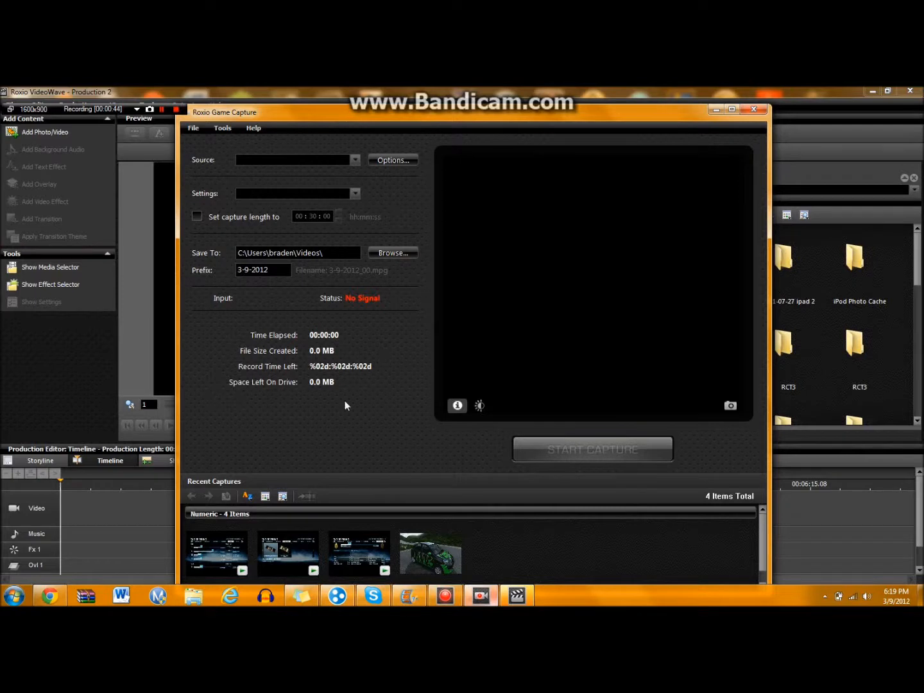
mouse_move(326, 431)
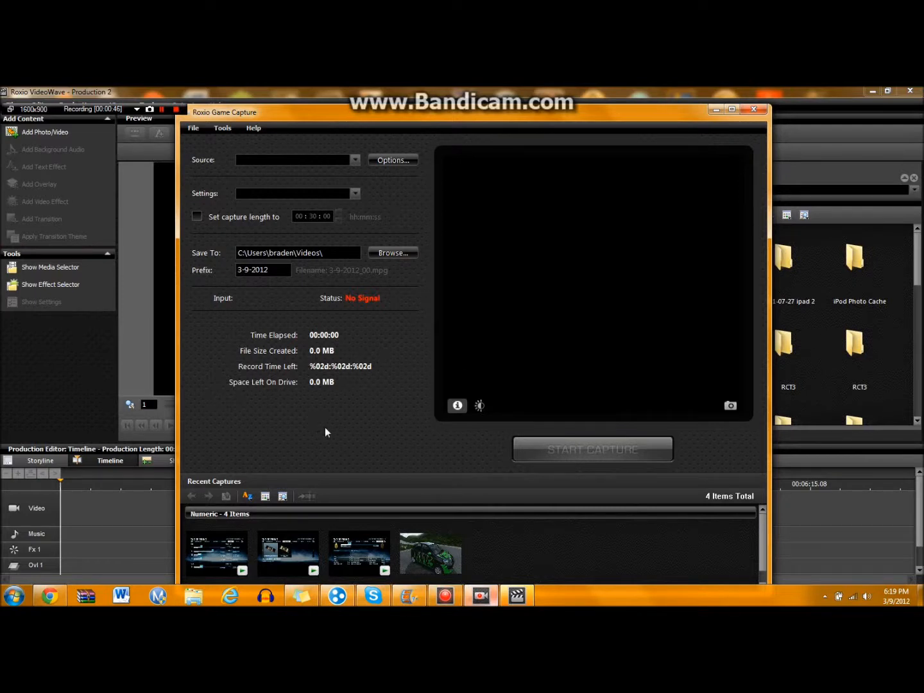
mouse_move(341, 388)
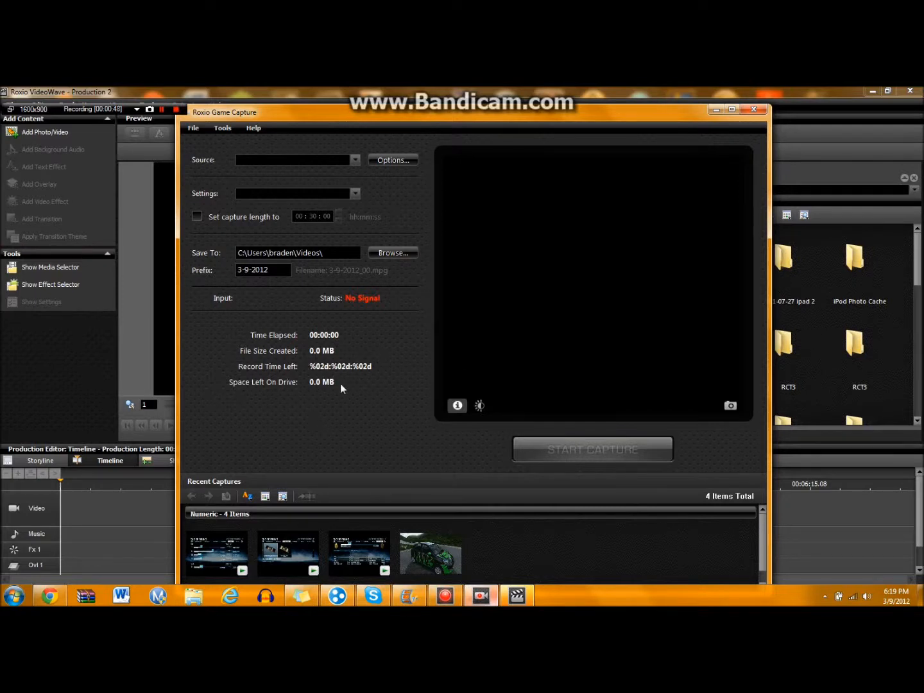
mouse_move(354, 295)
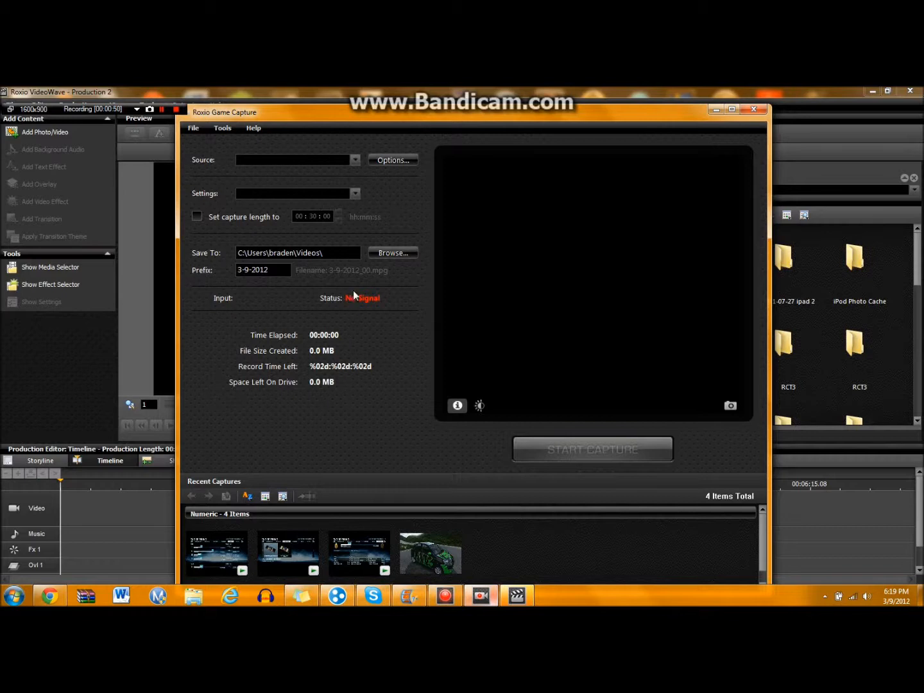
mouse_move(343, 316)
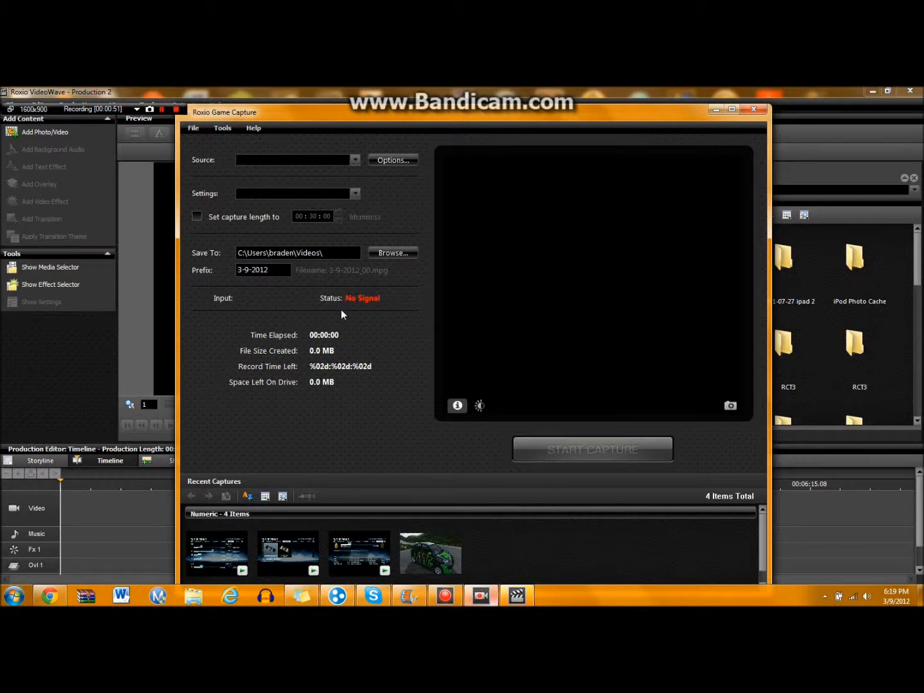
left_click(354, 160)
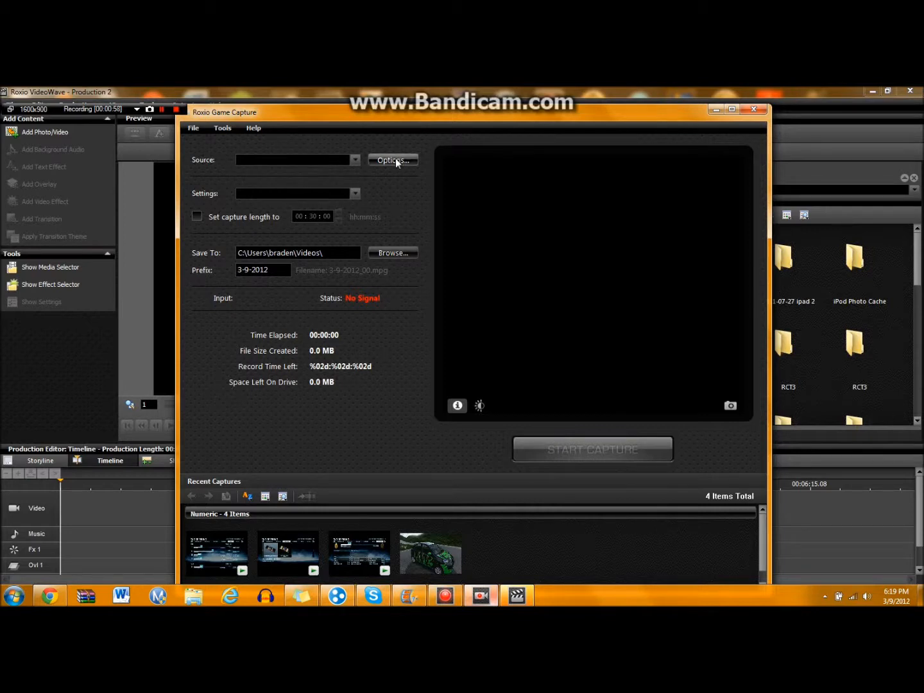
left_click(393, 160)
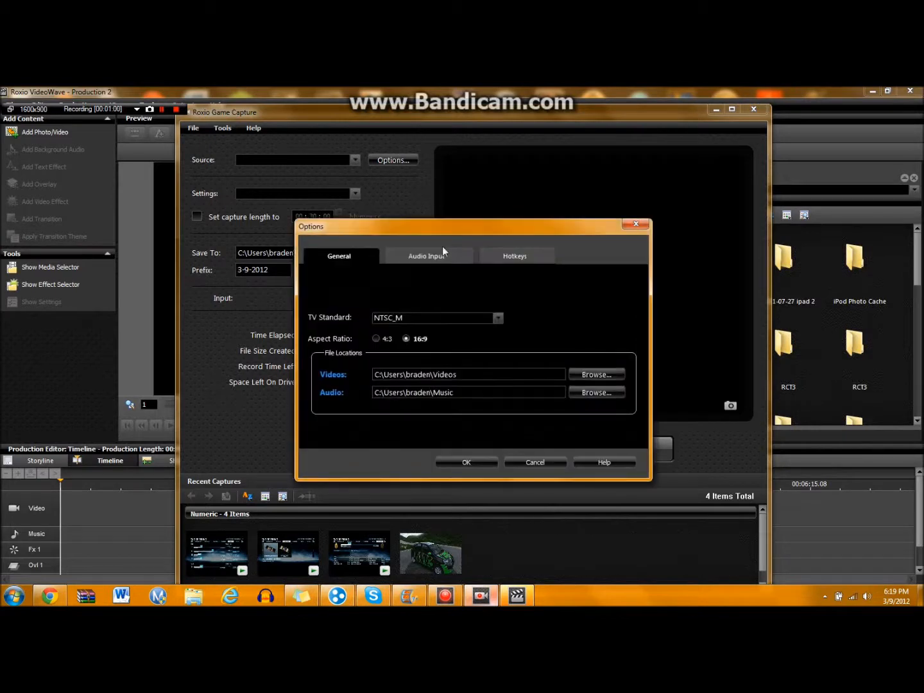
left_click(426, 255)
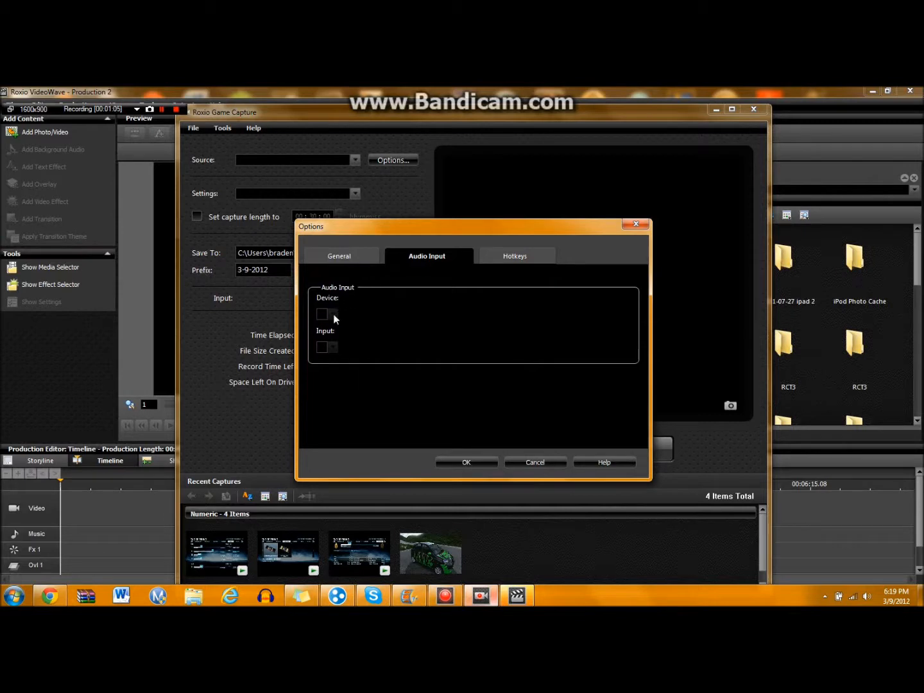
mouse_move(463, 357)
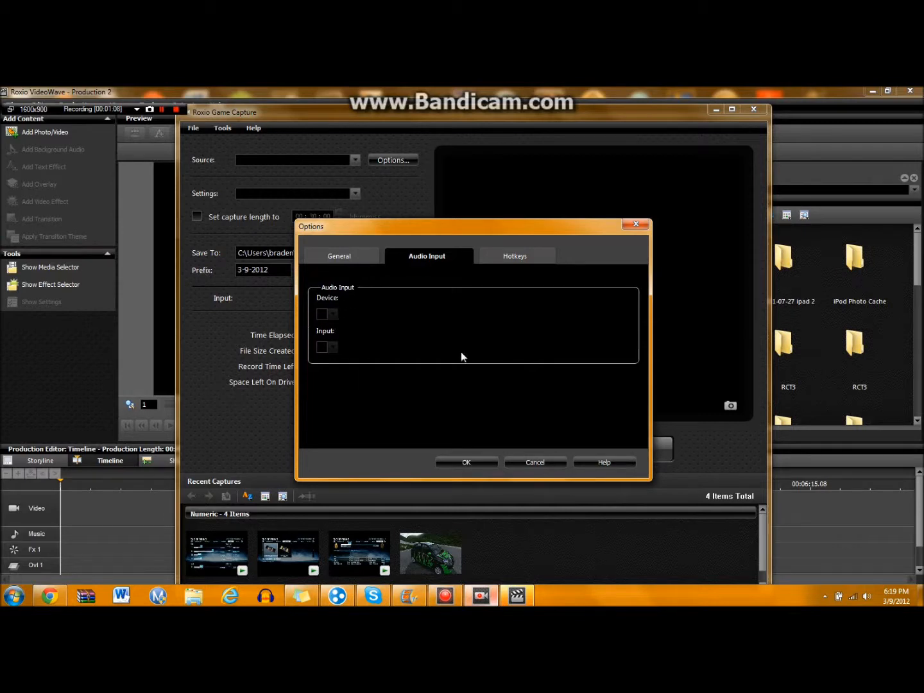
mouse_move(510, 465)
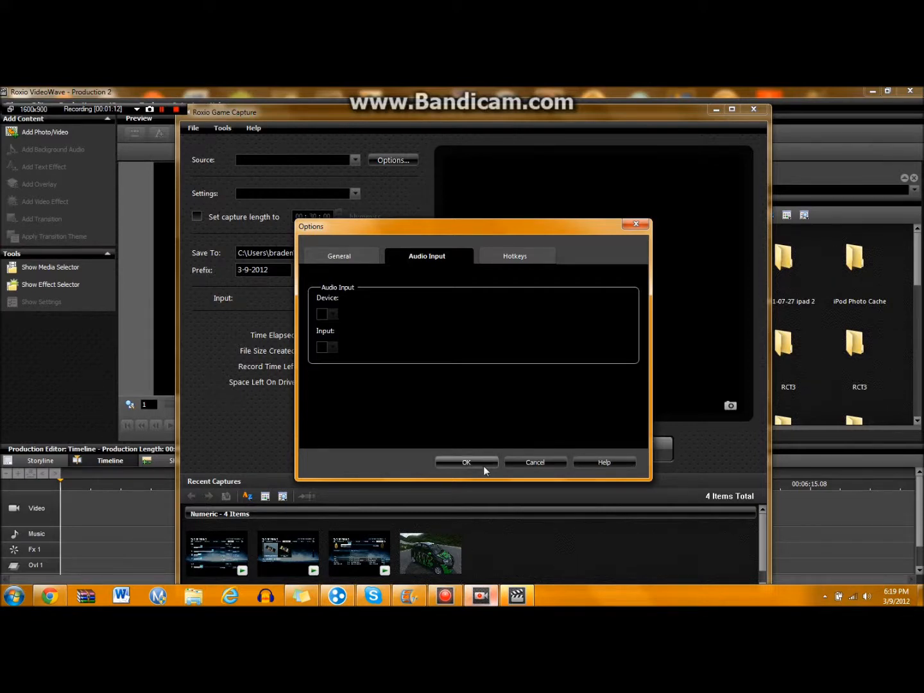
left_click(466, 462)
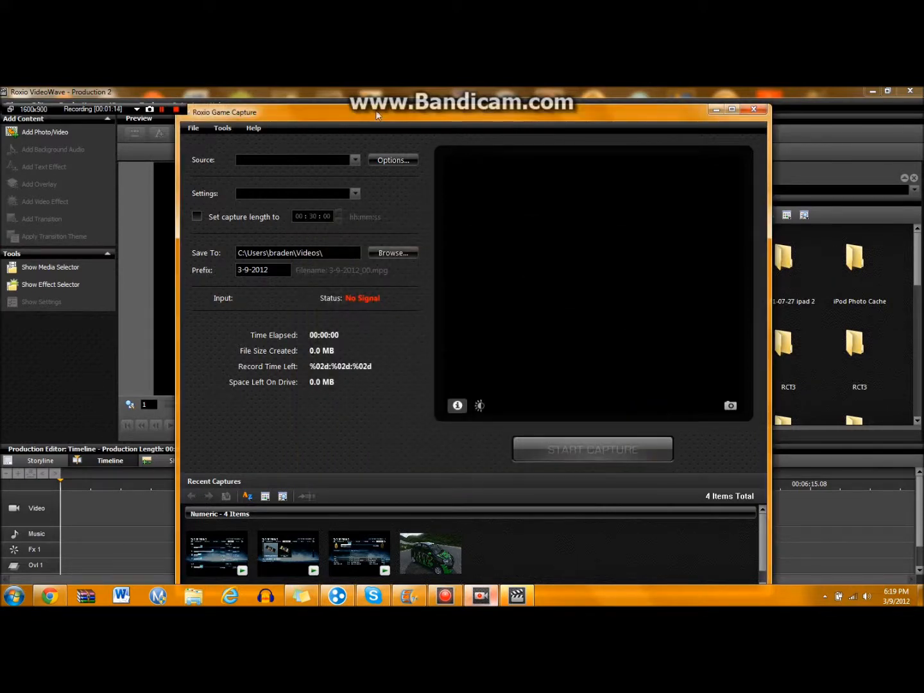
mouse_move(597, 122)
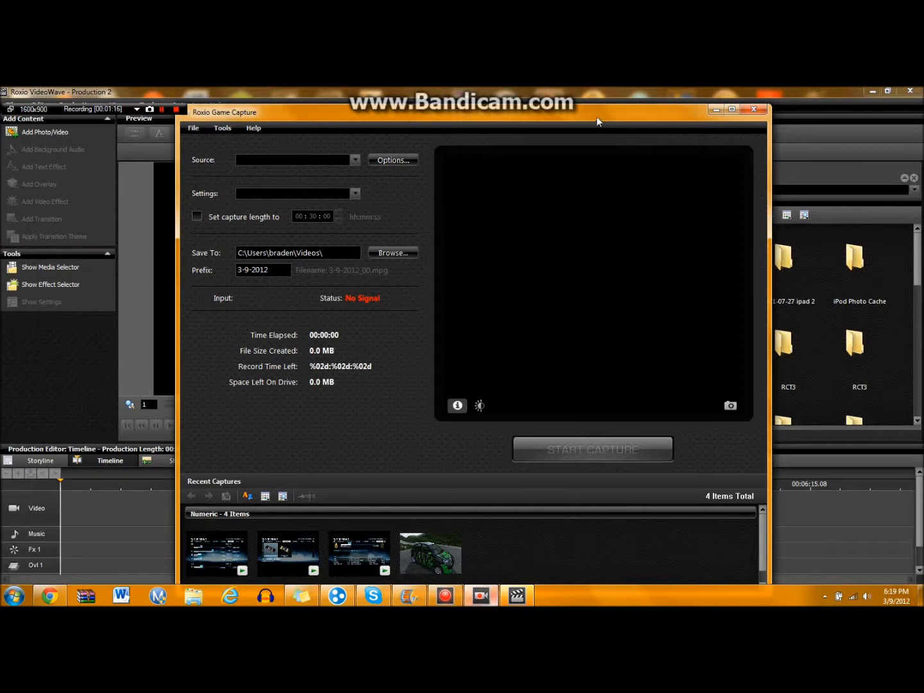
mouse_move(734, 127)
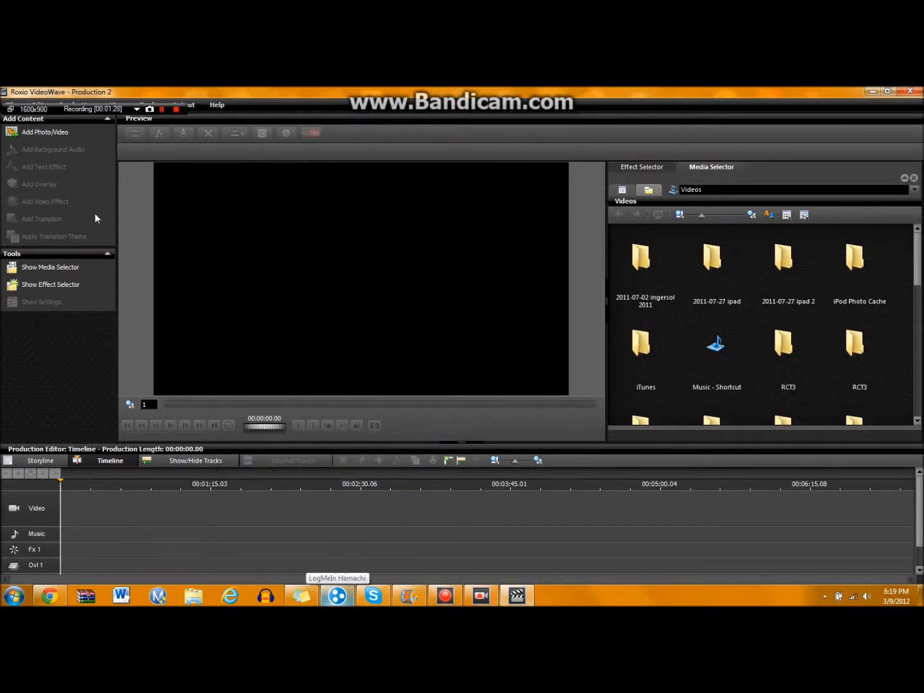
mouse_move(45, 132)
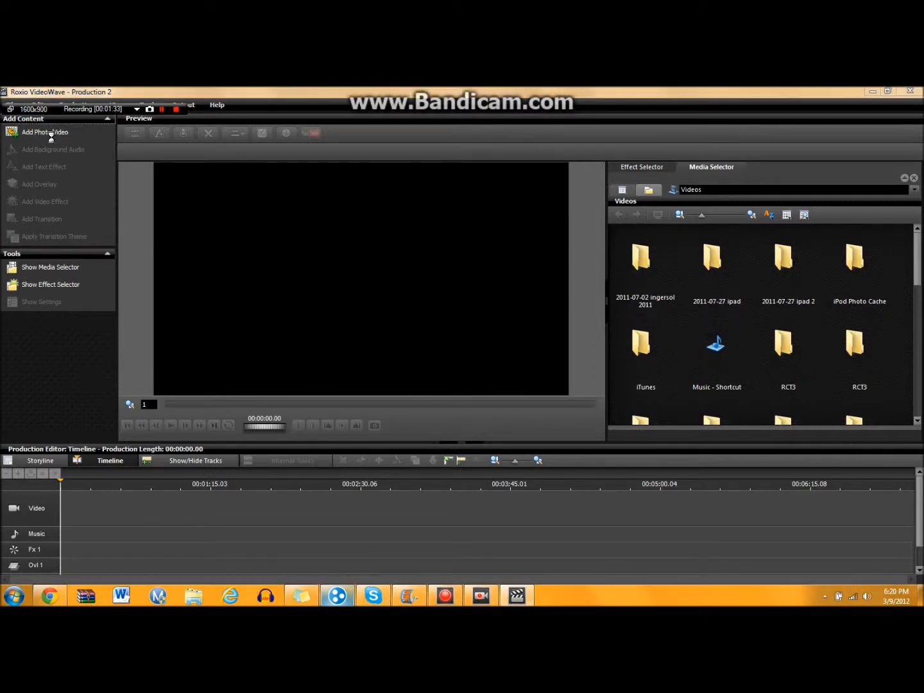
Step: Start inserting the 'my new intro.wmv' clip via Add Photo/Video
left_click(45, 132)
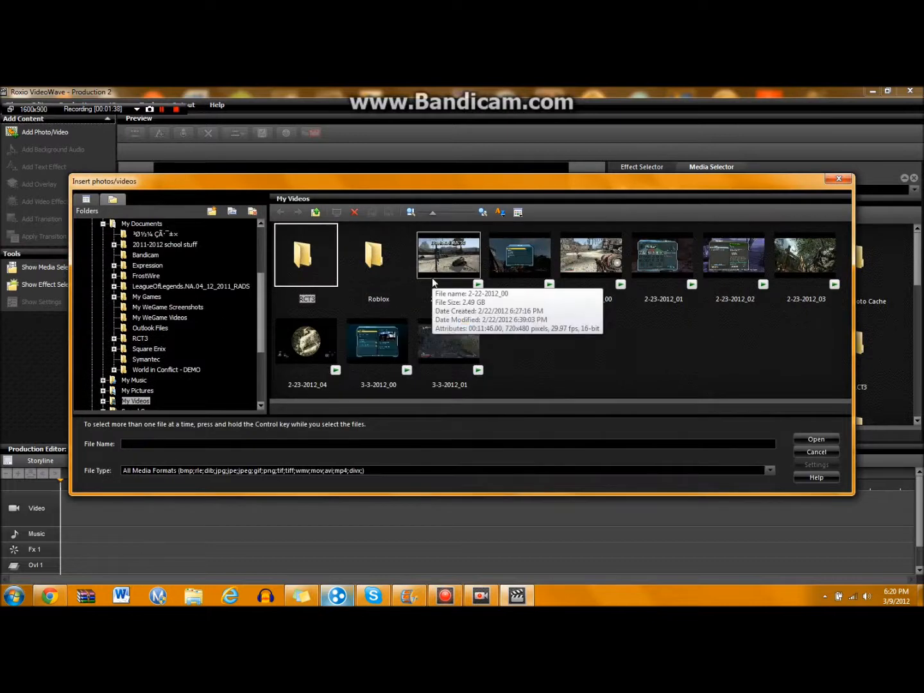
mouse_move(519, 259)
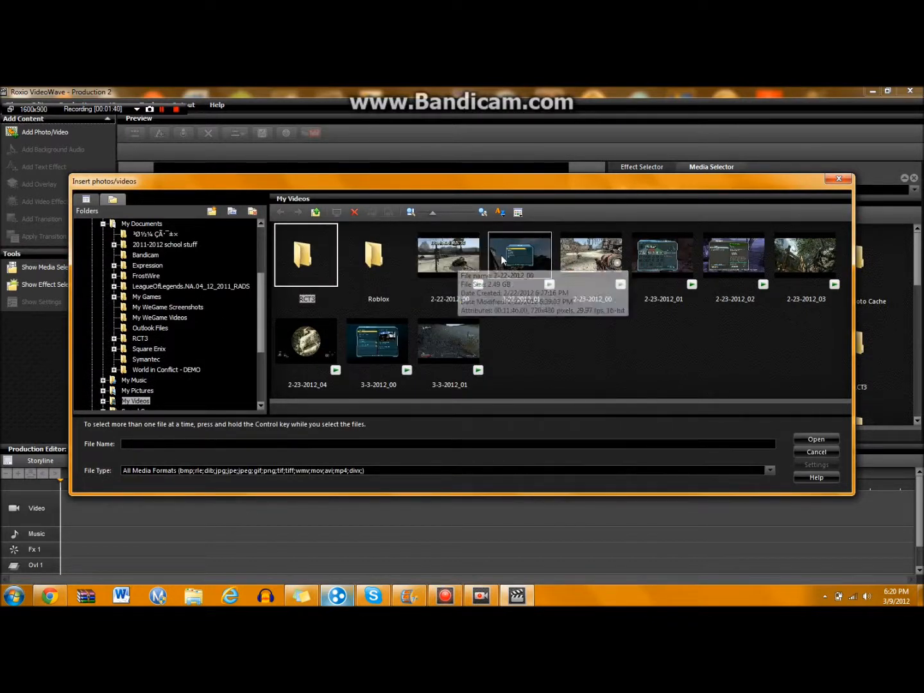
mouse_move(447, 342)
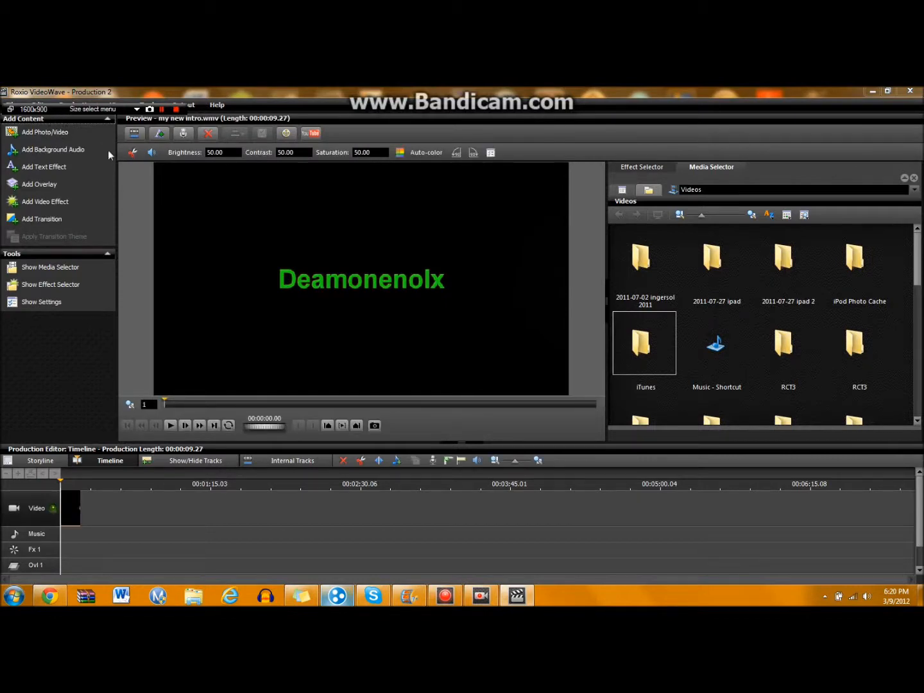
Step: Insert the Bandicam .avi recording after the current panel, following the intro clip
left_click(45, 131)
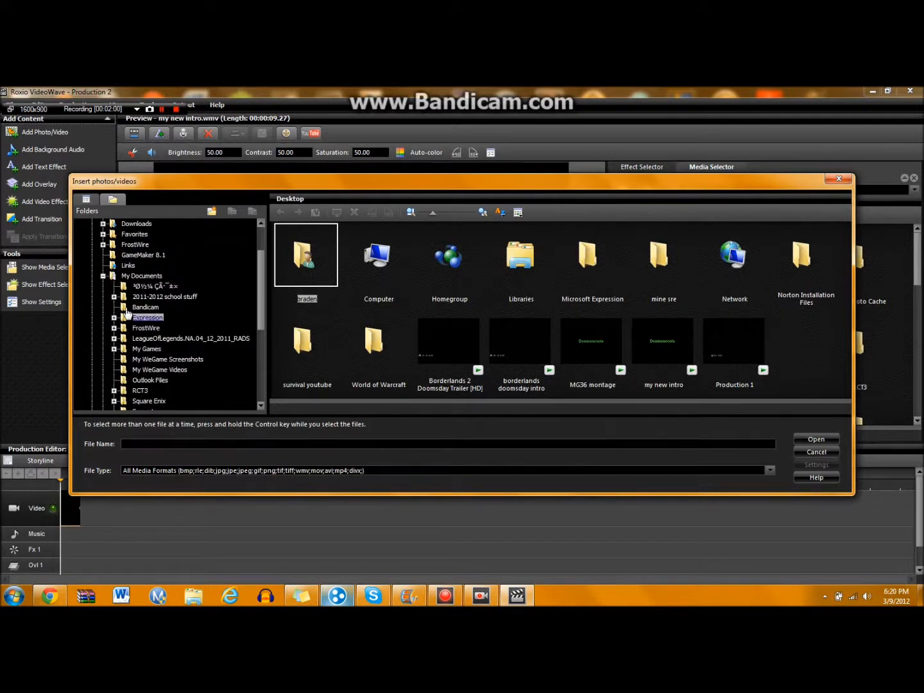
double_click(146, 307)
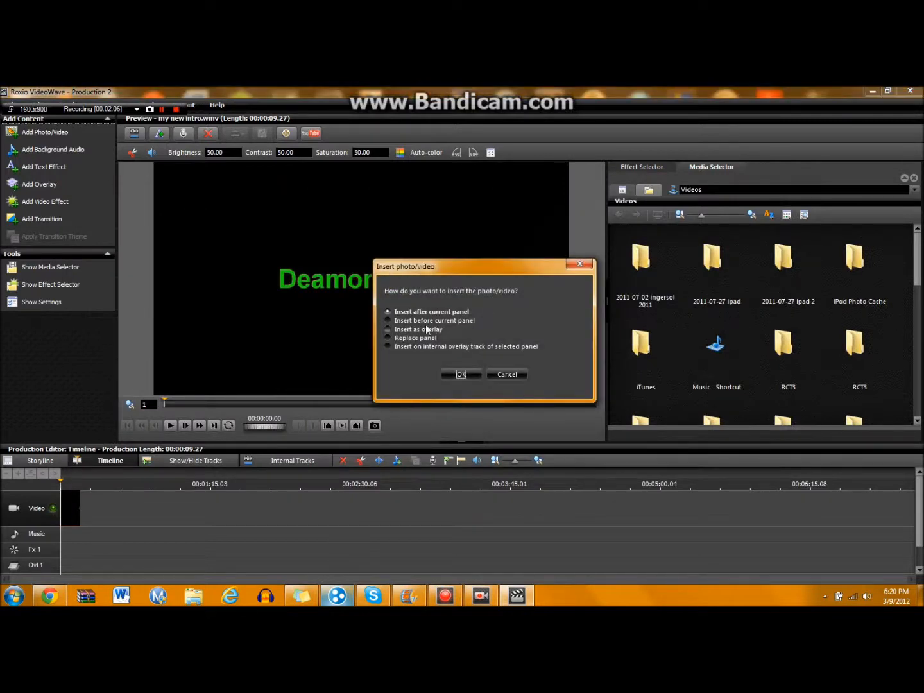
mouse_move(418, 318)
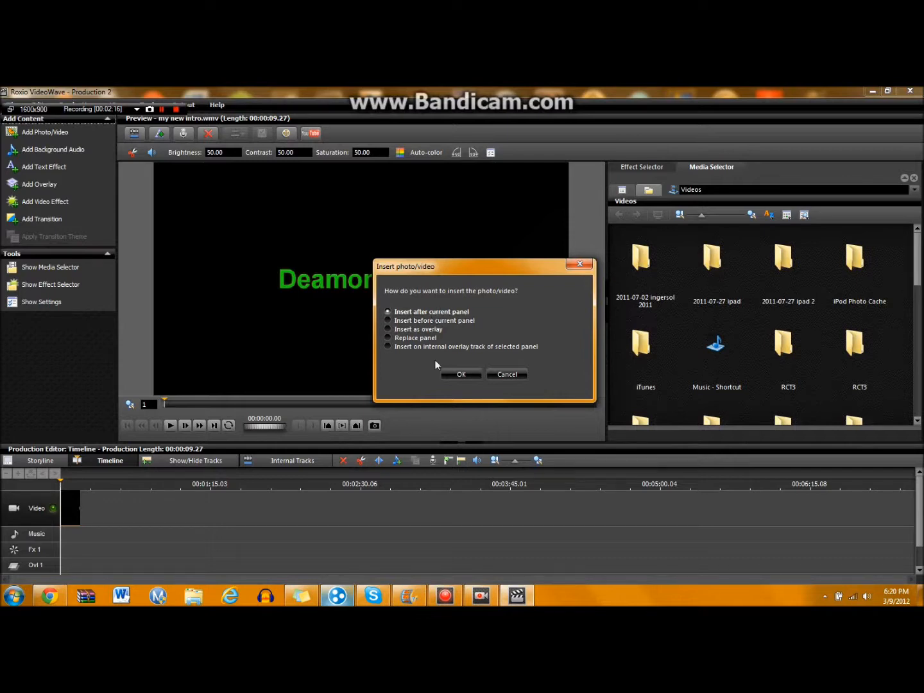
left_click(461, 375)
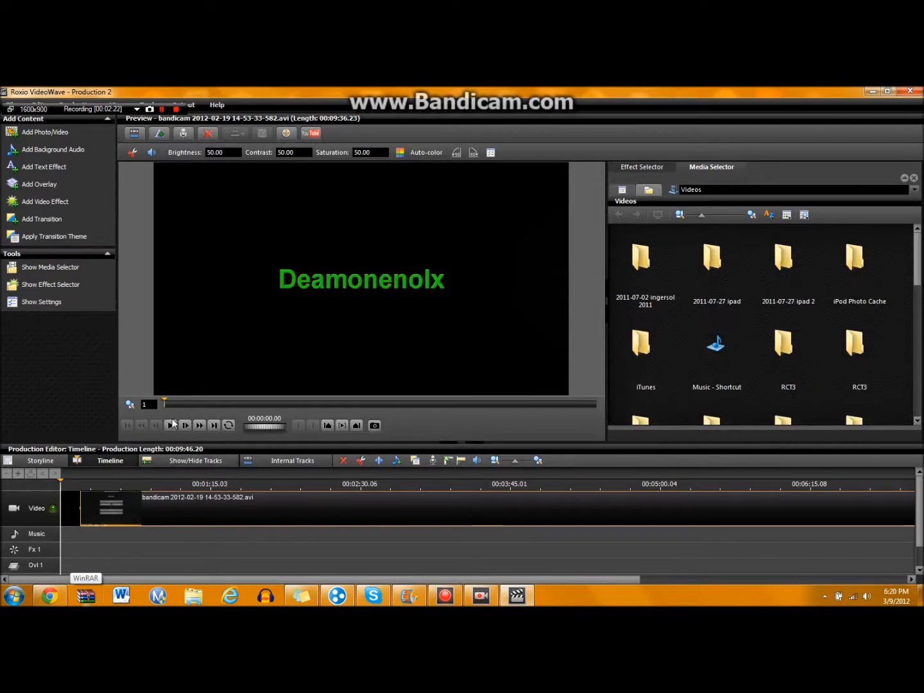
left_click(172, 426)
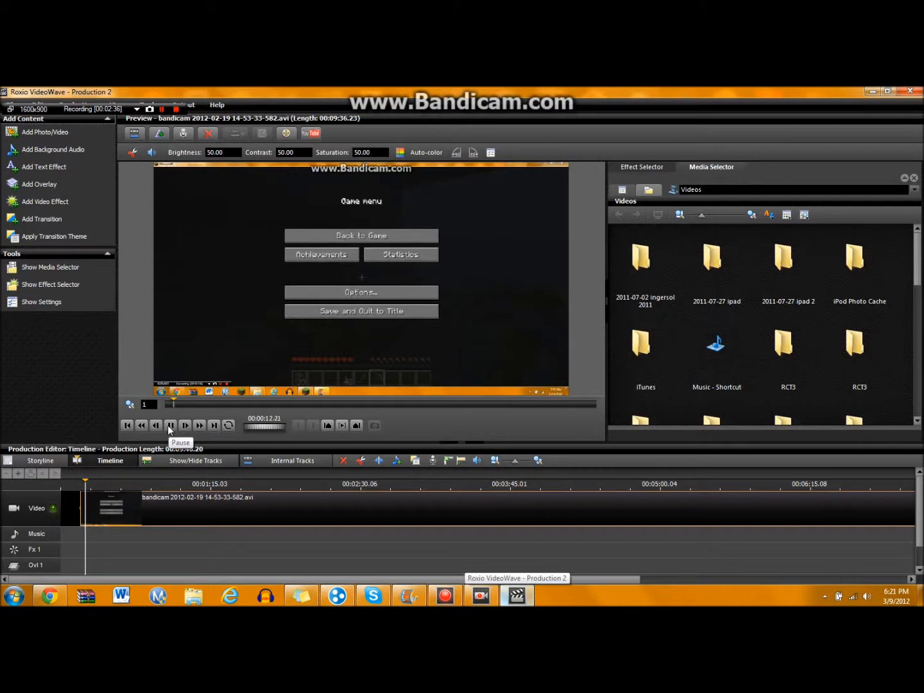
left_click(169, 425)
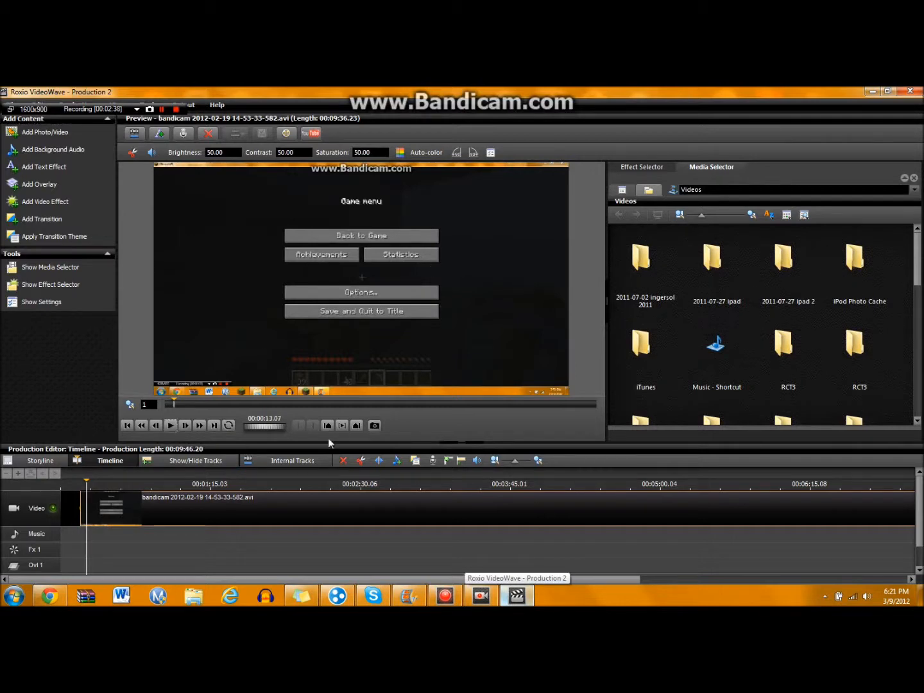
mouse_move(56, 490)
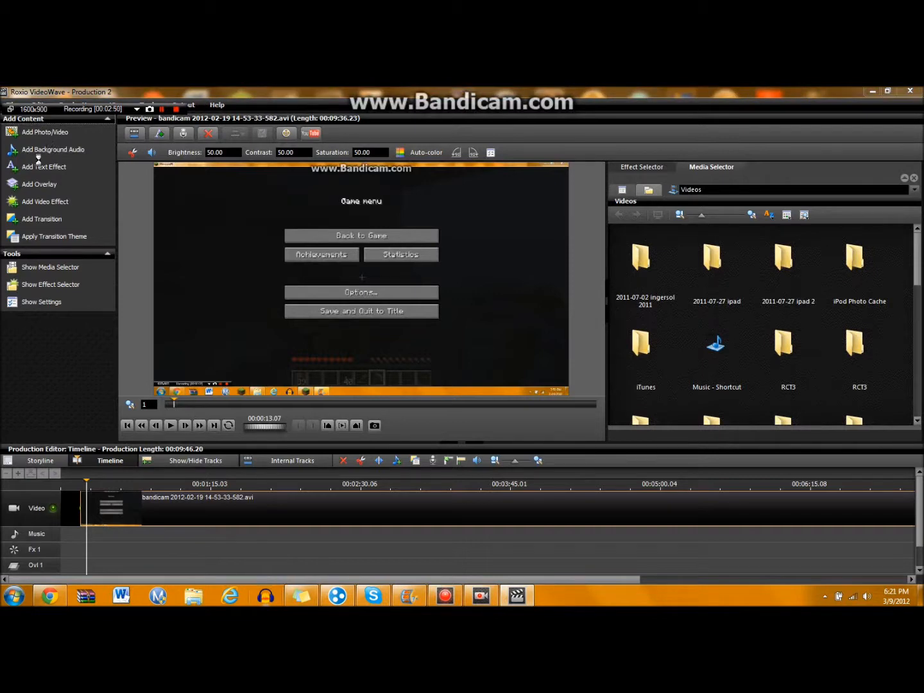
Step: Place the Skyrim Dovahkiin remix MP3 on the music track as background audio
left_click(54, 149)
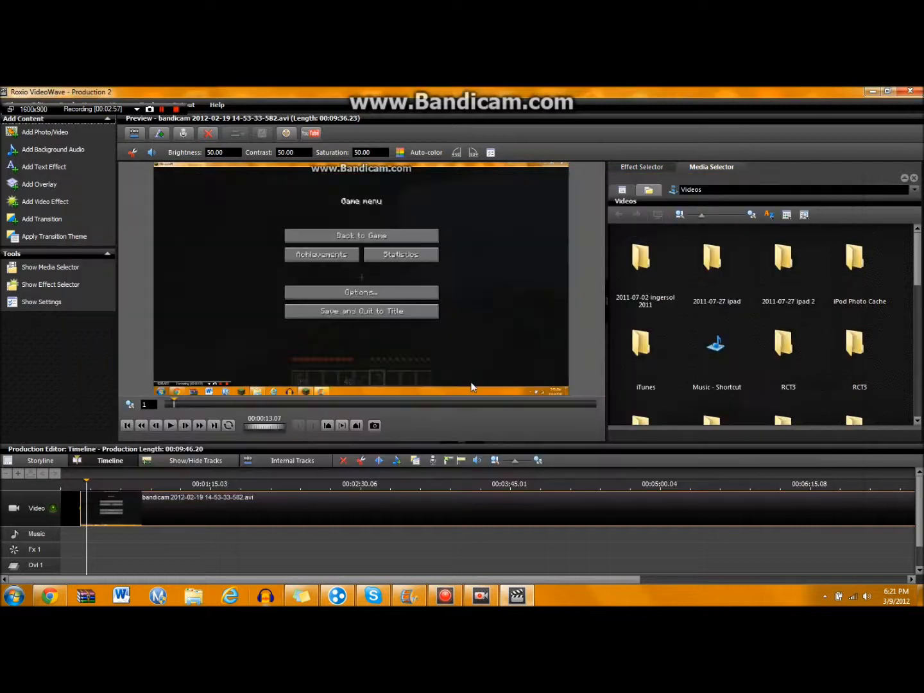
left_click(53, 149)
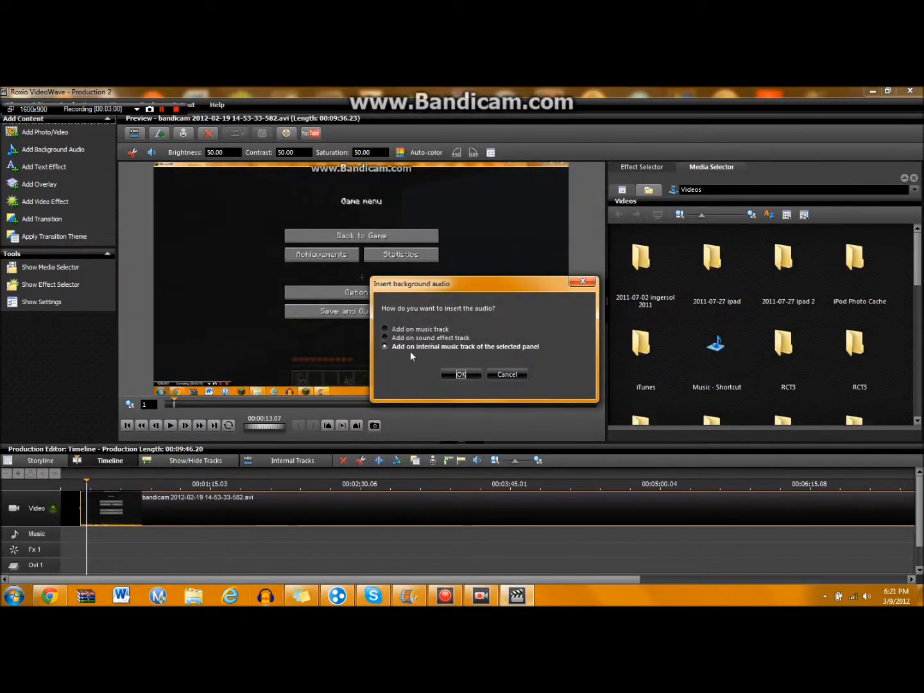
mouse_move(357, 373)
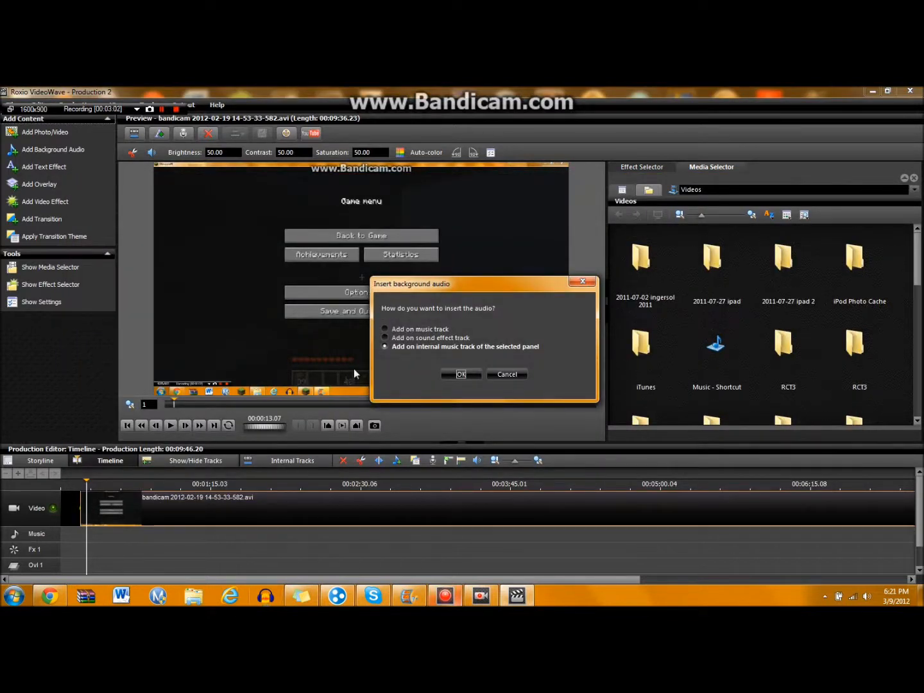
left_click(385, 339)
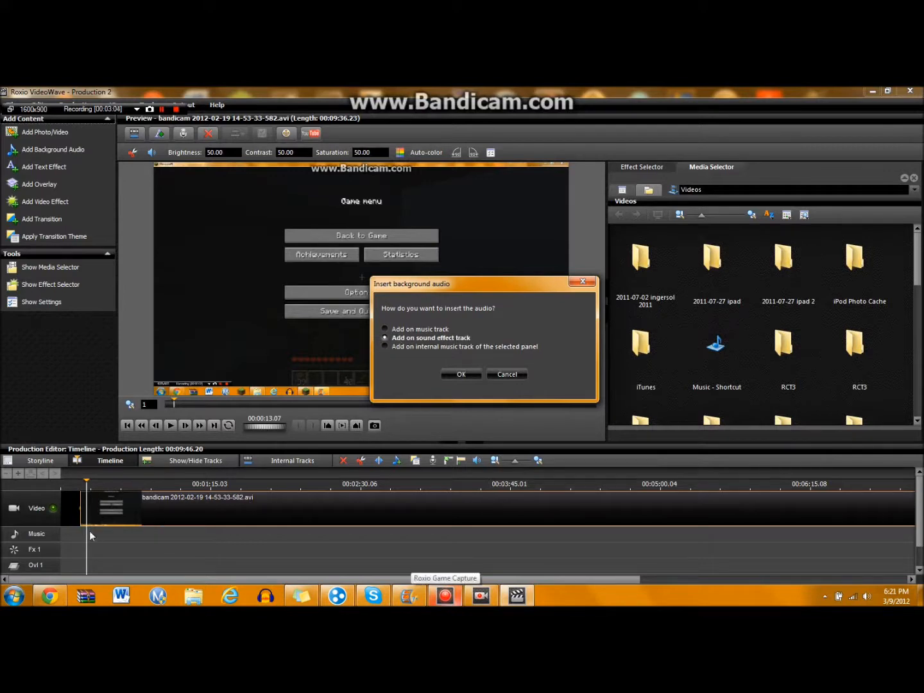
mouse_move(426, 337)
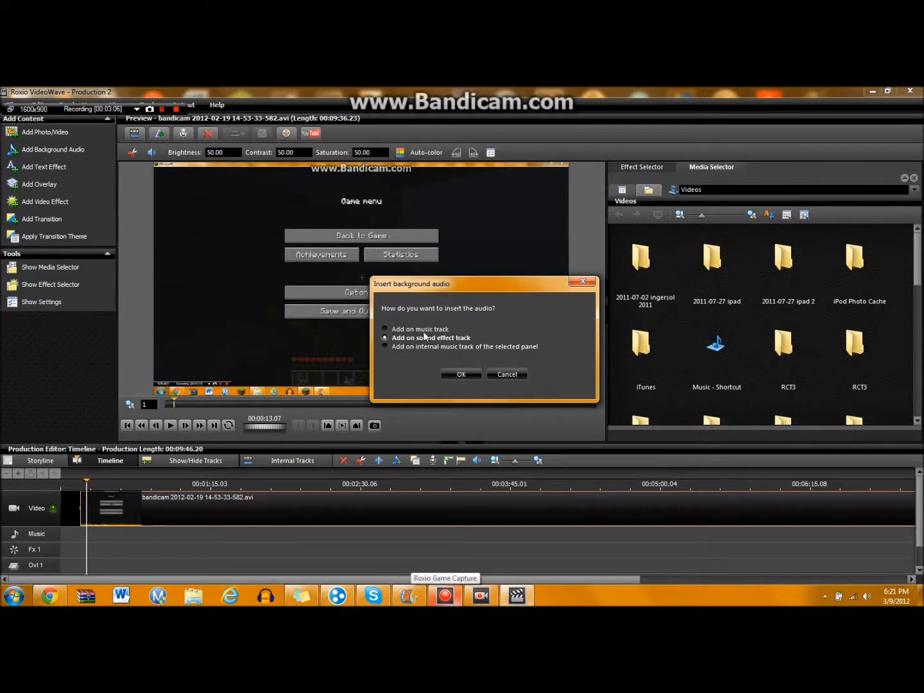
left_click(385, 328)
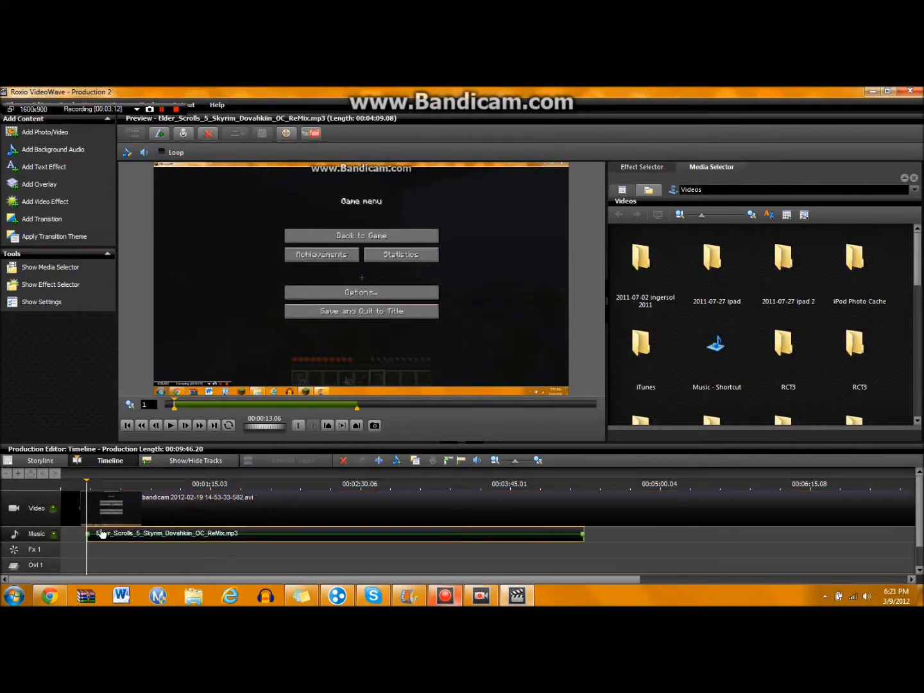
mouse_move(254, 247)
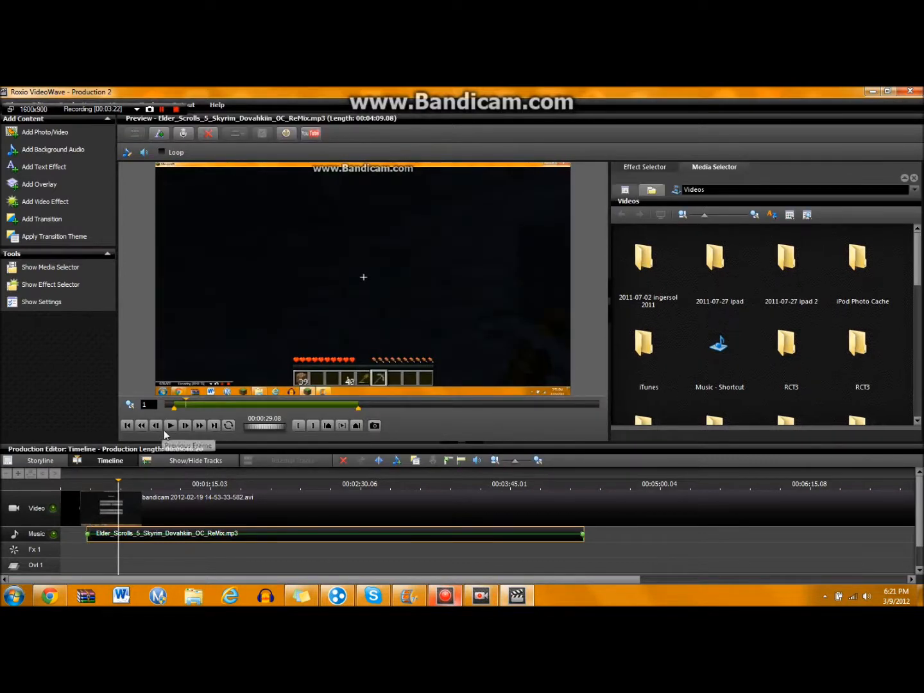
left_click(170, 426)
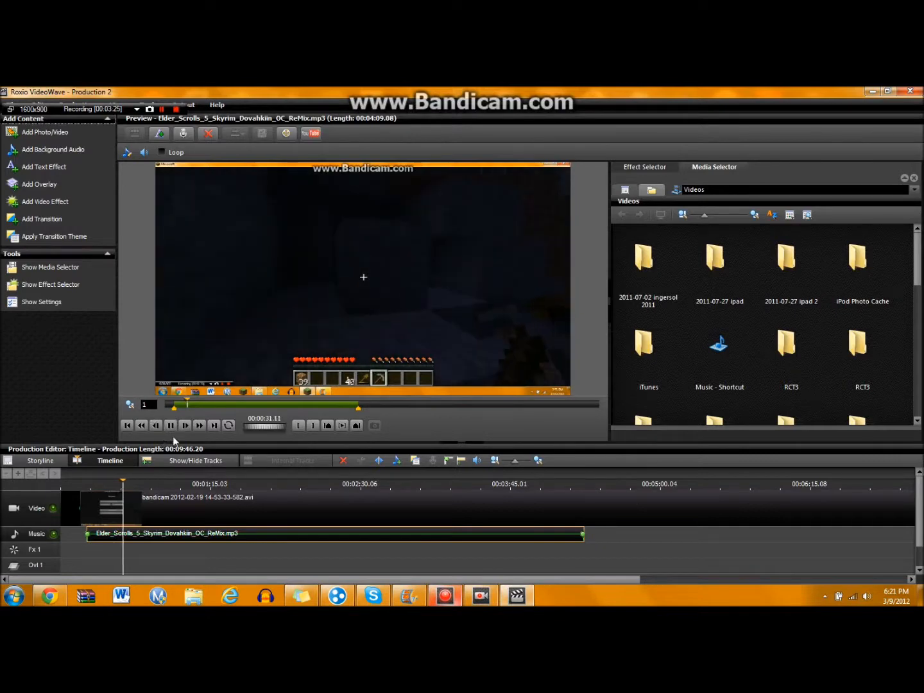
left_click(171, 427)
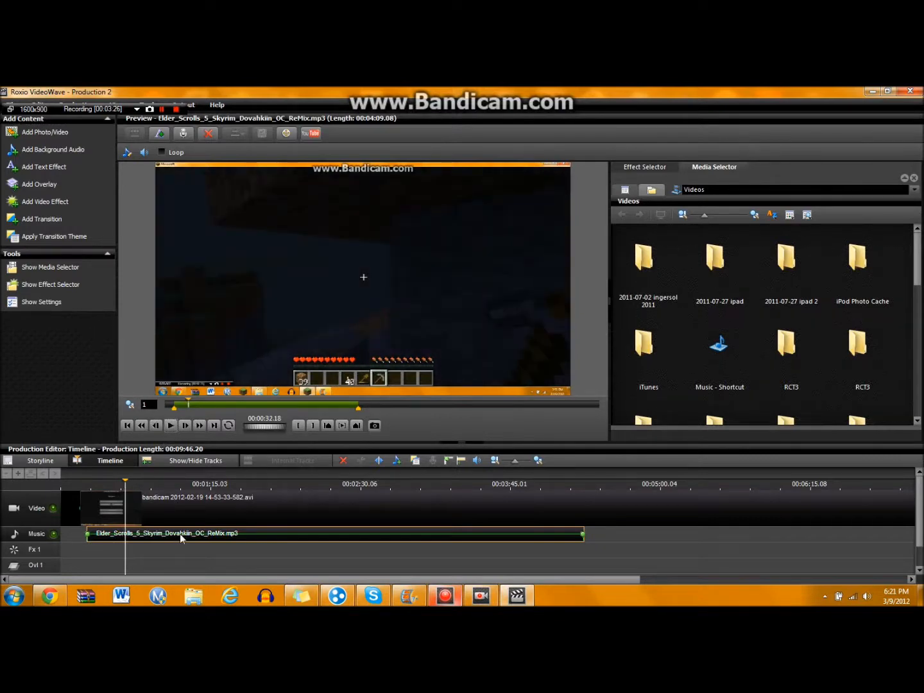
right_click(182, 537)
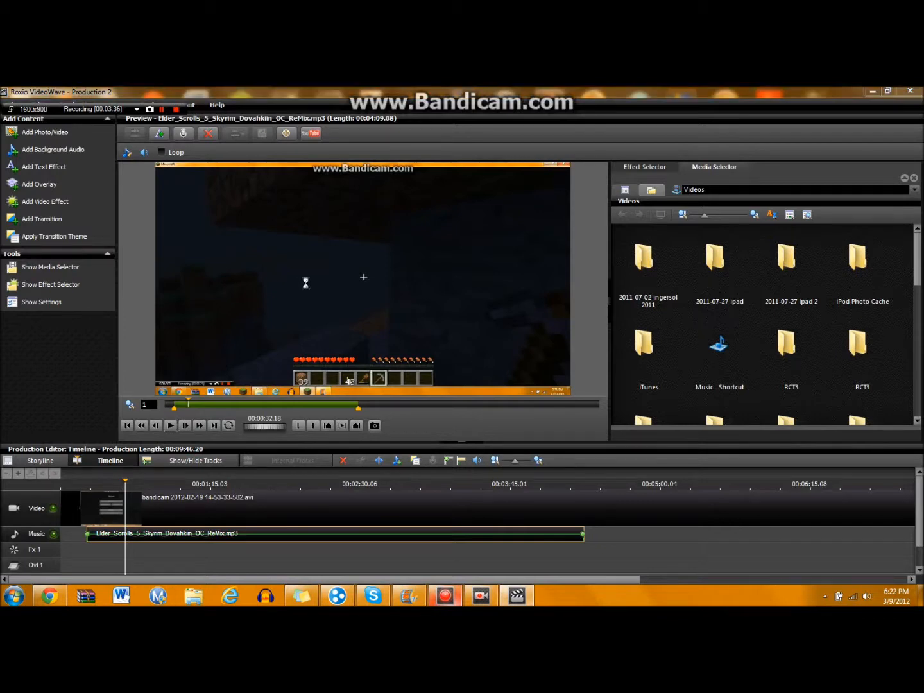
mouse_move(285, 587)
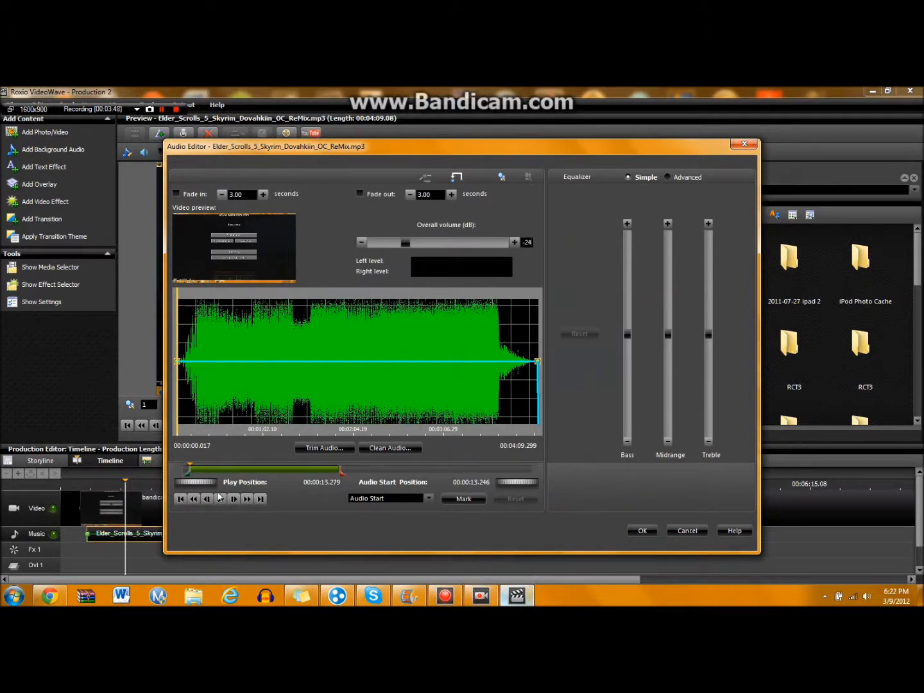
Step: Preview the music clip at about -12 dB overall volume and confirm the Audio Editor changes
left_click(221, 498)
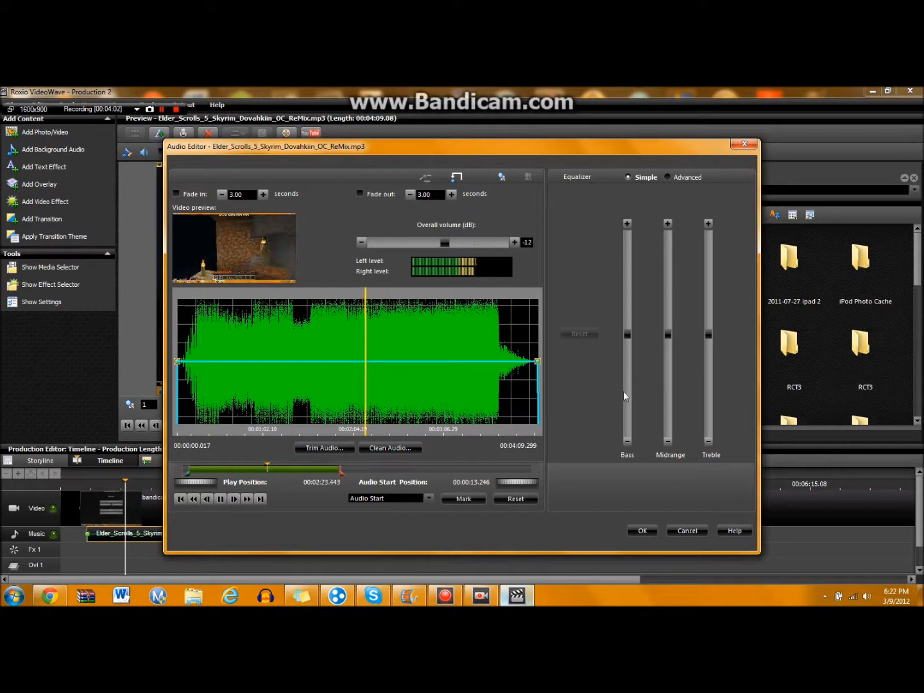
left_click(642, 530)
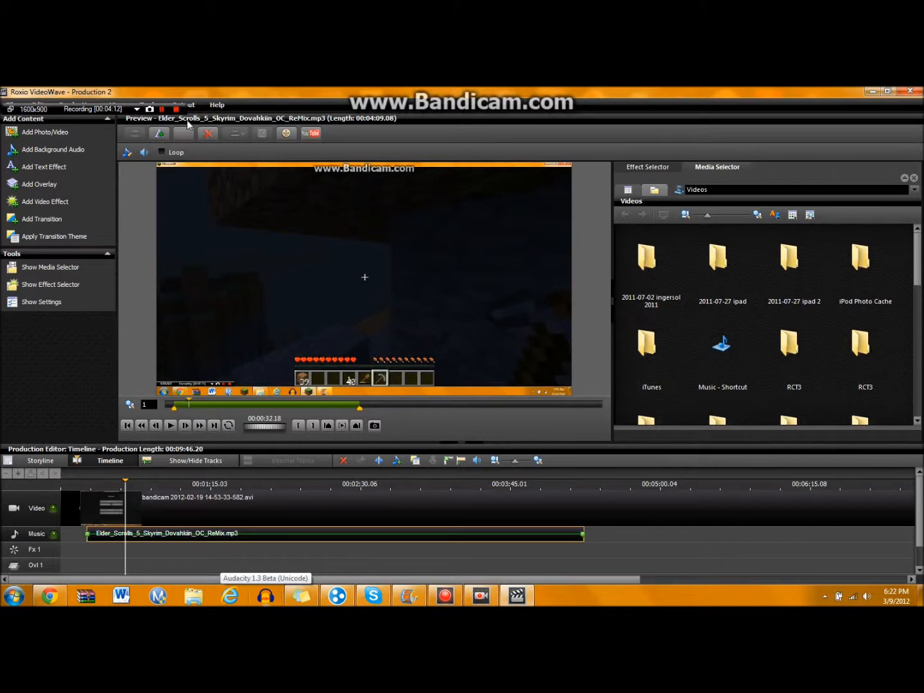
mouse_move(160, 133)
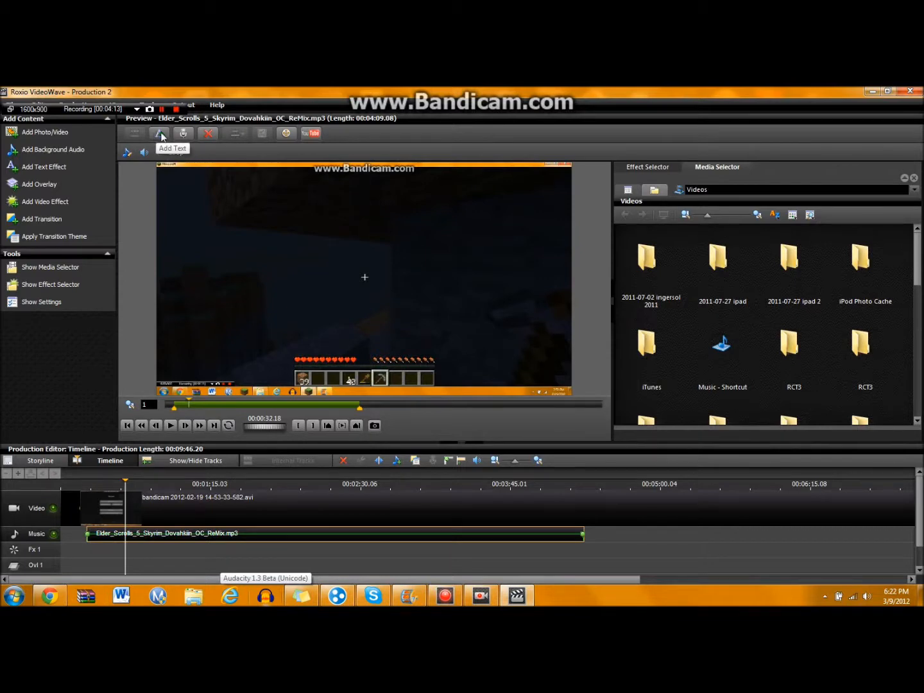
Step: Add a text caption over the footage and replace its placeholder with 'HI YOUTUBE'
left_click(160, 133)
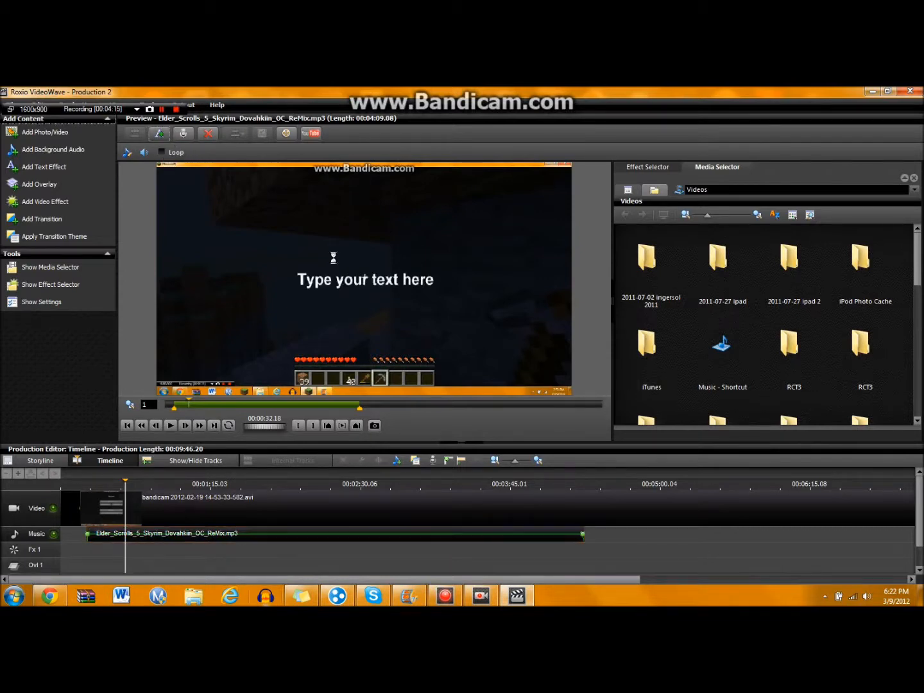
left_click(365, 280)
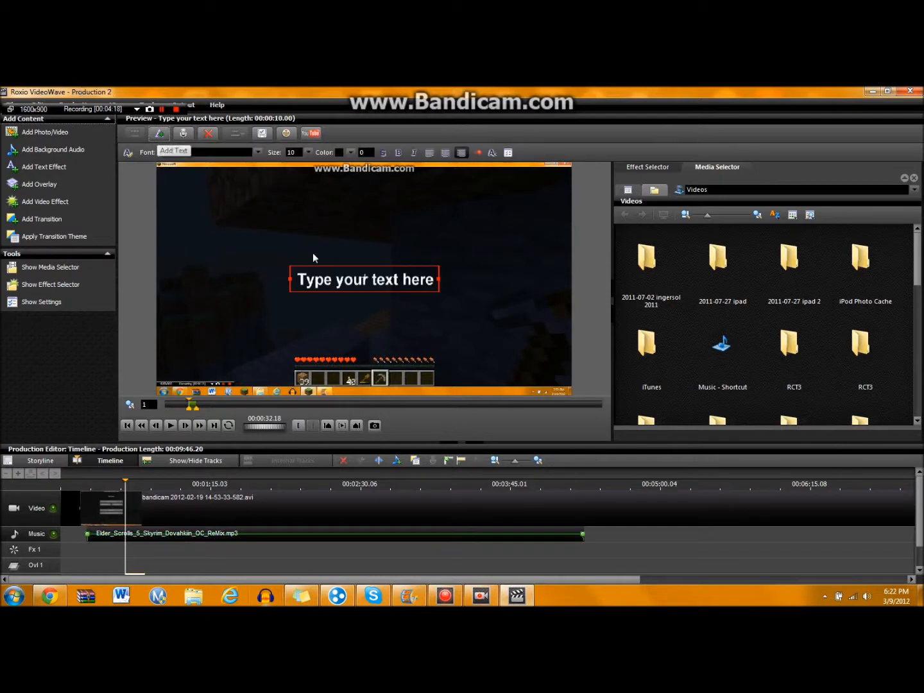
left_click(364, 279)
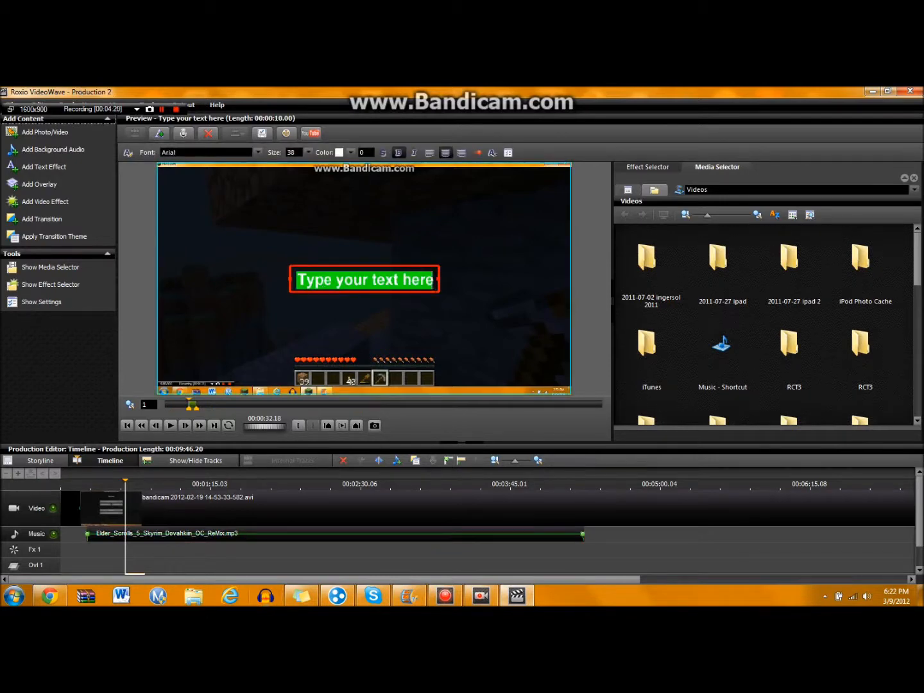
type("HI YOU")
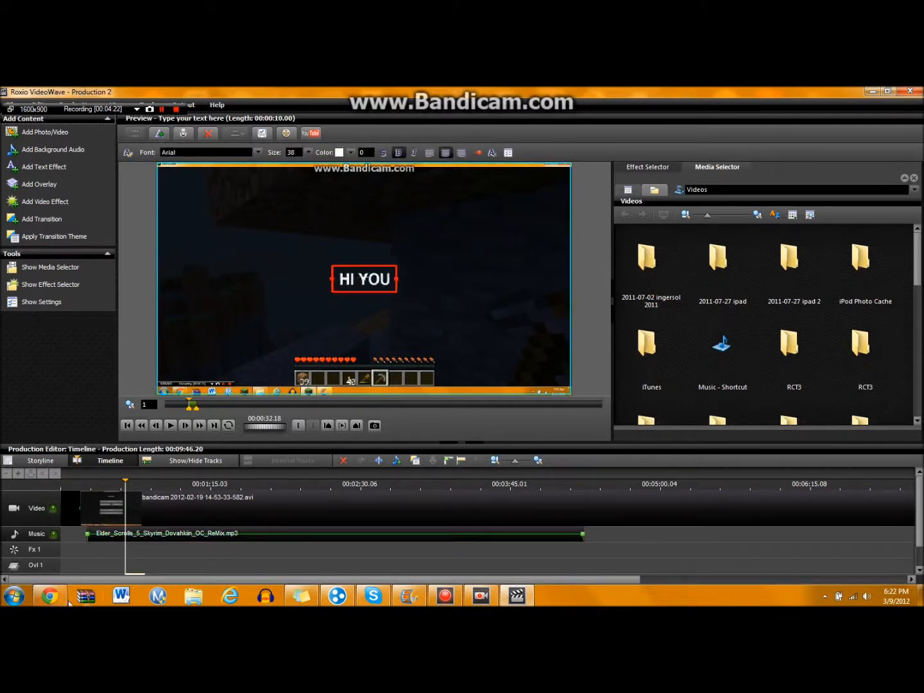
type("TUBE")
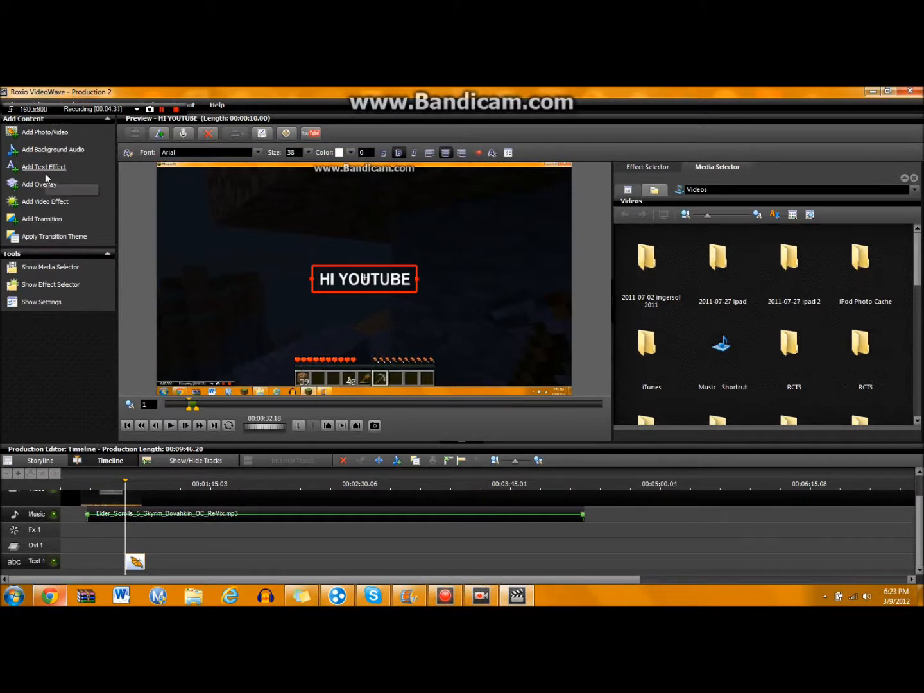
mouse_move(44, 166)
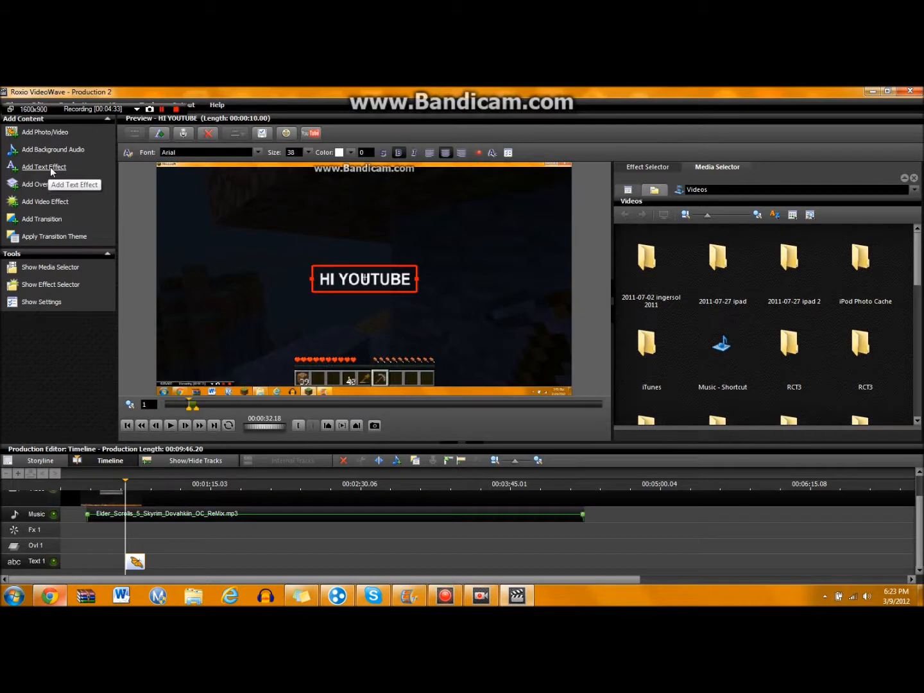
mouse_move(369, 441)
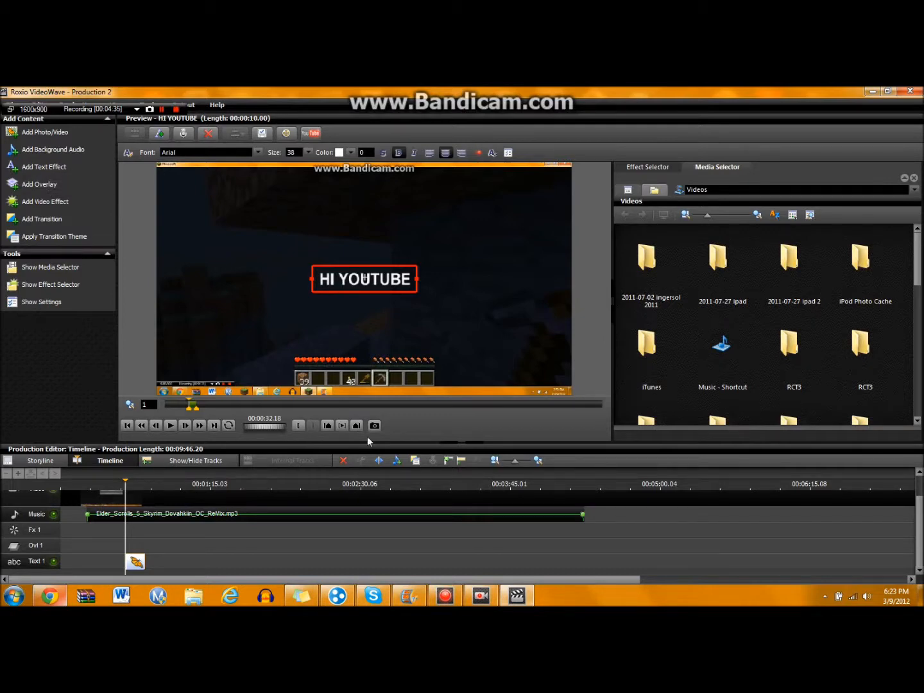
mouse_move(423, 308)
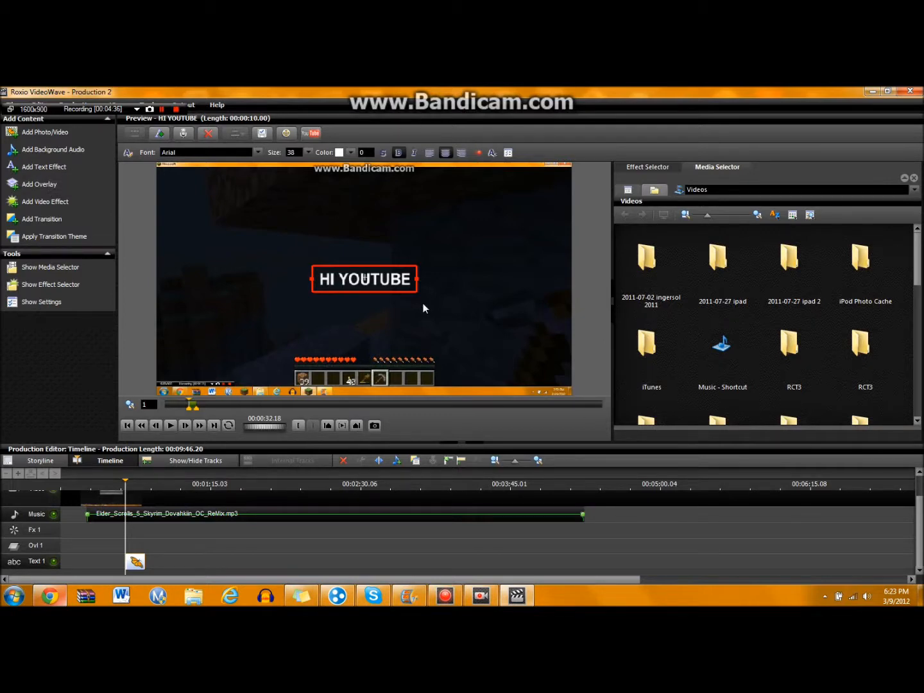
mouse_move(597, 293)
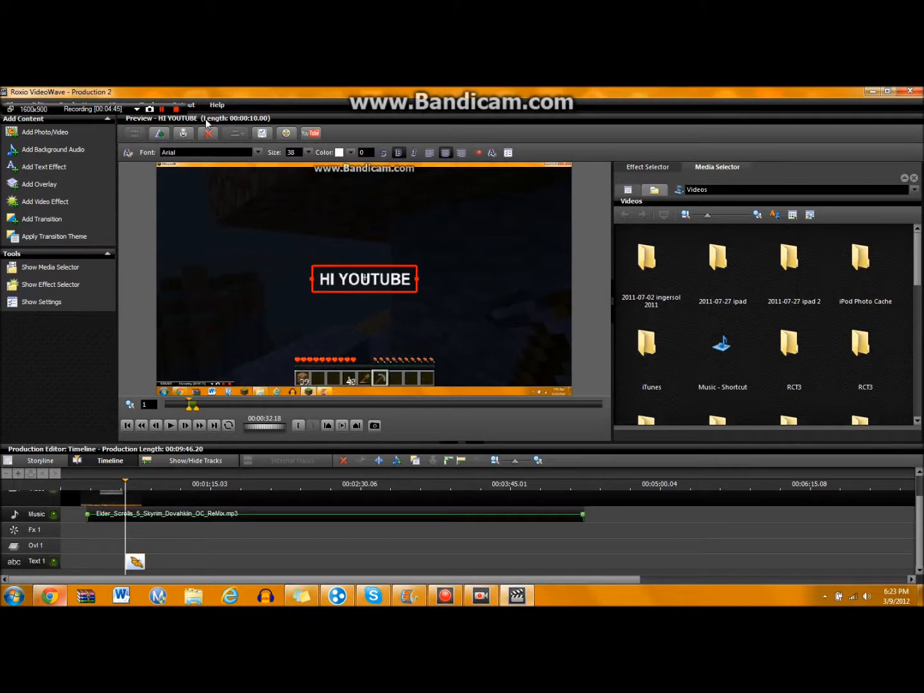
mouse_move(286, 134)
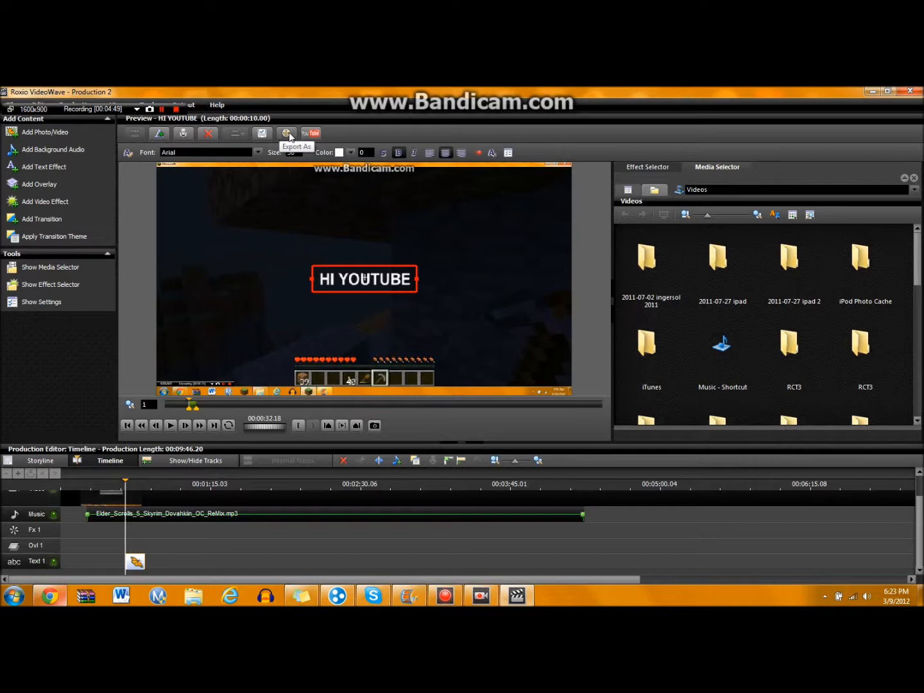
mouse_move(311, 133)
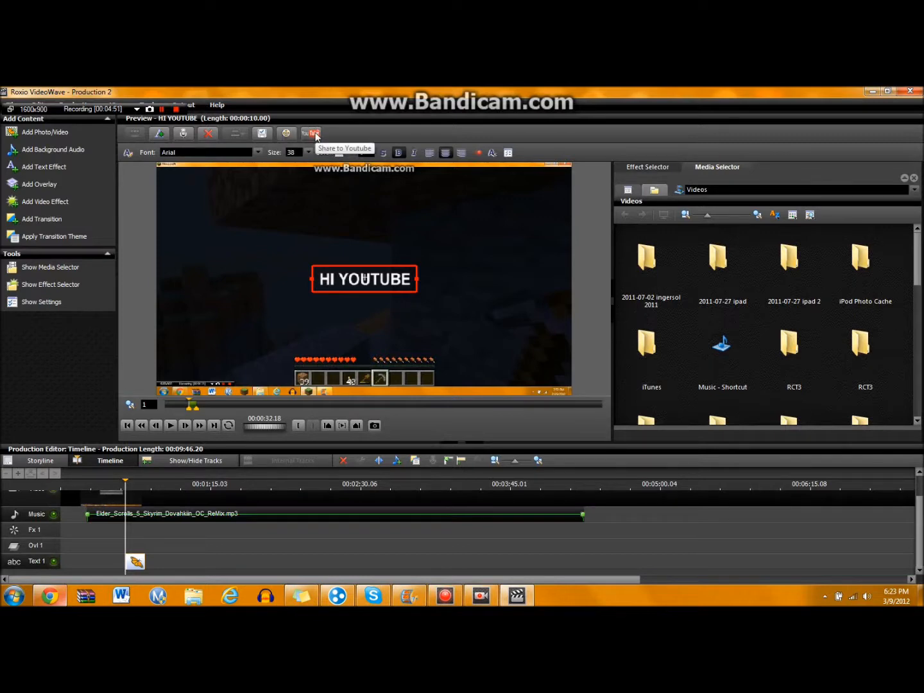
mouse_move(286, 133)
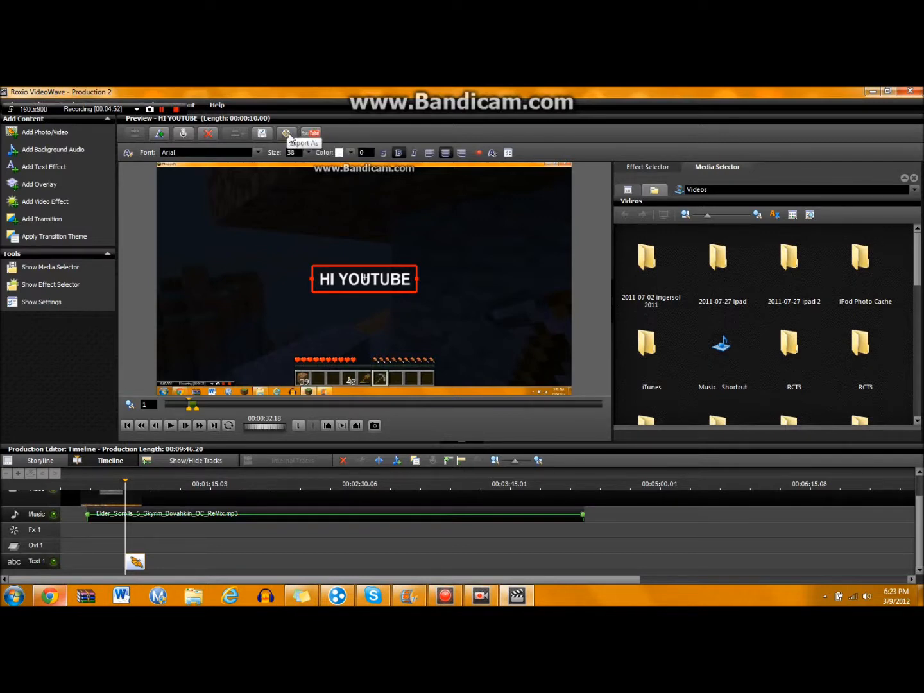
left_click(287, 133)
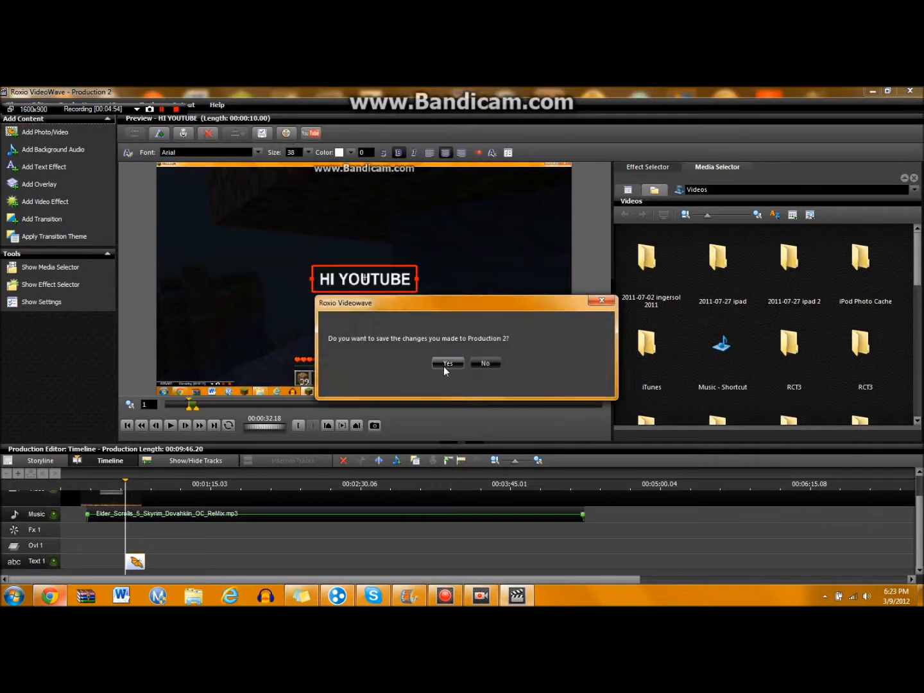
mouse_move(486, 363)
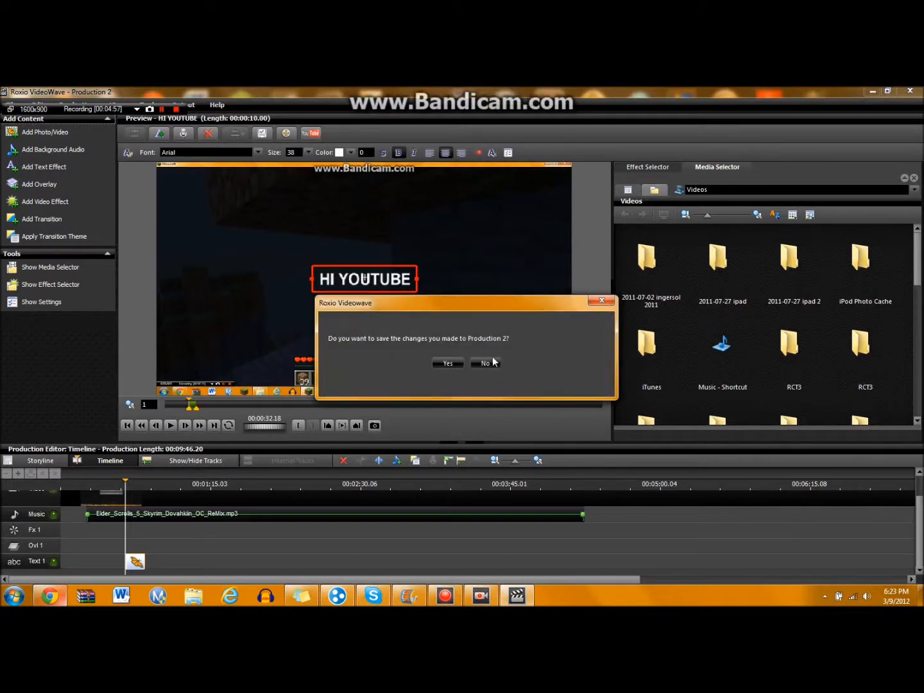
left_click(485, 363)
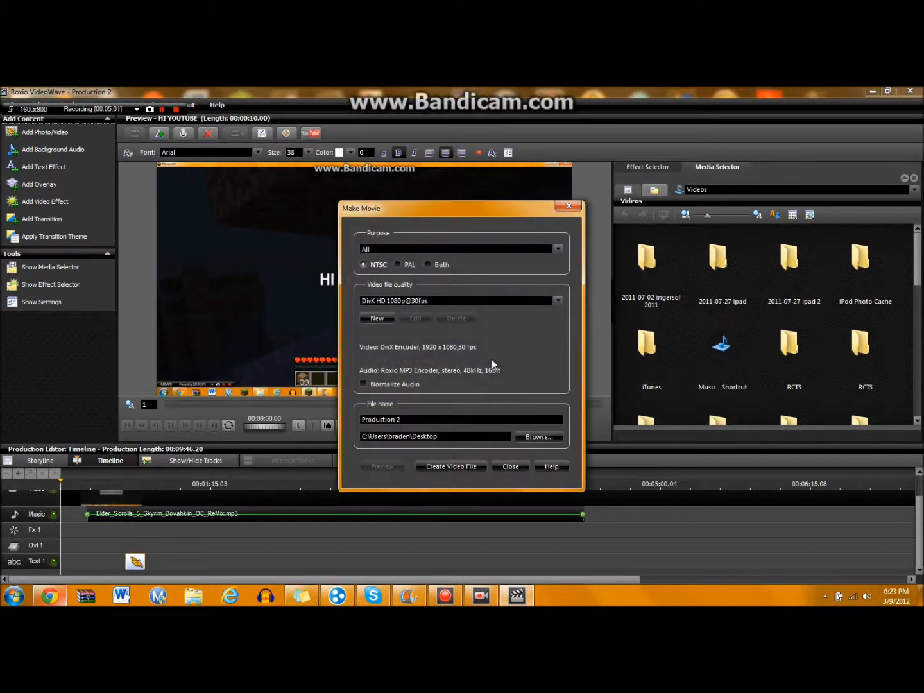
mouse_move(430, 306)
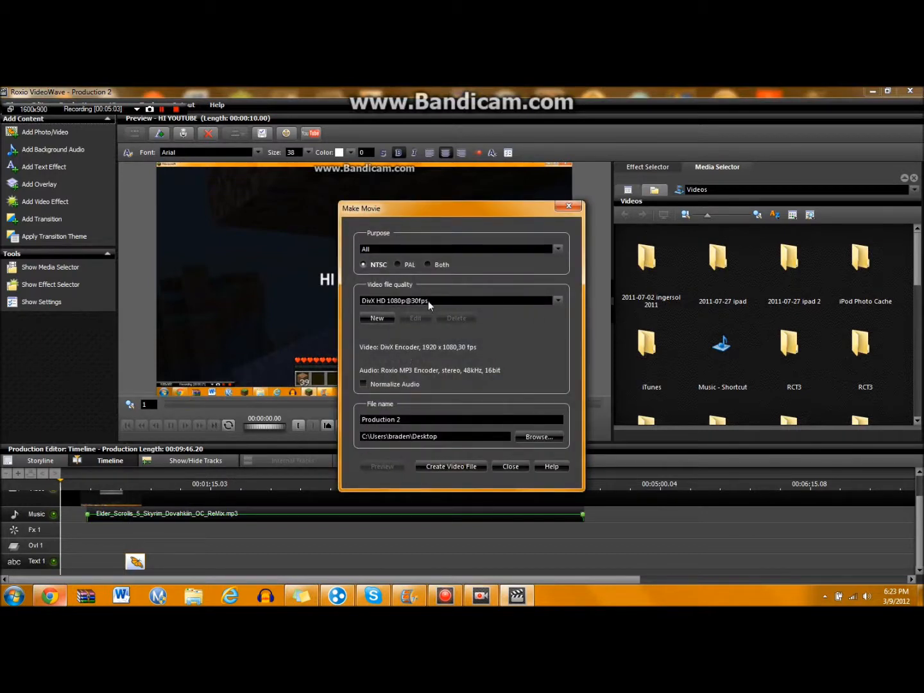
left_click(557, 300)
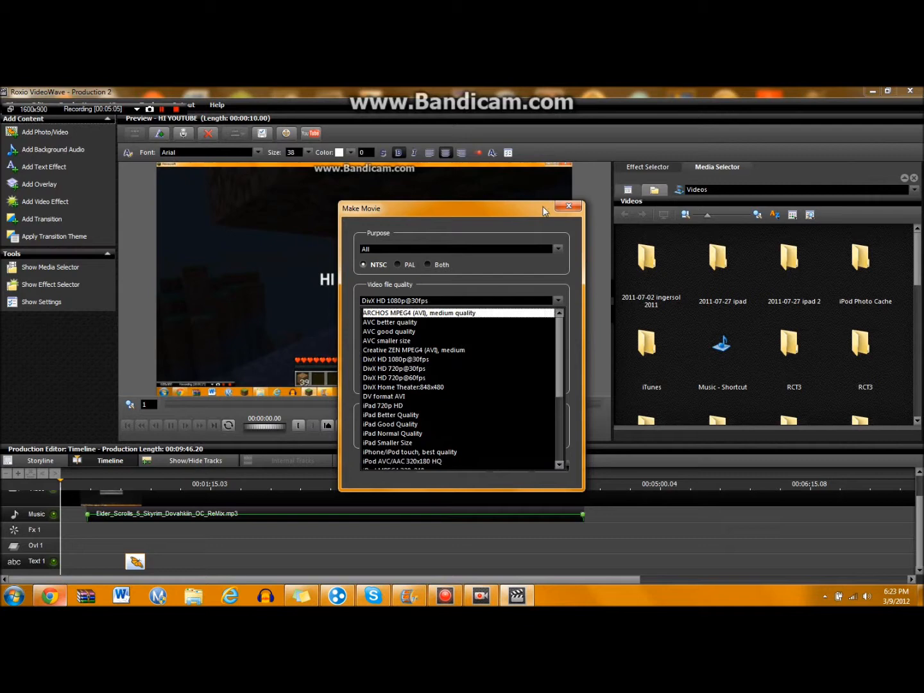
left_click(567, 206)
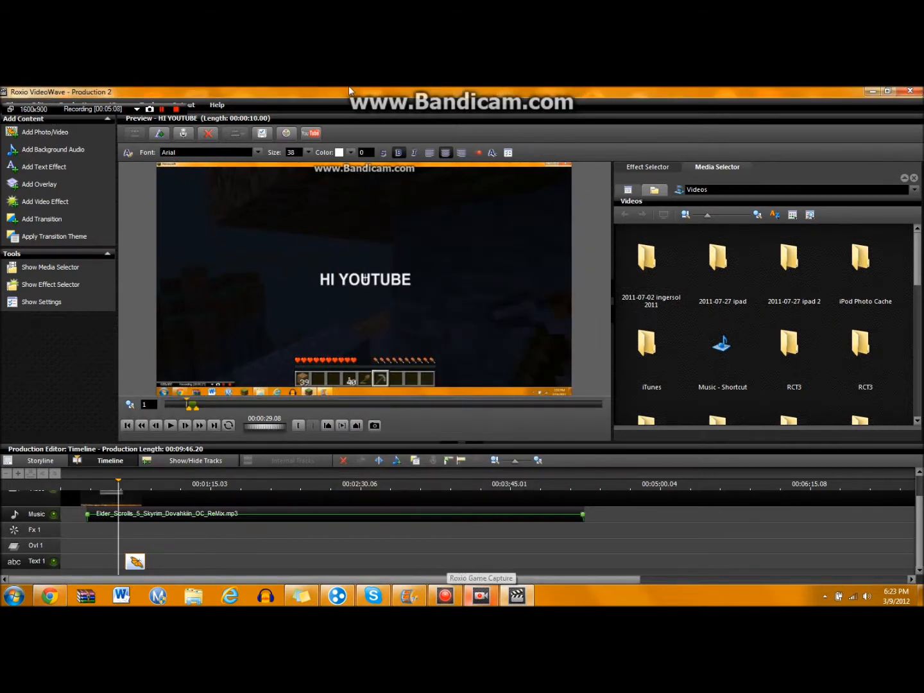
left_click(651, 343)
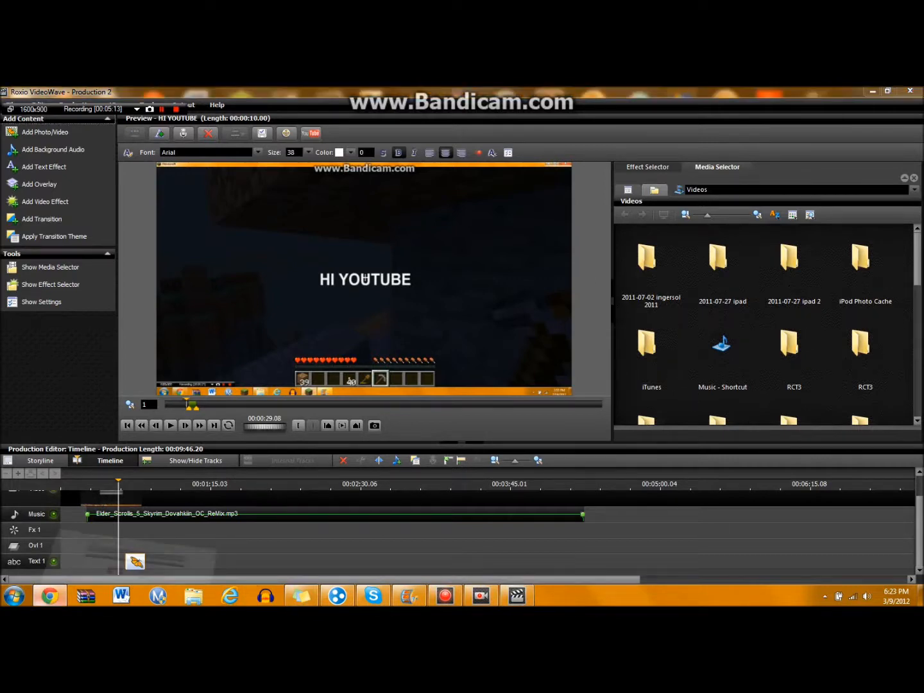
left_click(49, 596)
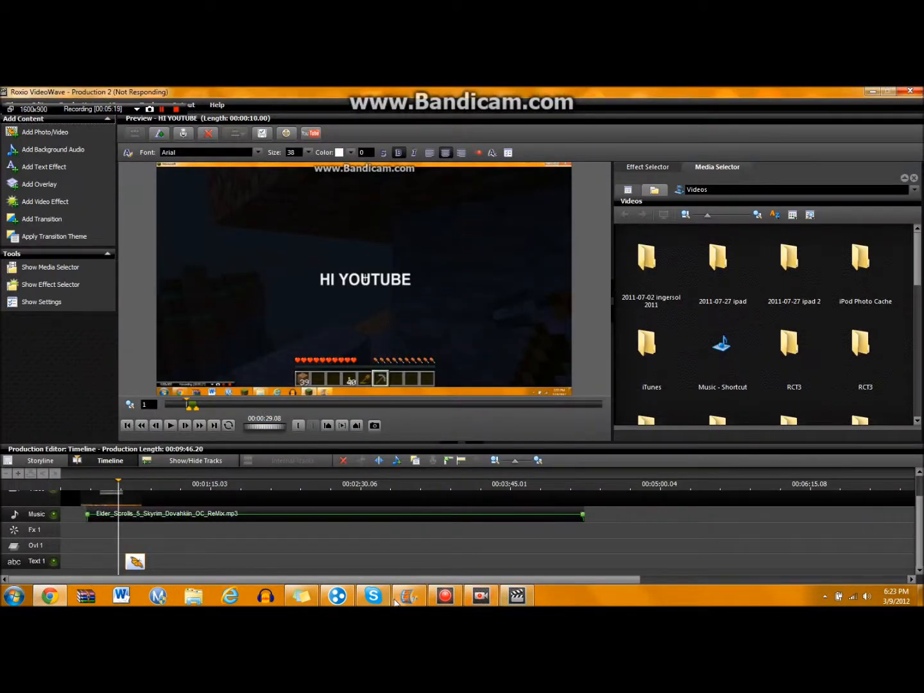
Step: Browse the Desktop and add both 'borderlands doomsday intro' and 'my new intro' to the project
left_click(408, 595)
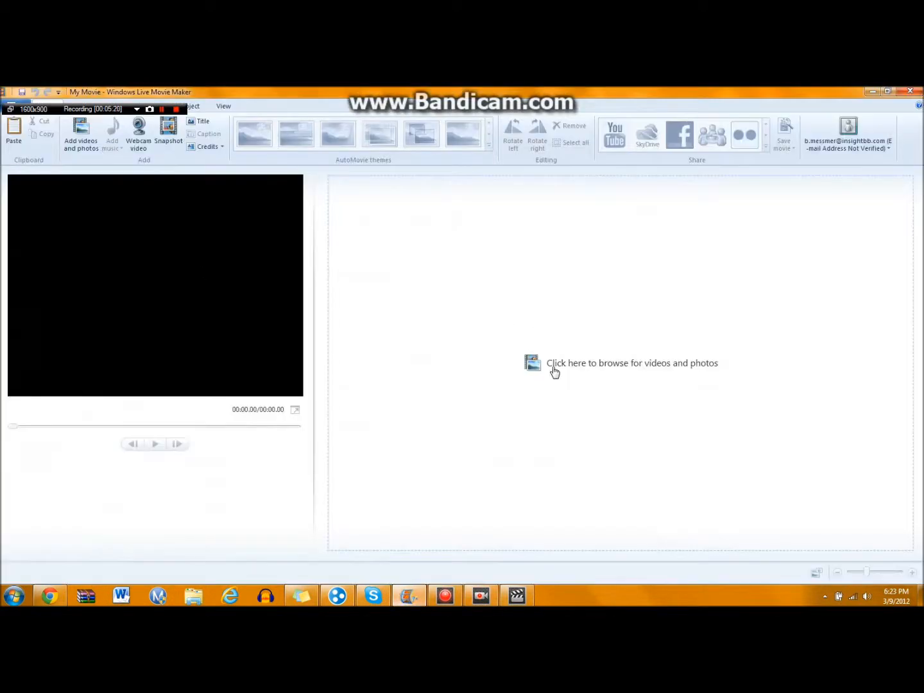
mouse_move(568, 371)
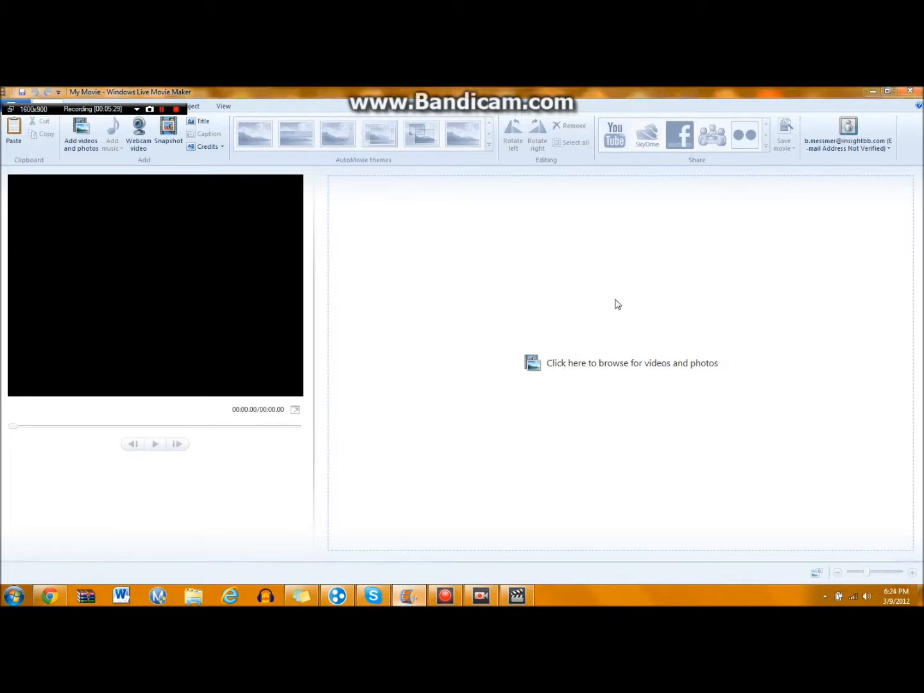
left_click(632, 362)
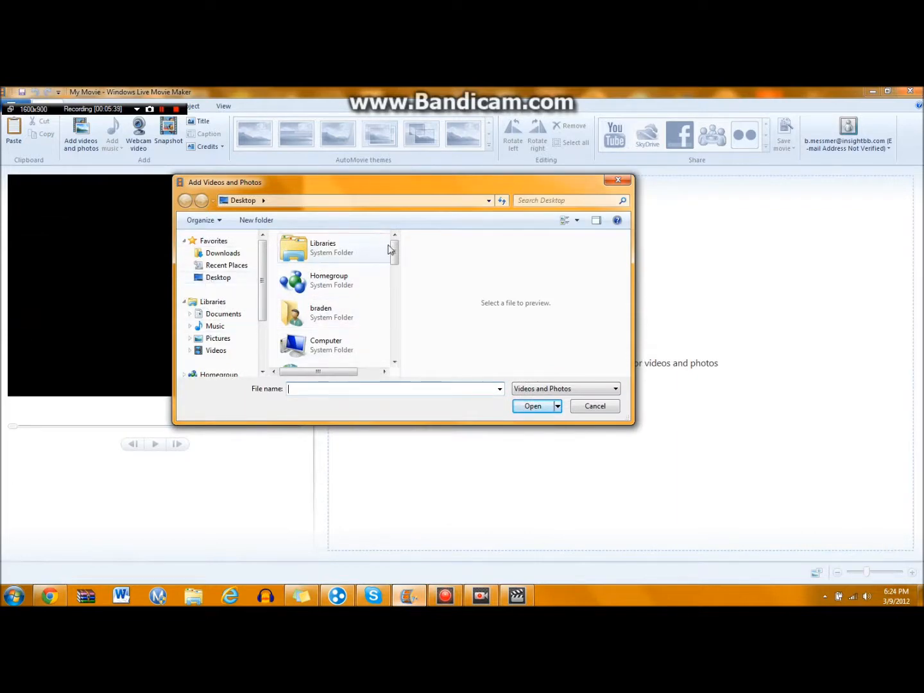
scroll("down", 3)
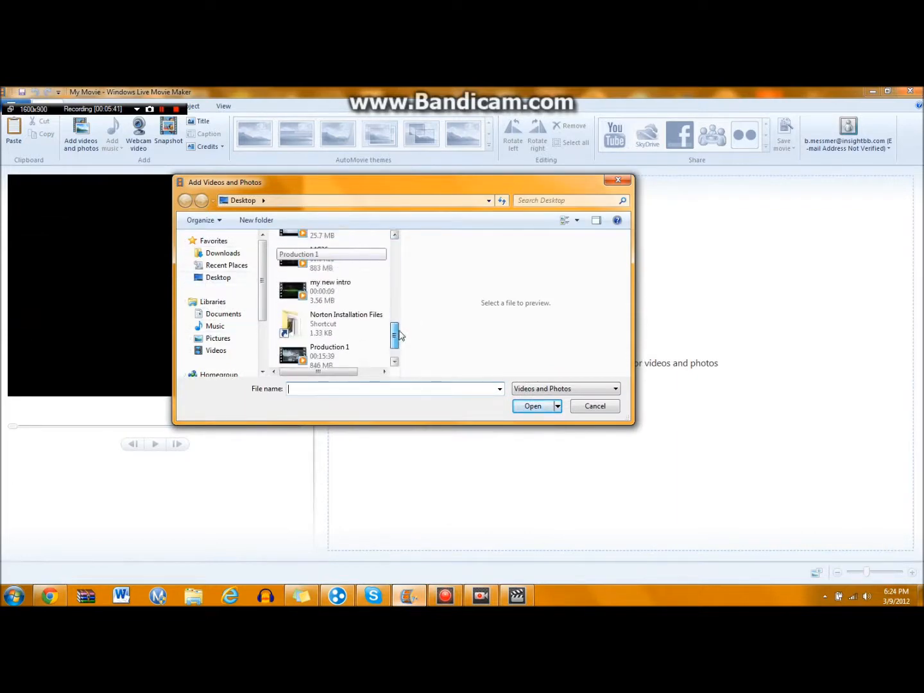
scroll("up", 3)
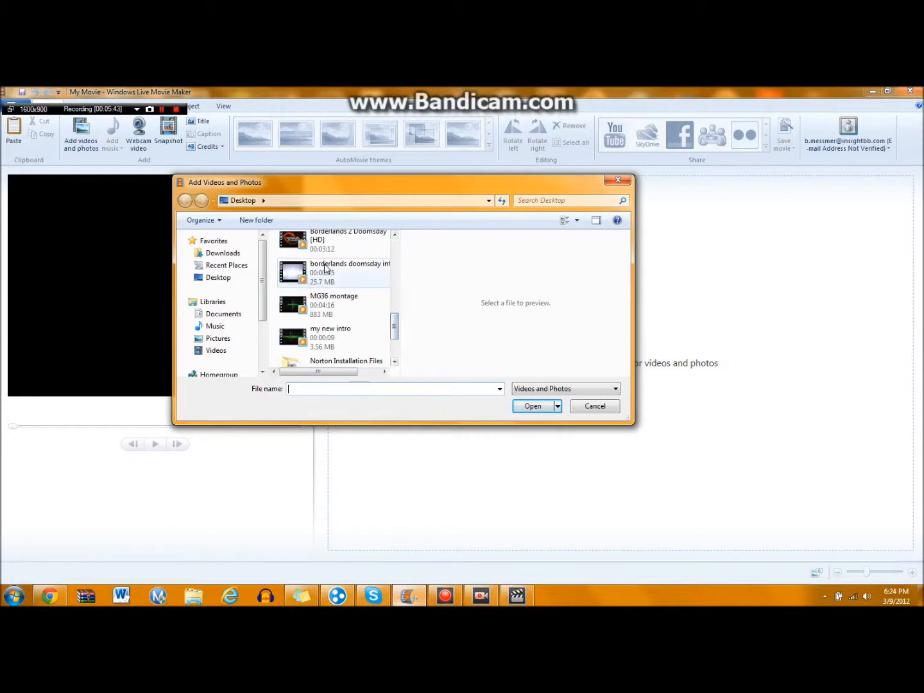
left_click(349, 272)
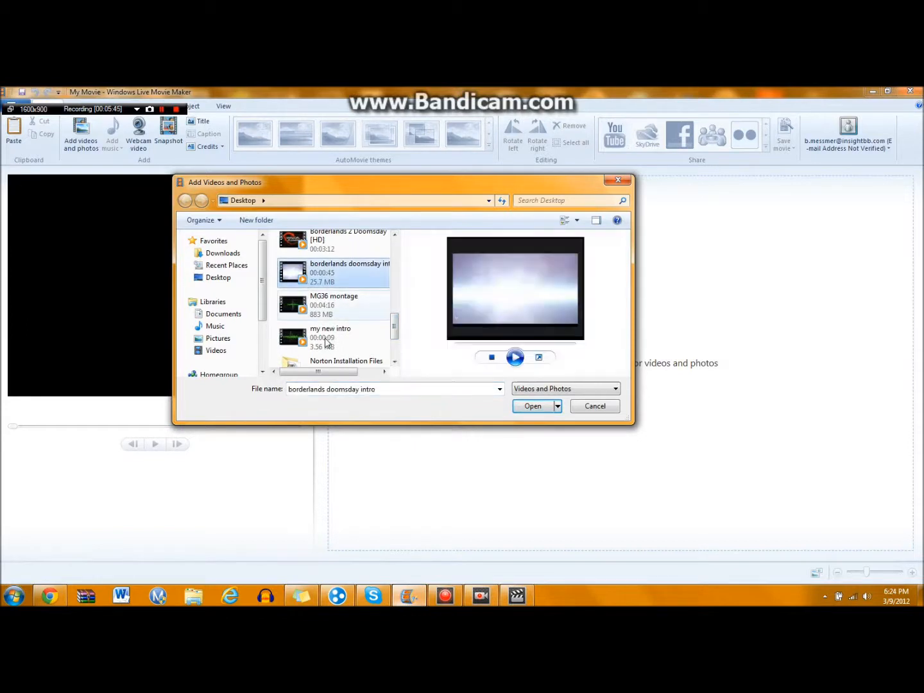
left_click(331, 337)
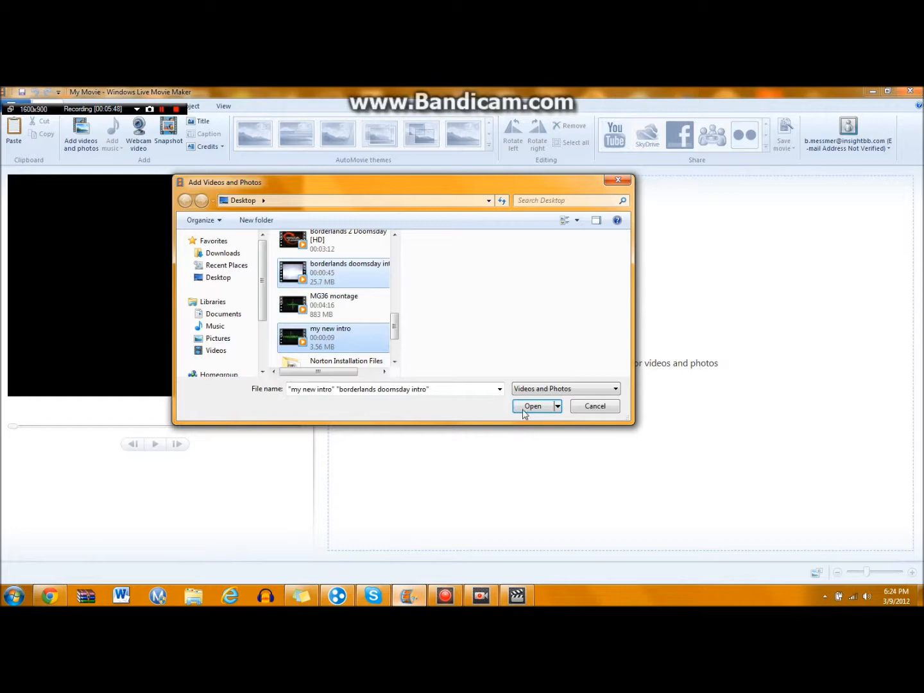
left_click(532, 406)
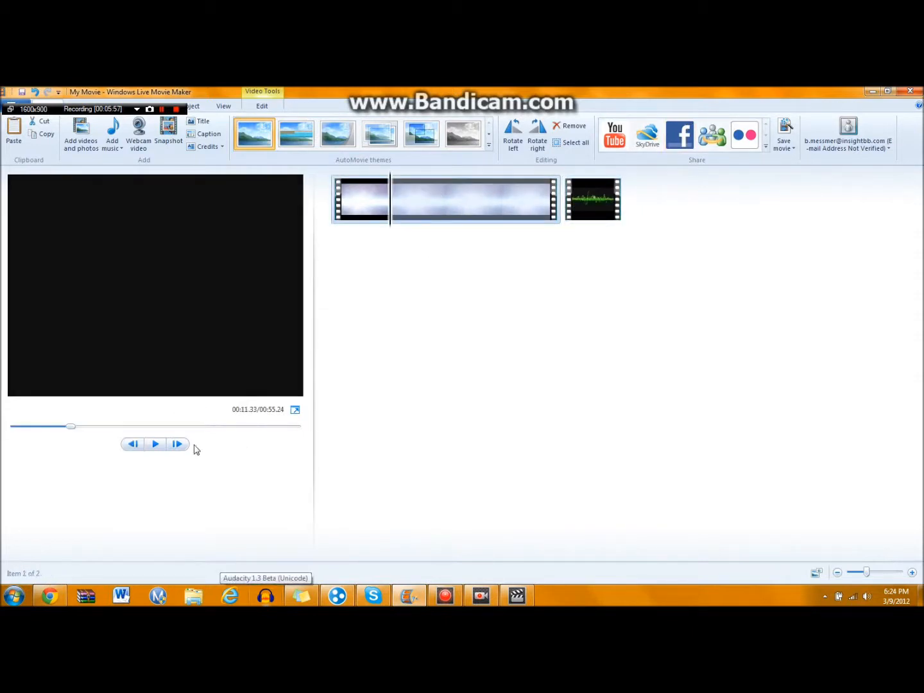
Step: Play and pause the preview of the newly added clips
left_click(155, 444)
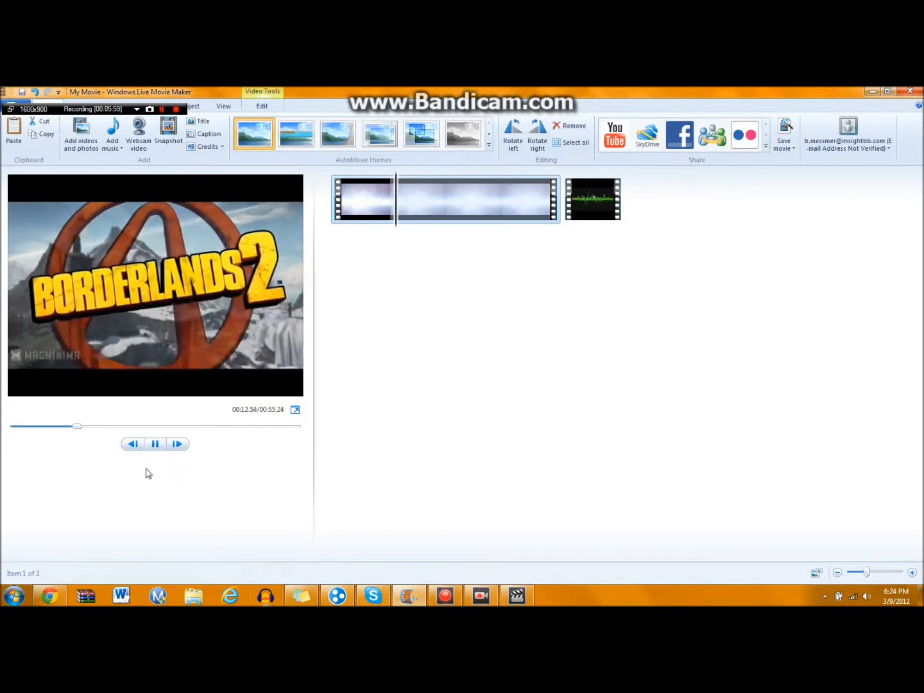
left_click(154, 444)
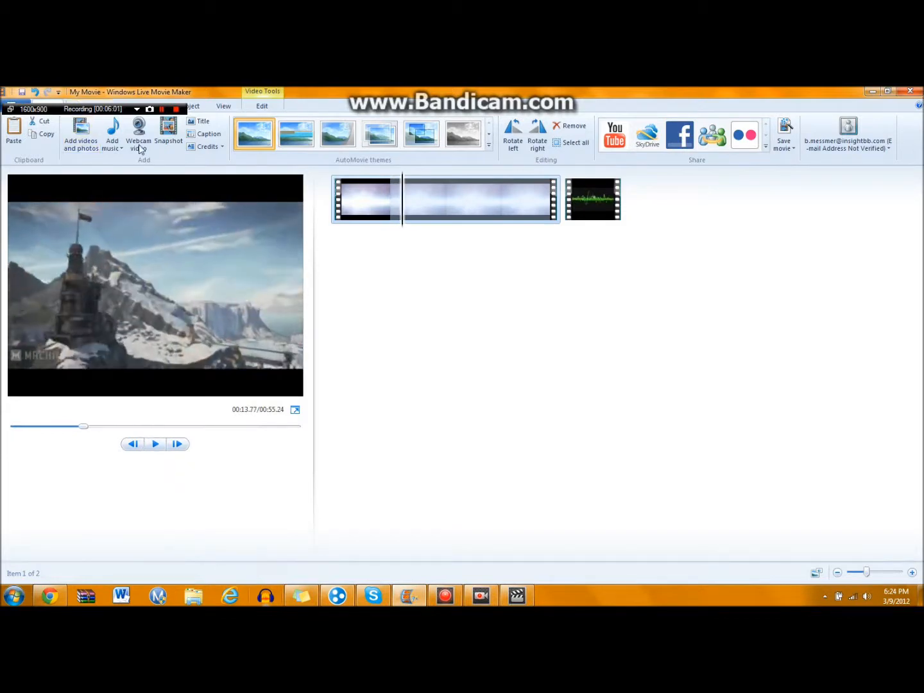
Step: Add the AWOLNATION 'Sail' track as background music and start playback
left_click(111, 133)
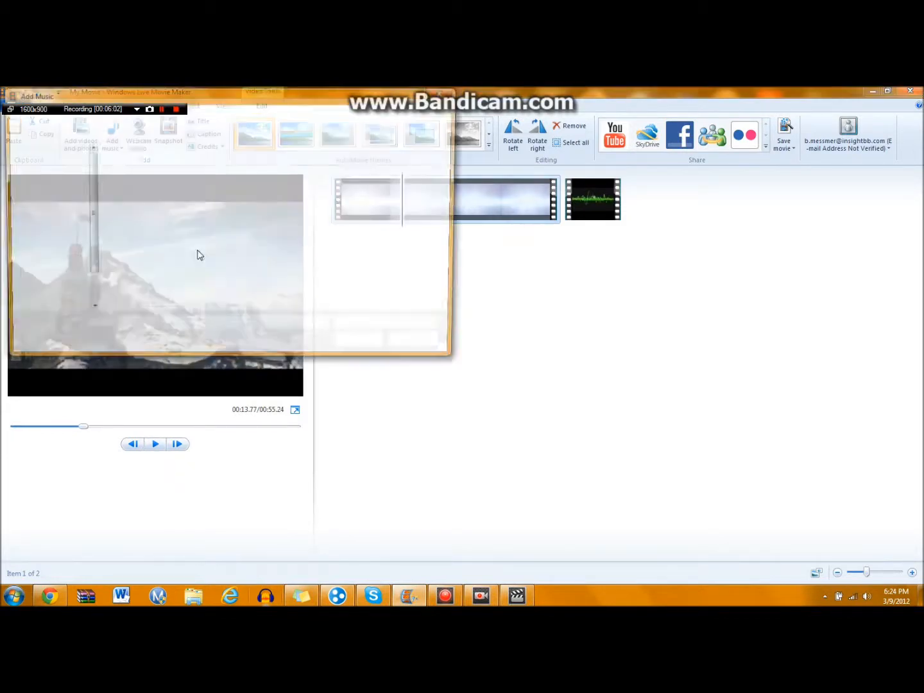
left_click(111, 128)
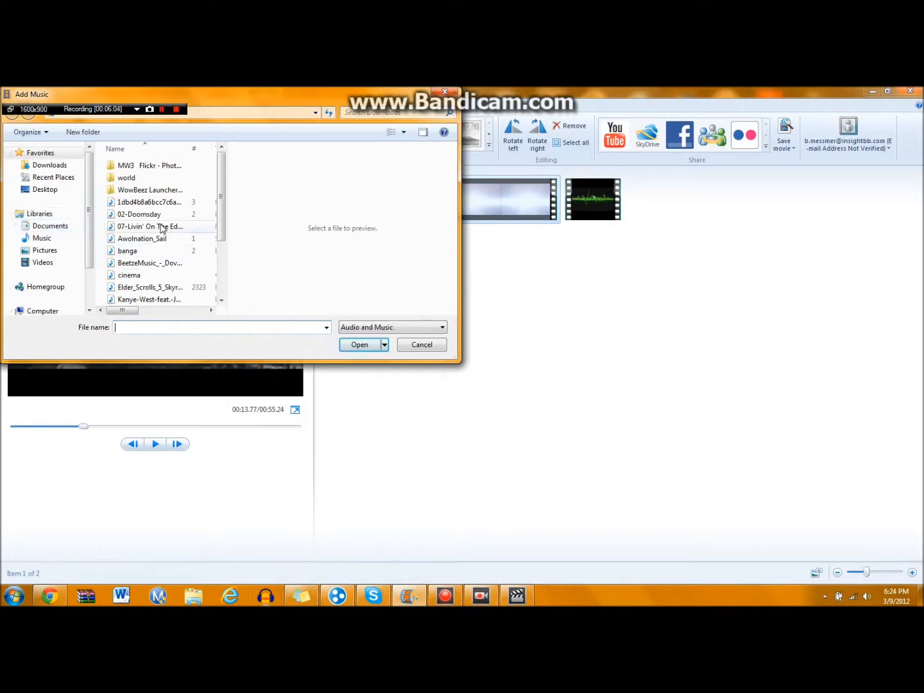
left_click(359, 344)
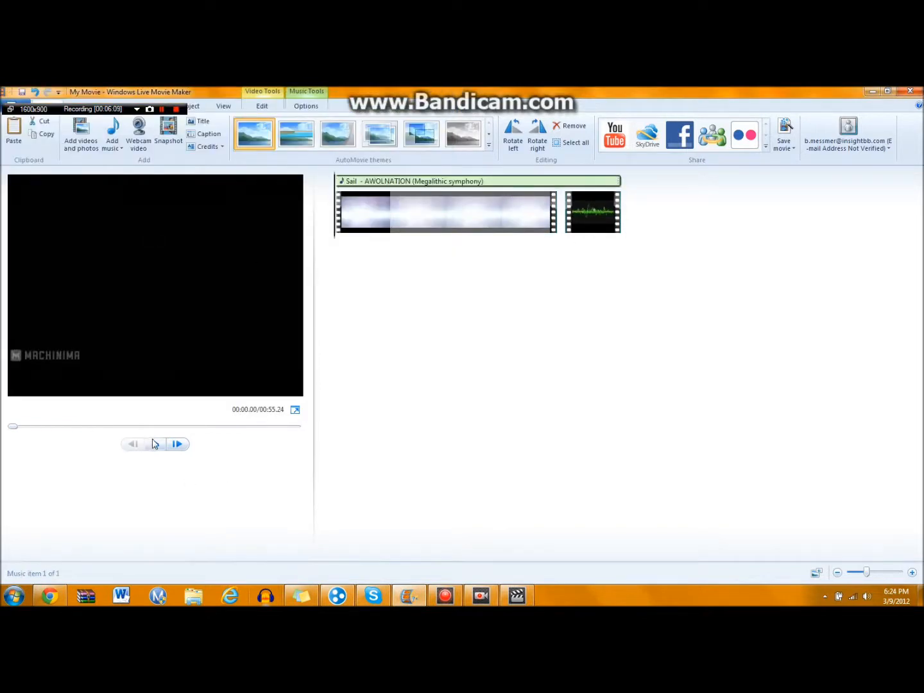
left_click(156, 444)
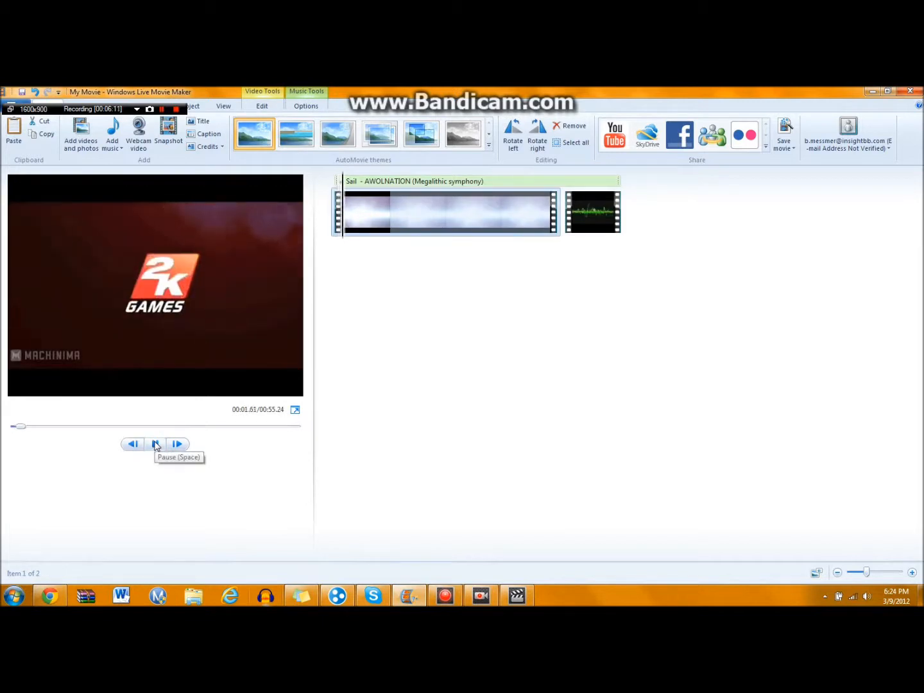
Step: Adjust the video clip's volume under Video Tools Edit and preview the sound balance
left_click(155, 445)
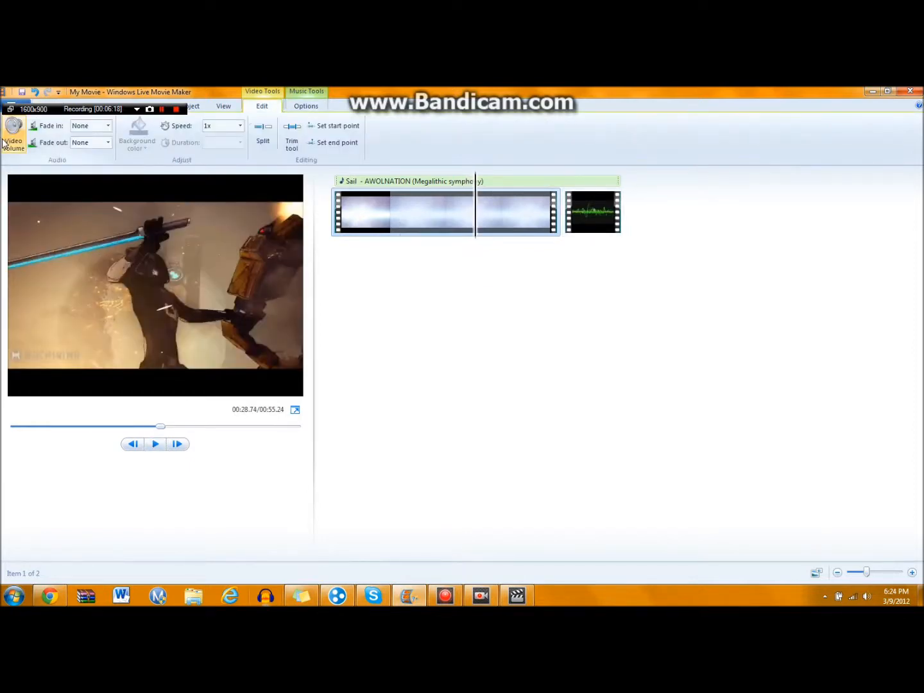
left_click(12, 131)
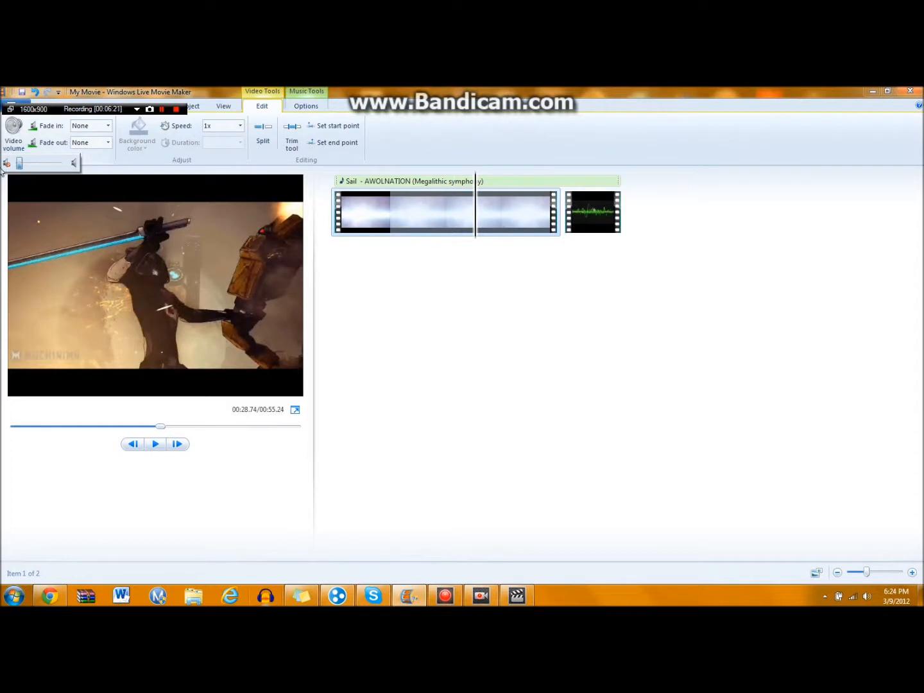
left_click(154, 444)
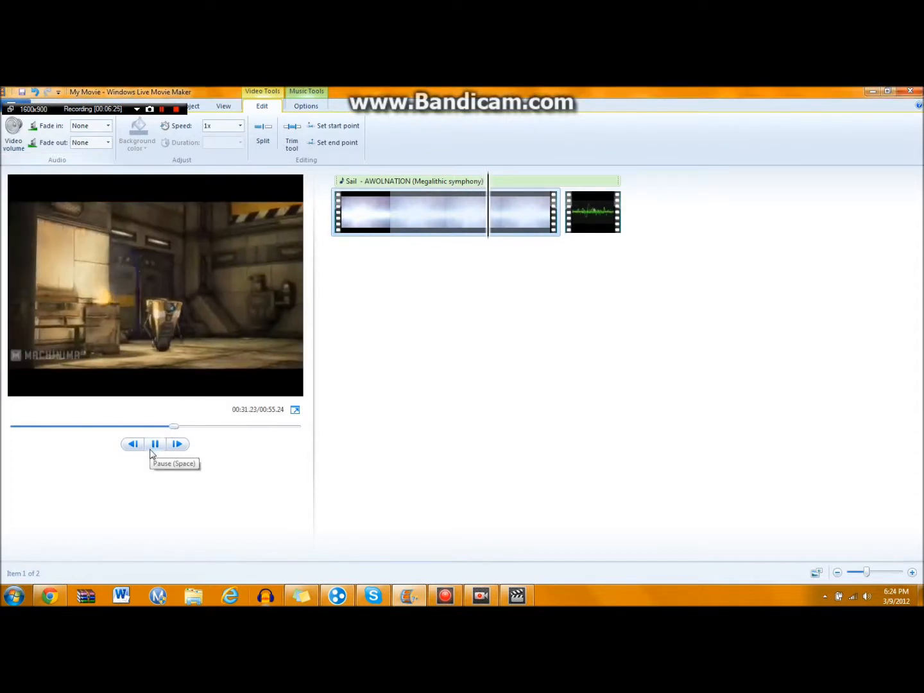
left_click(154, 444)
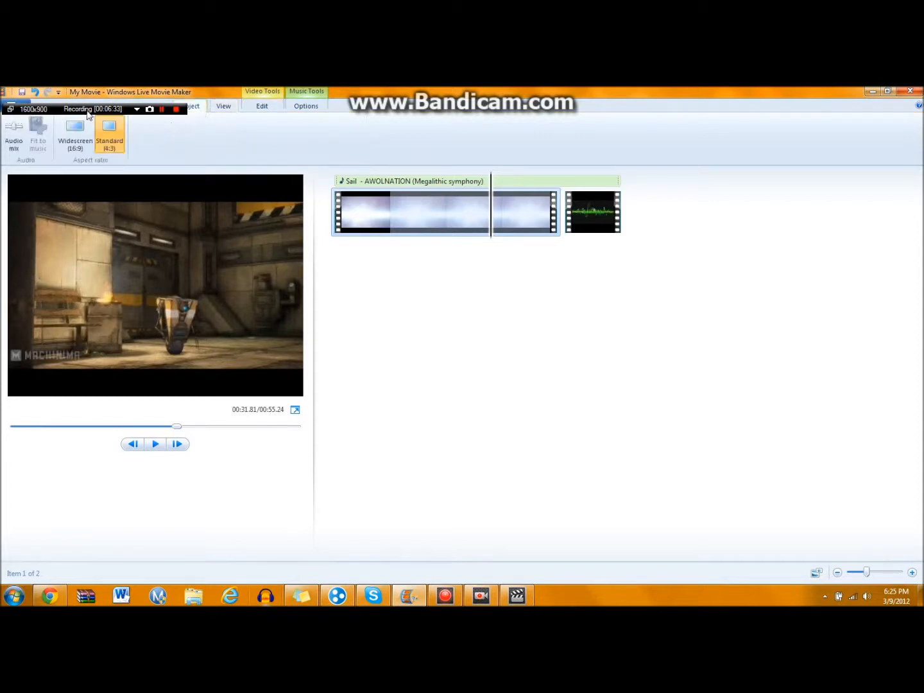
mouse_move(204, 160)
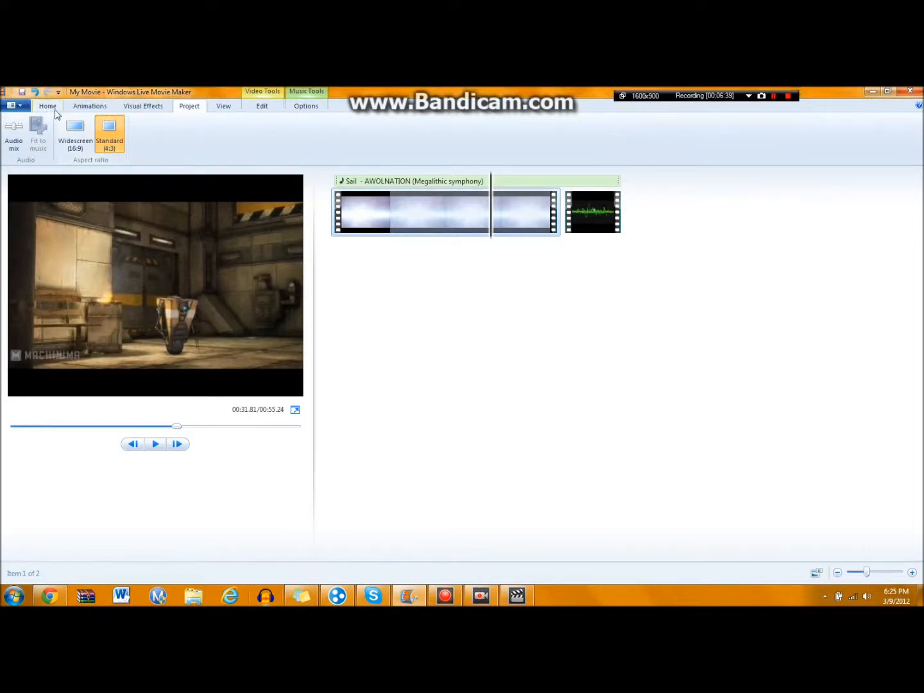
Step: Add a 'My Movie' title card at the start and apply a transition from the Animations gallery
left_click(48, 105)
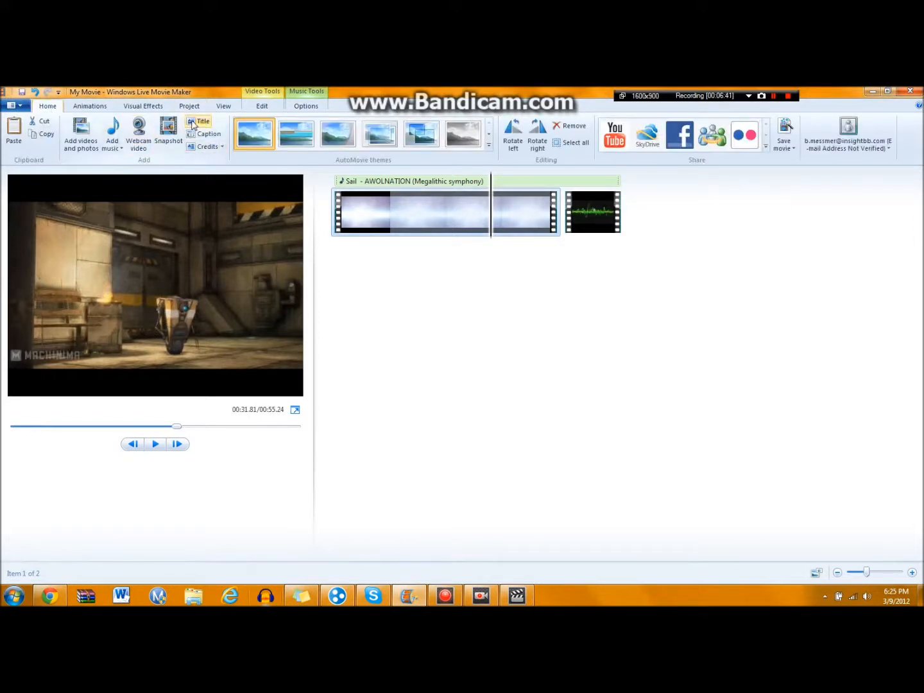
left_click(203, 121)
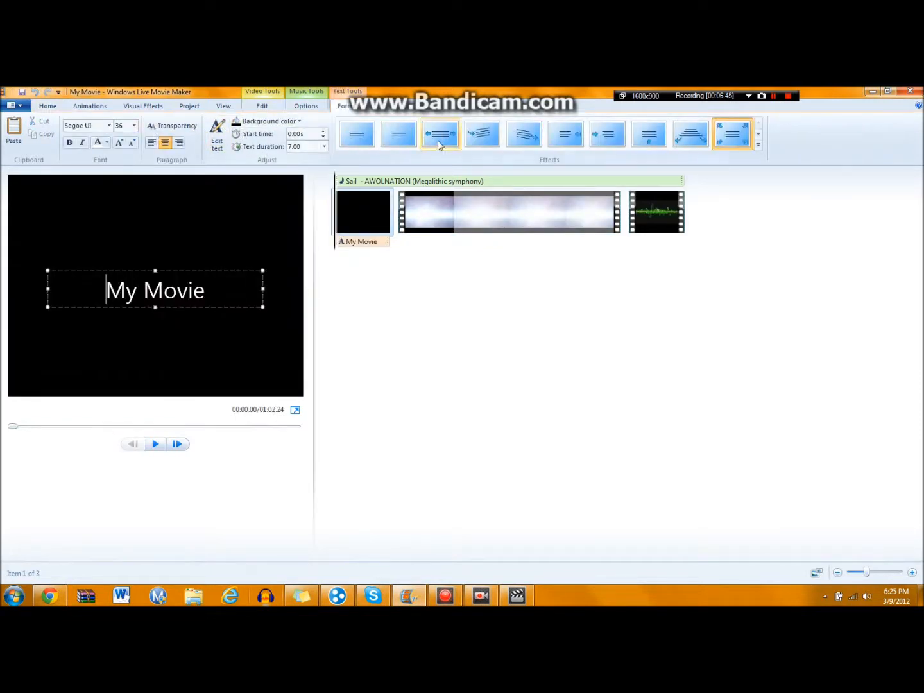
left_click(357, 134)
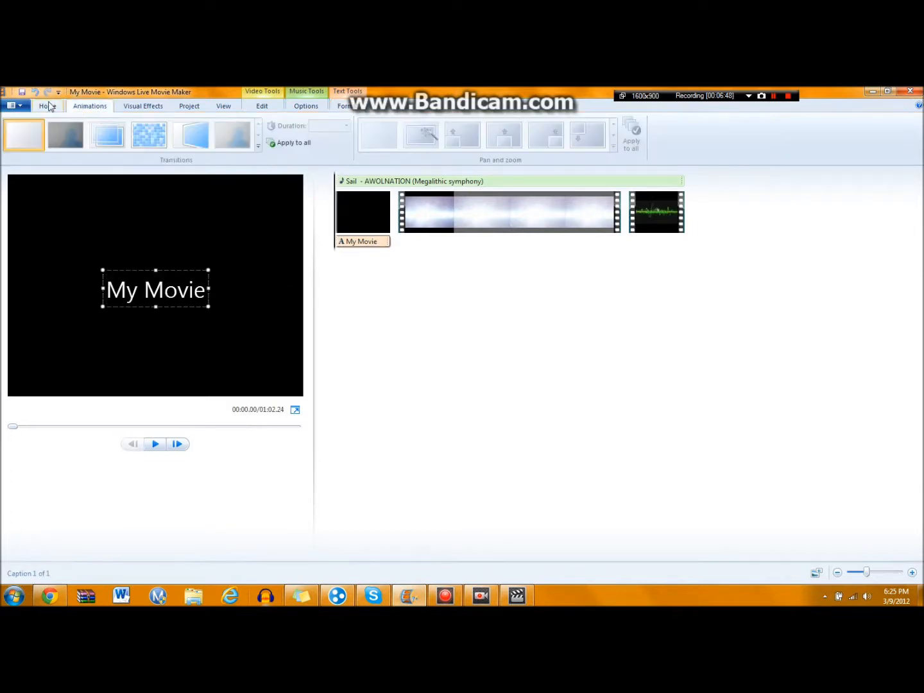
left_click(149, 135)
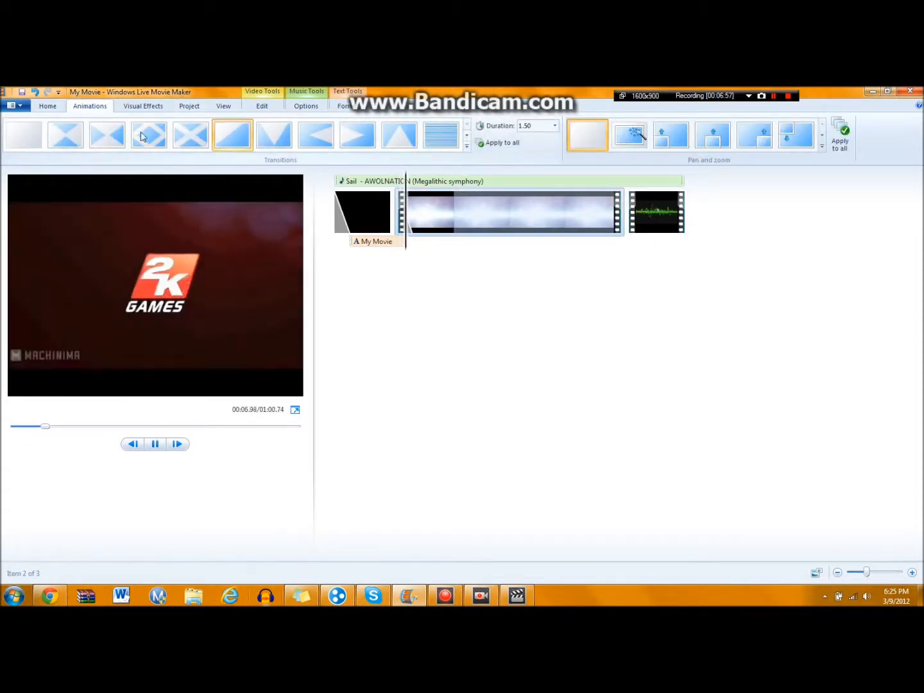
left_click(154, 444)
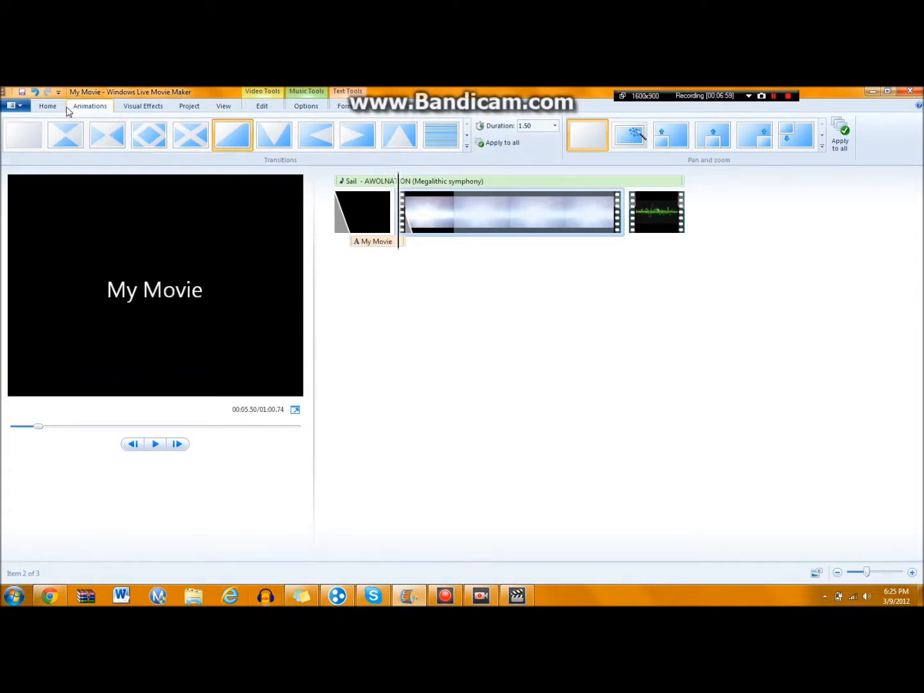
left_click(47, 106)
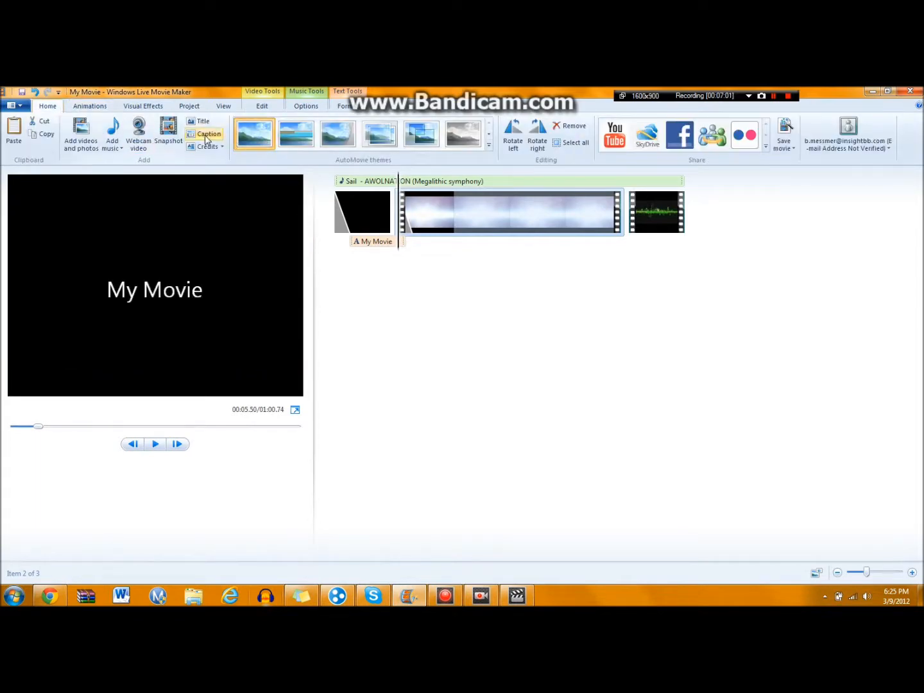
Step: Add a 'HI' caption over the Borderlands clip around 16.8 seconds and preview it
left_click(209, 134)
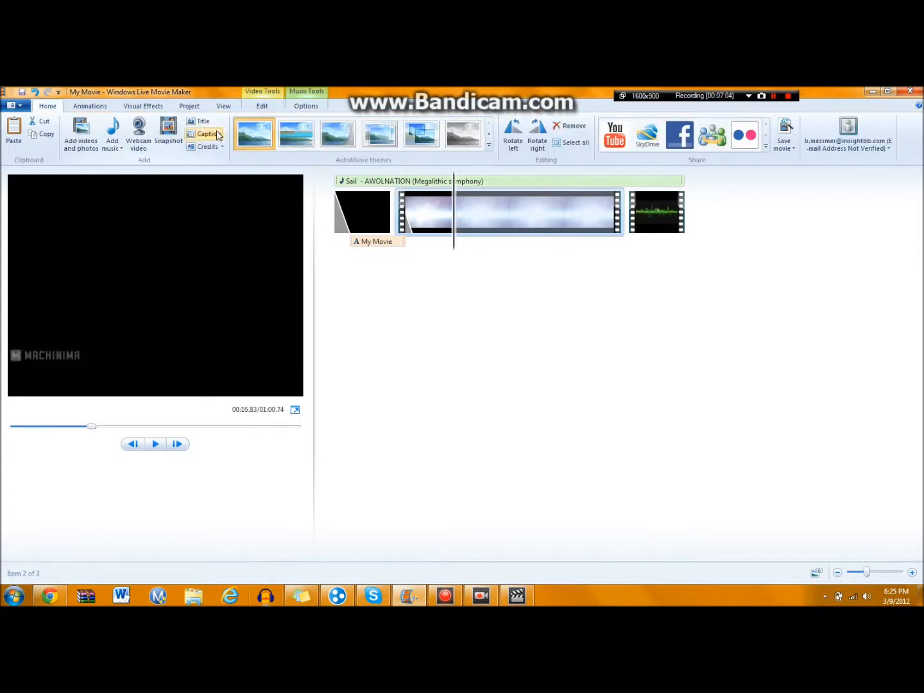
left_click(206, 133)
type("HI")
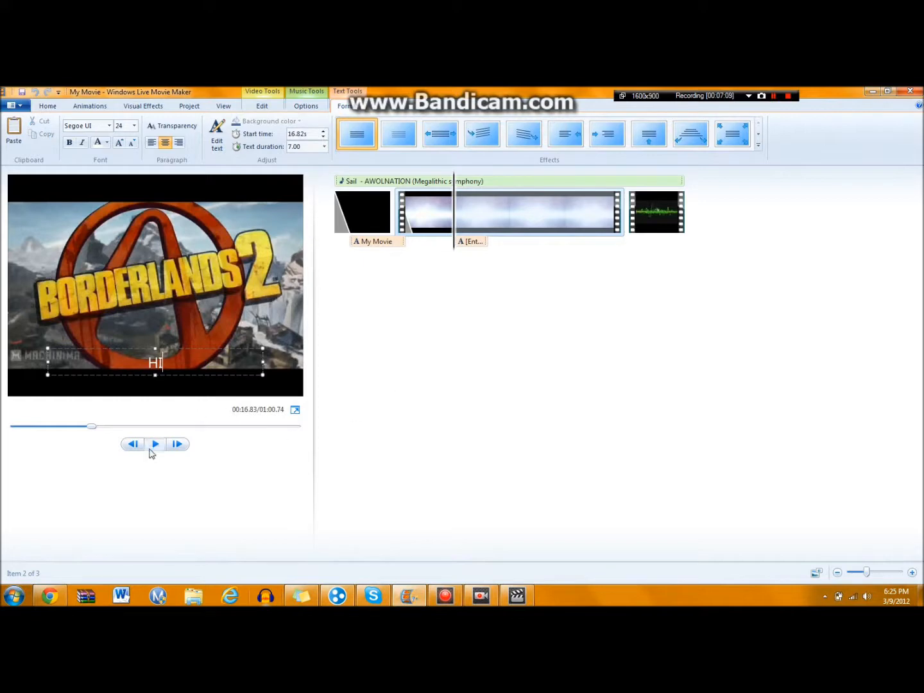
left_click(154, 444)
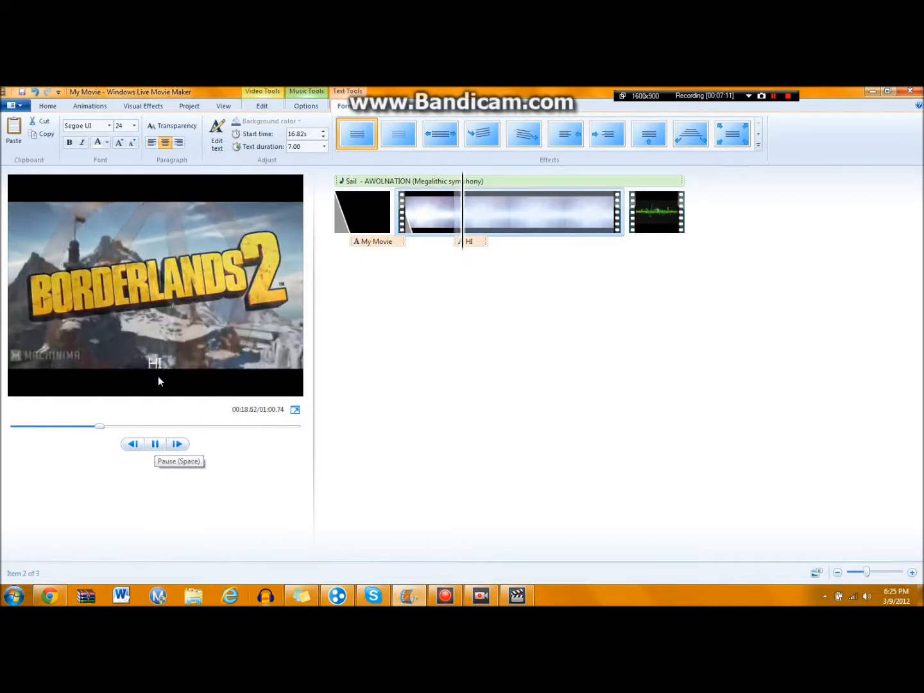
left_click(155, 444)
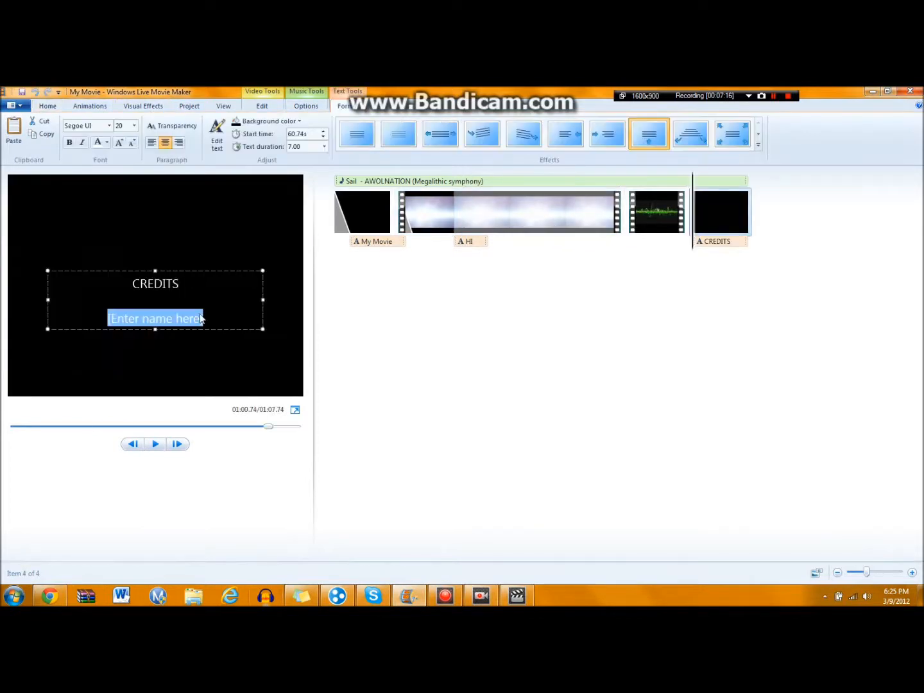
Step: Enter '/actors Deamon4444' on the credits card, correcting the typo, and preview the credits
type("/act")
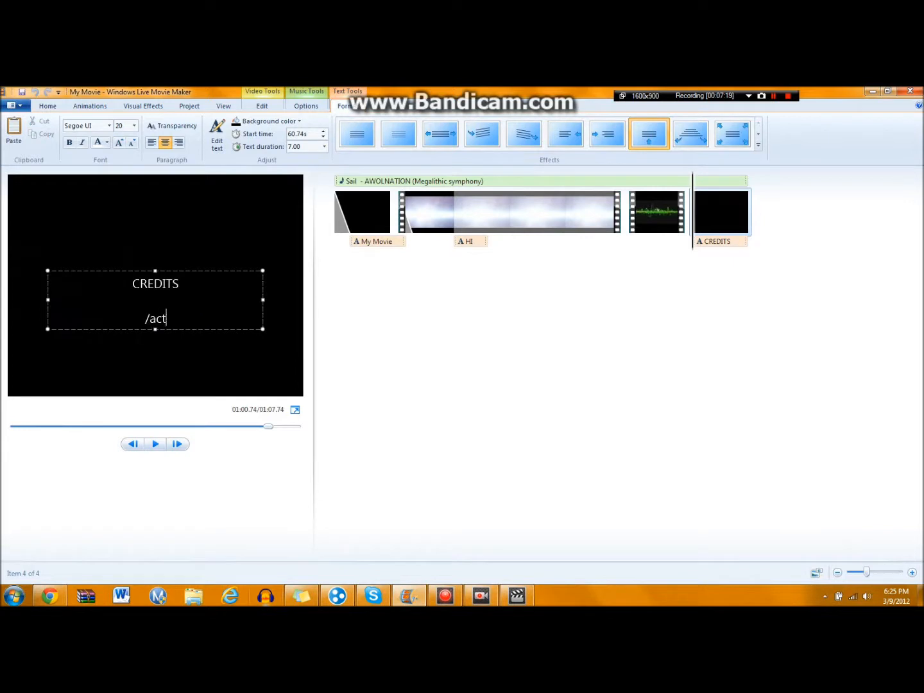
key("BackSpace")
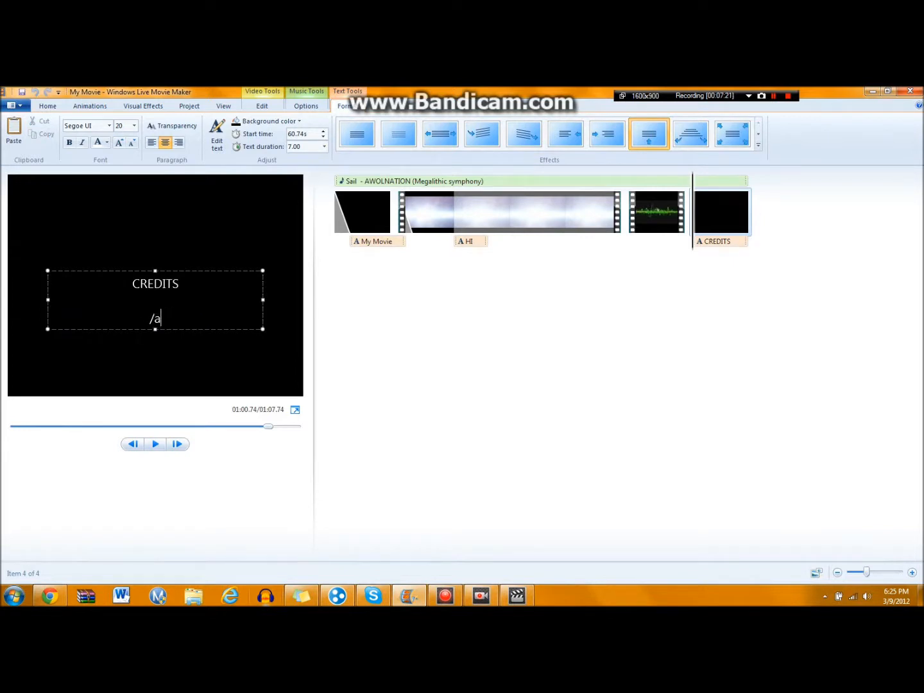
type("ctors")
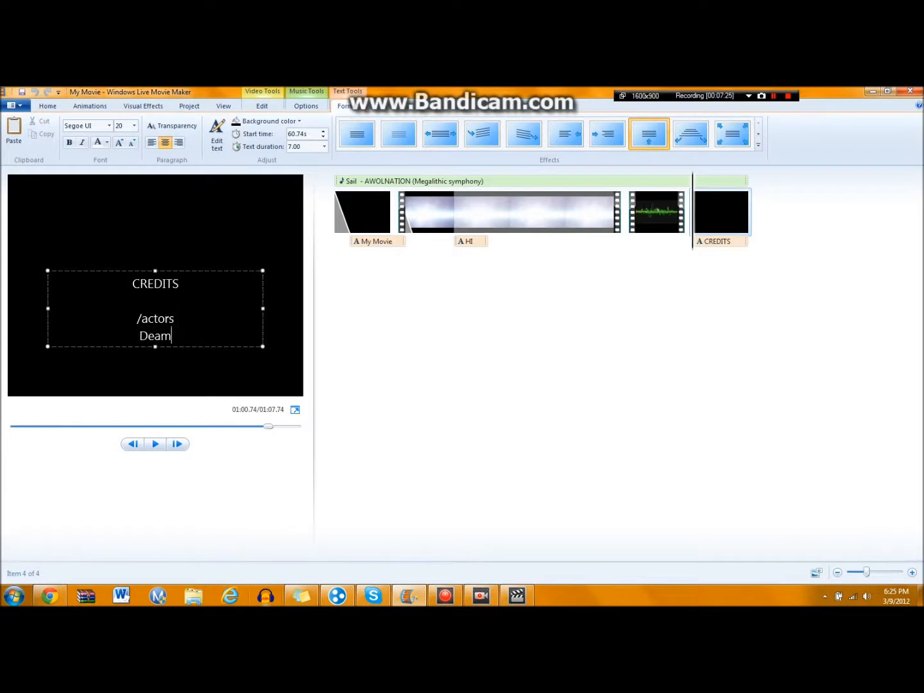
type("on4444")
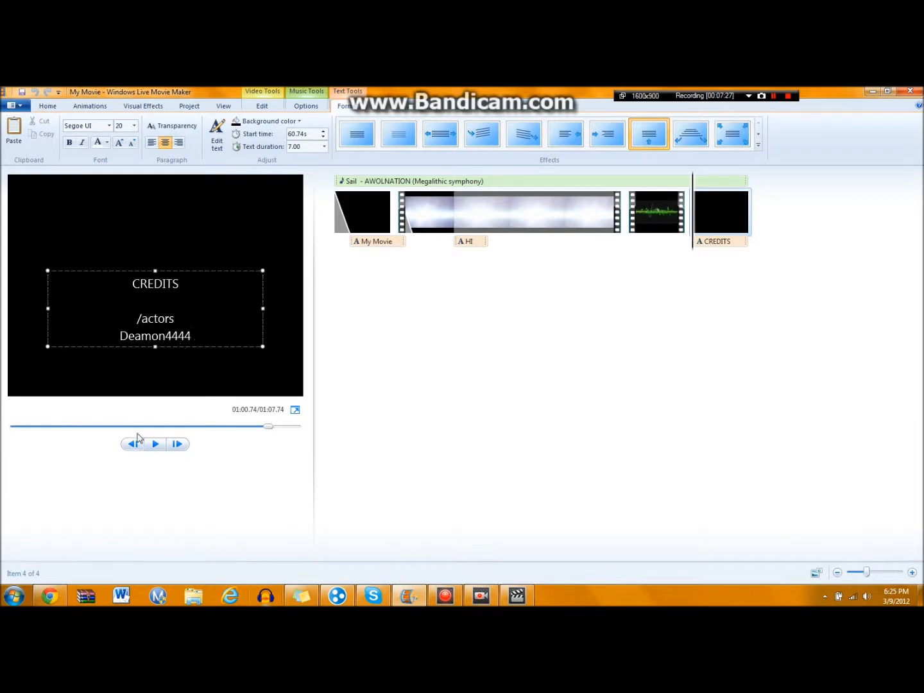
left_click(154, 444)
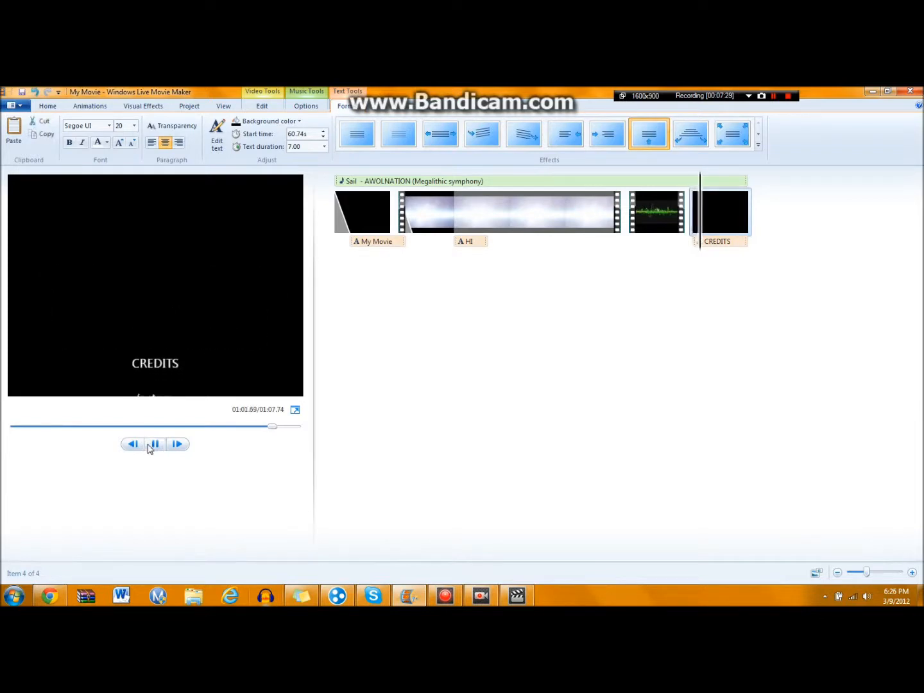
left_click(154, 444)
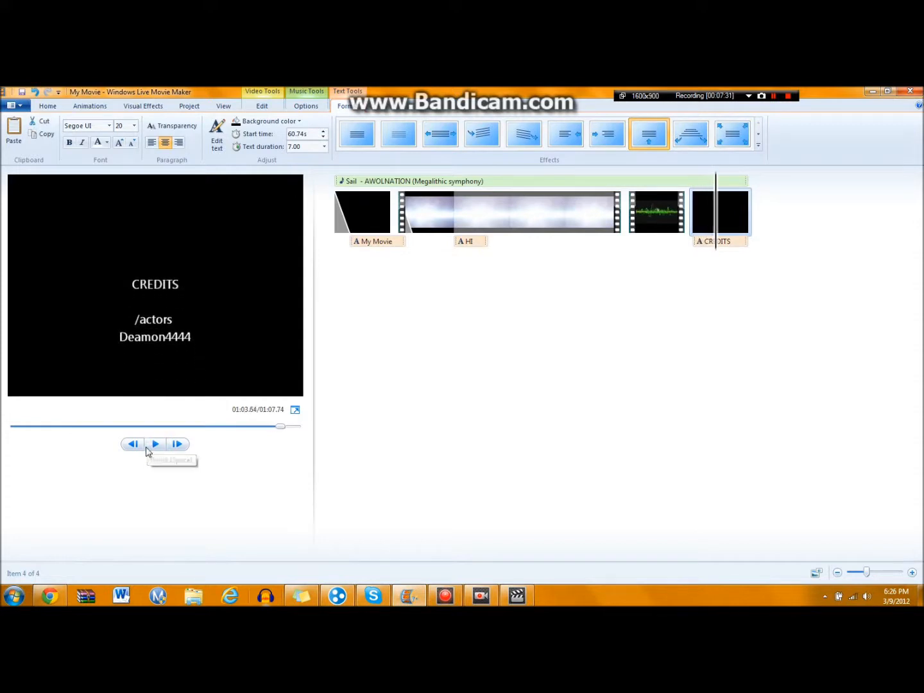
mouse_move(333, 262)
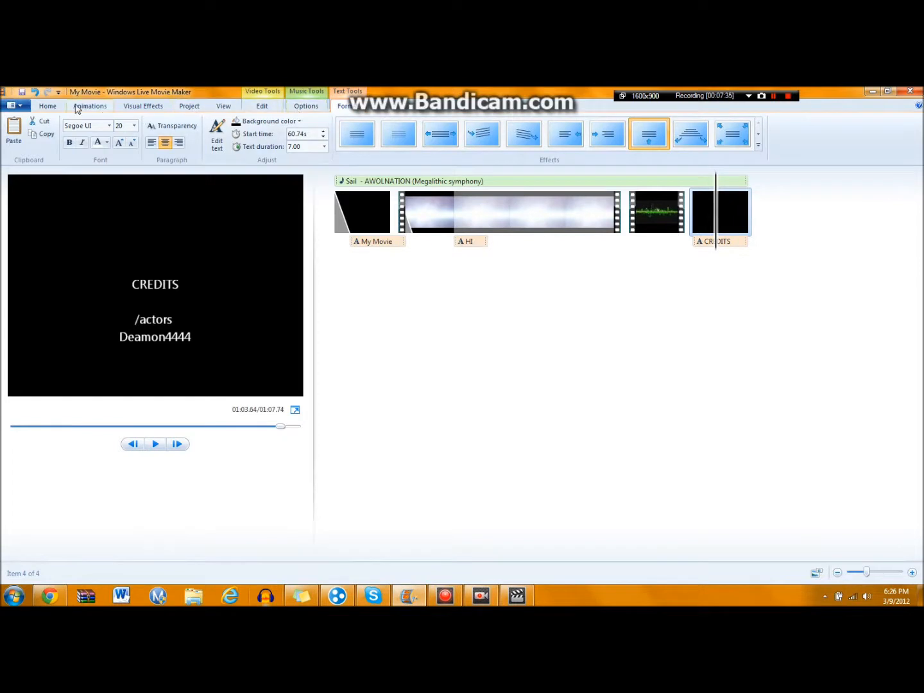
Step: Publish the movie to YouTube from the Home share gallery at 960 x 720 (recommended)
left_click(47, 105)
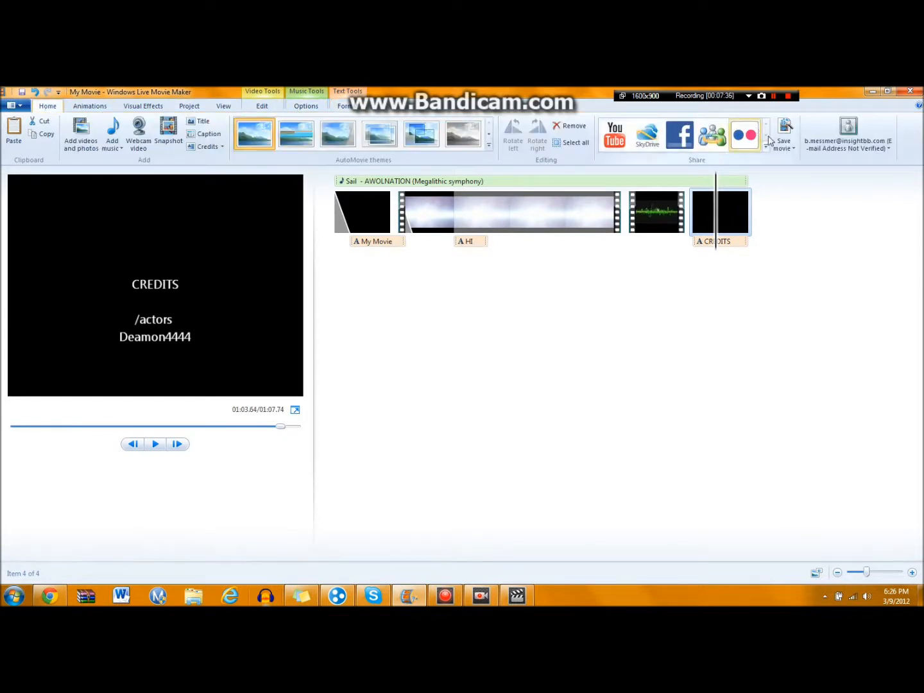
left_click(765, 128)
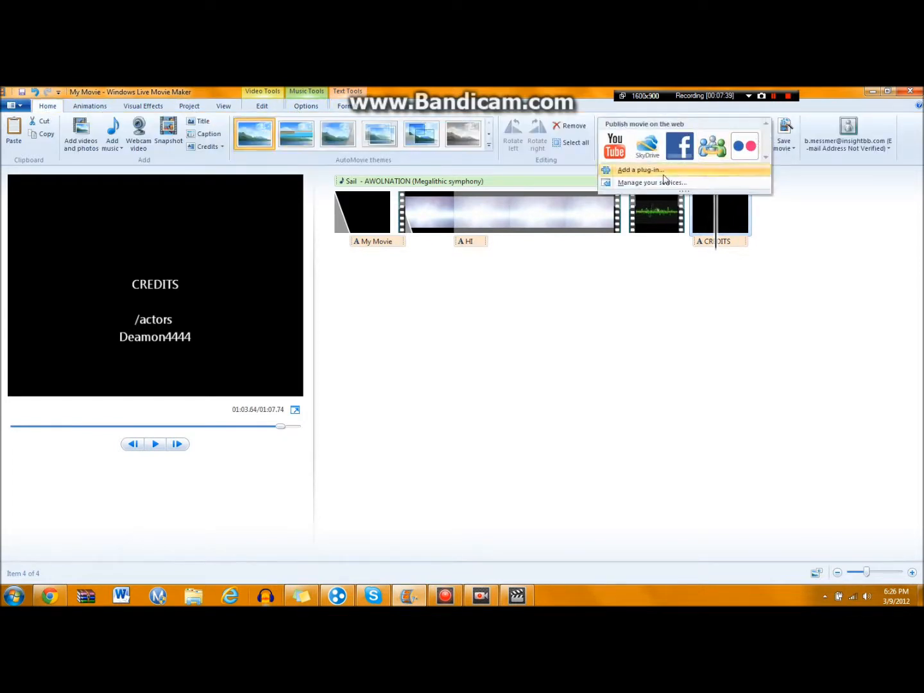
mouse_move(614, 147)
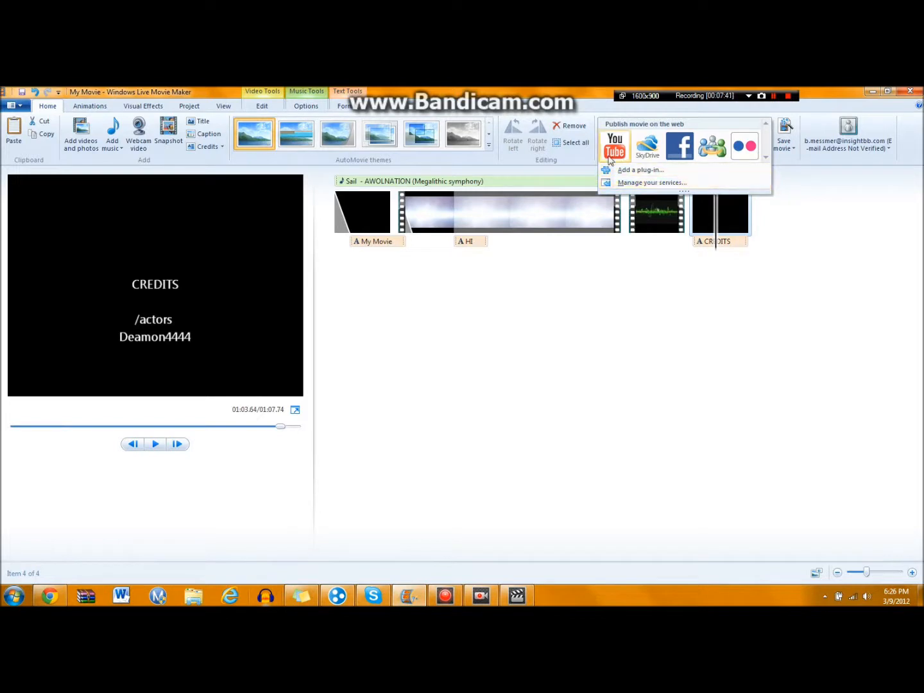
mouse_move(613, 146)
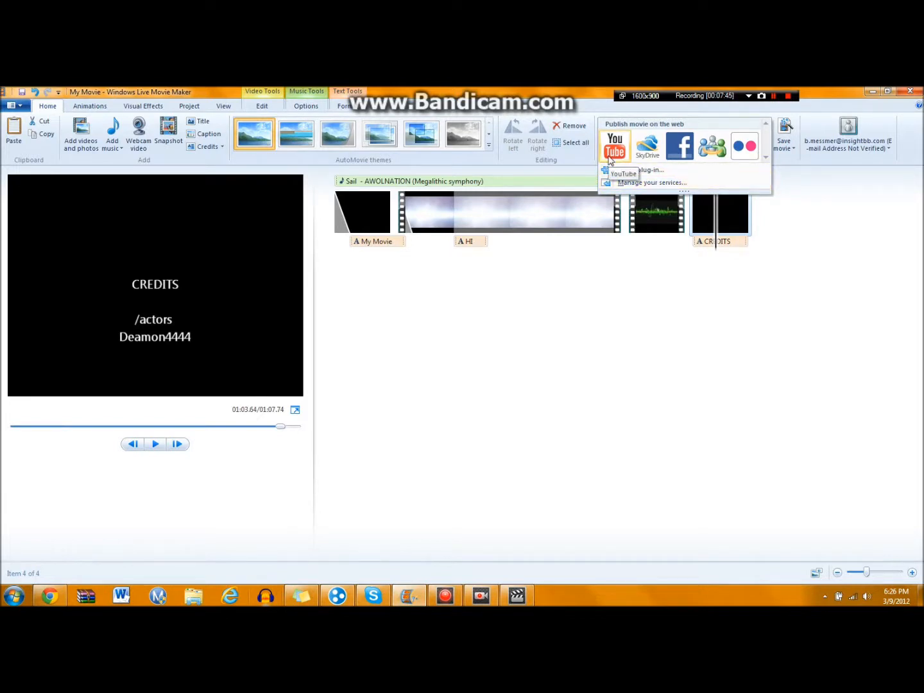
mouse_move(647, 146)
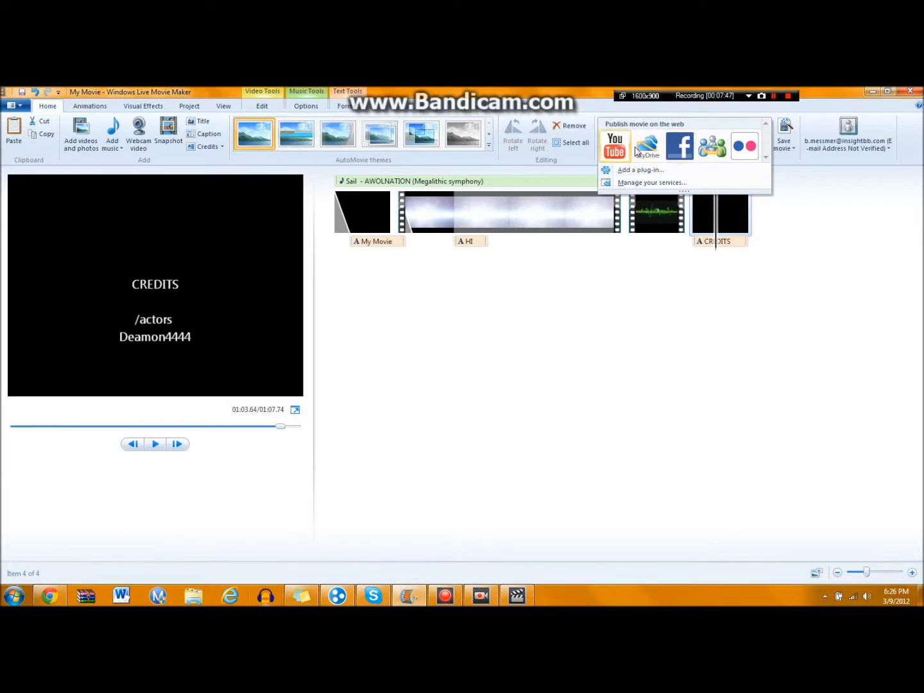
left_click(613, 143)
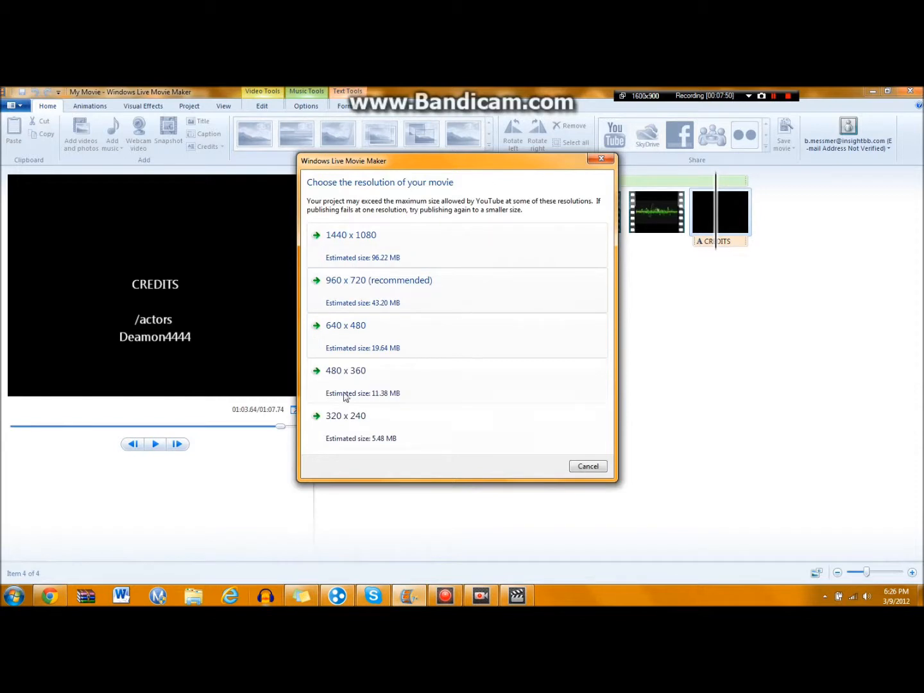
mouse_move(442, 312)
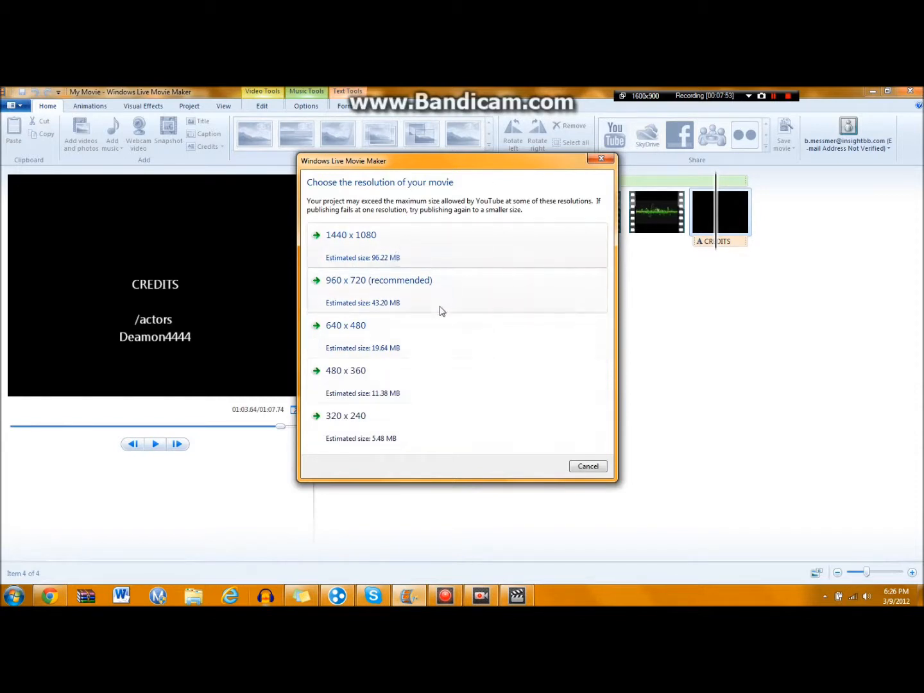
left_click(588, 466)
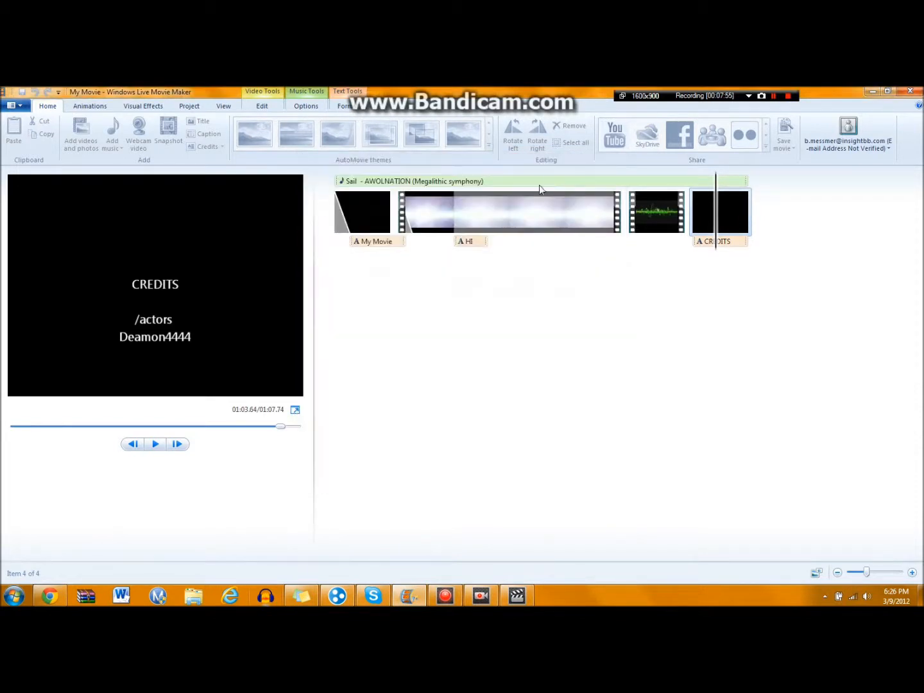
mouse_move(480, 287)
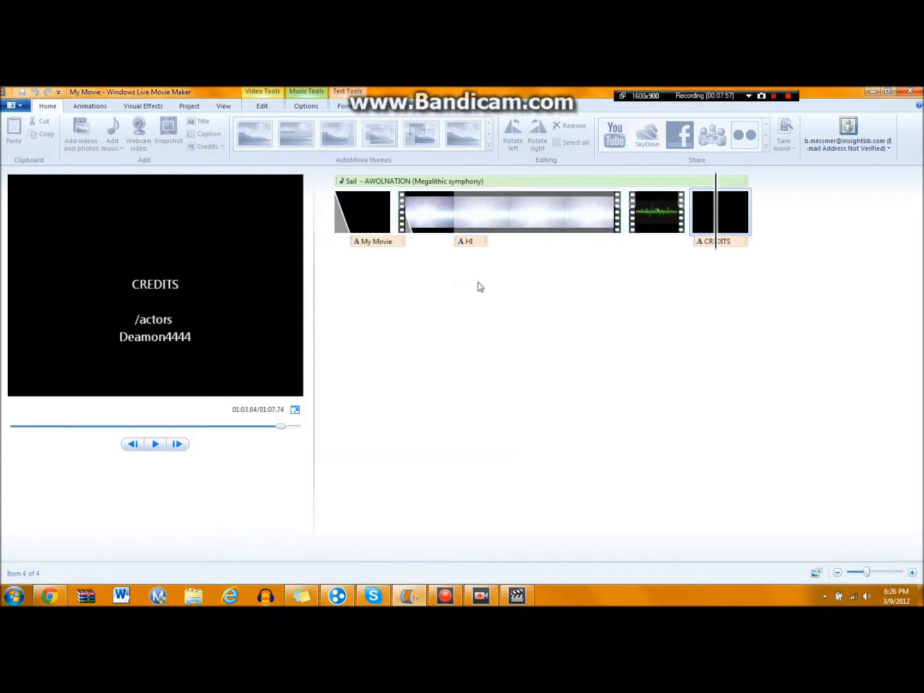
mouse_move(495, 278)
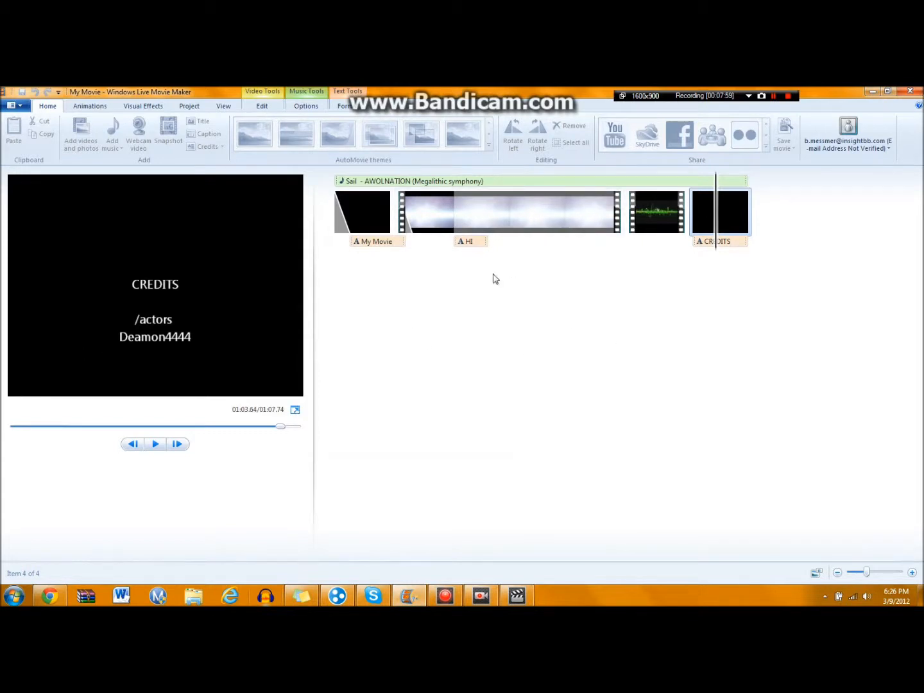
mouse_move(144, 229)
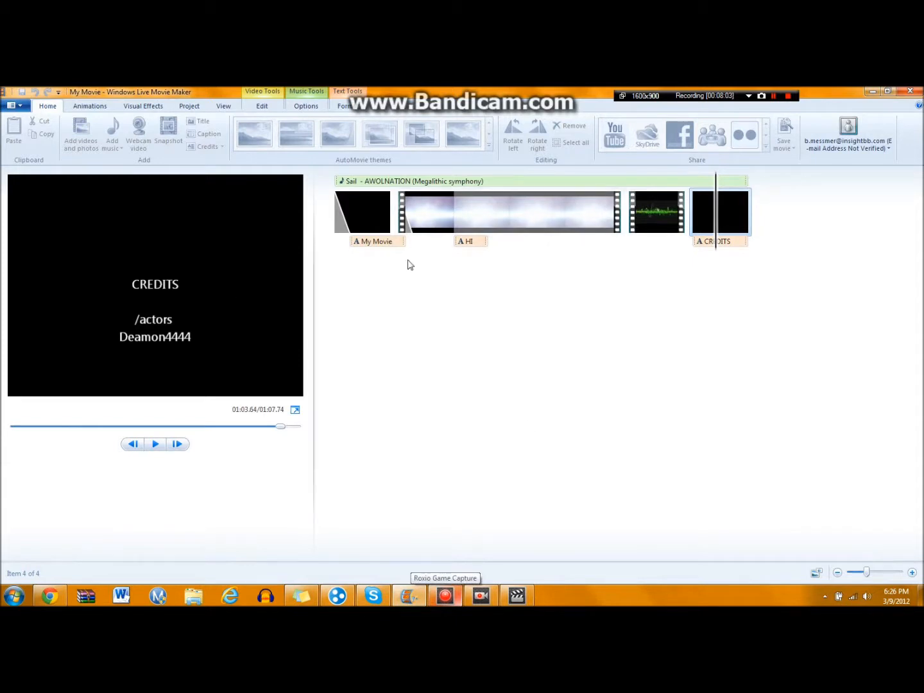
mouse_move(483, 585)
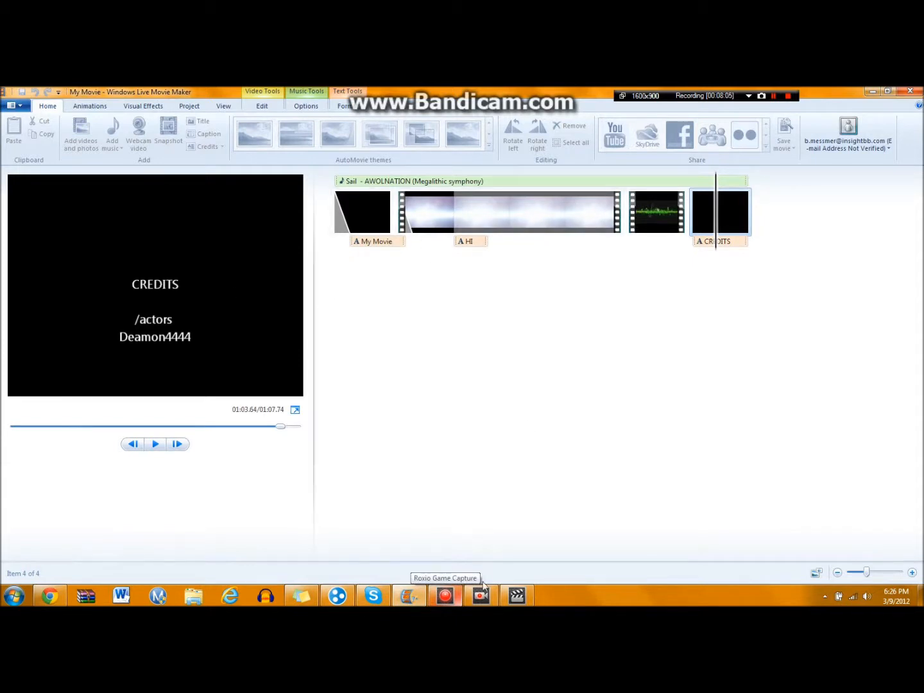
mouse_move(231, 341)
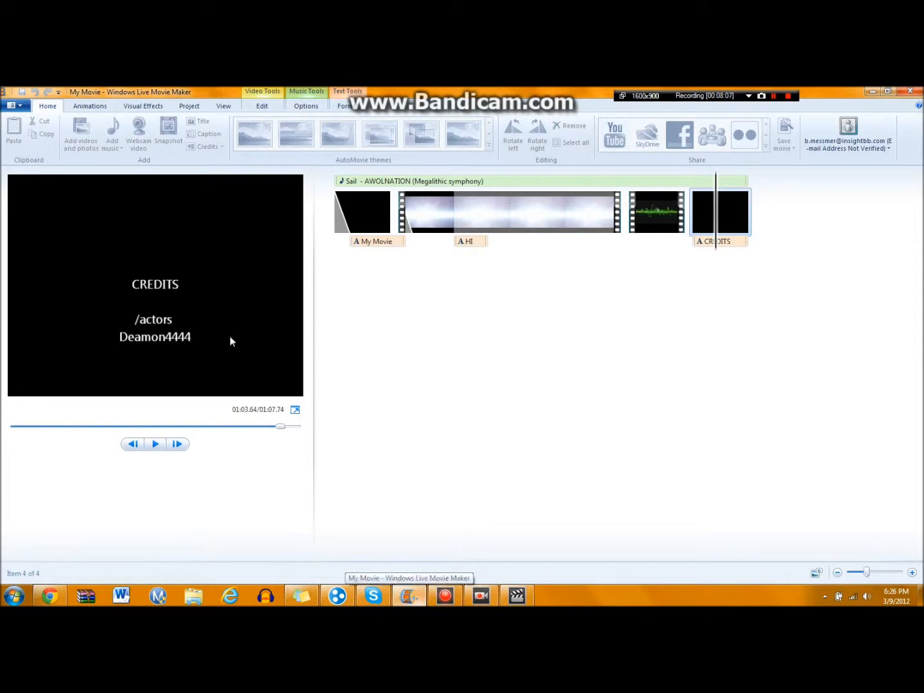
mouse_move(434, 290)
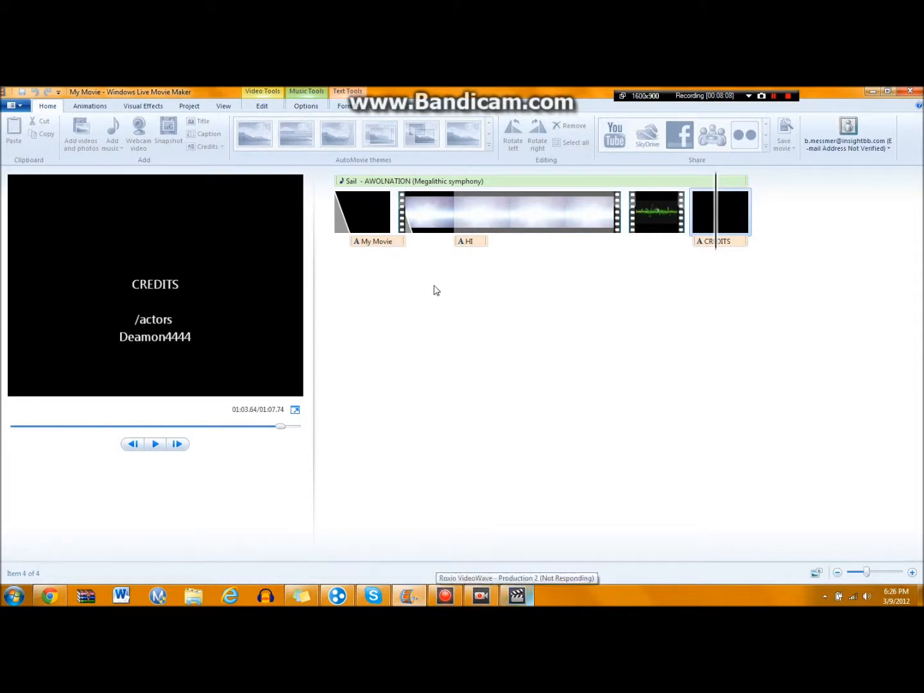
mouse_move(470, 396)
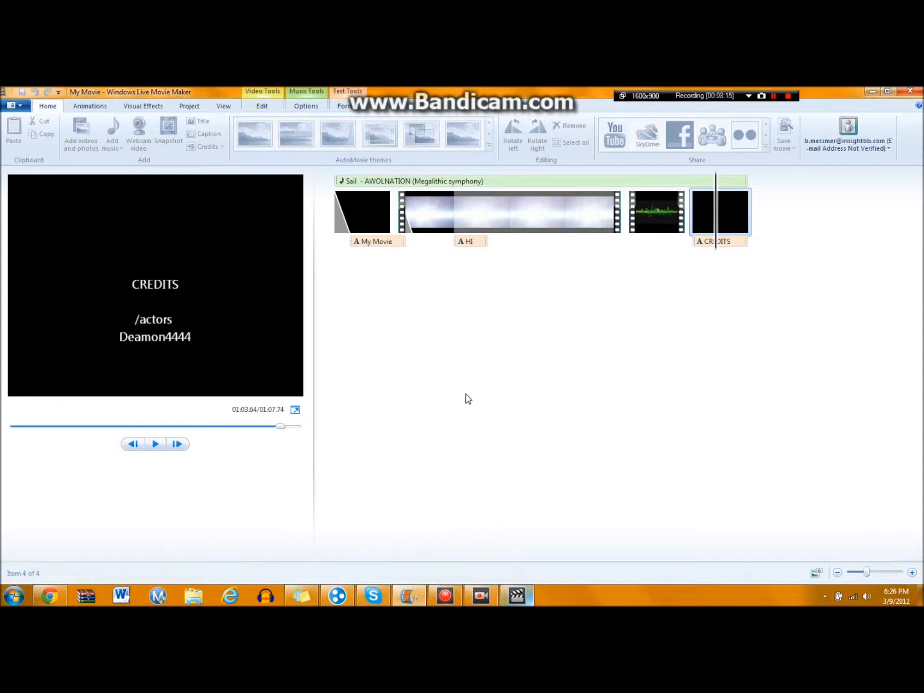
mouse_move(340, 570)
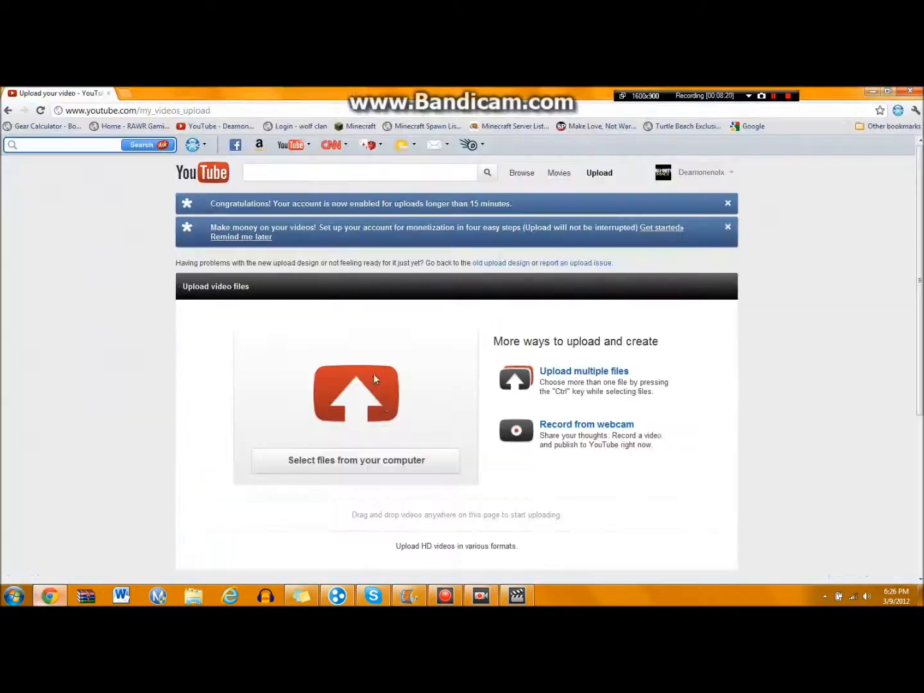
mouse_move(690, 178)
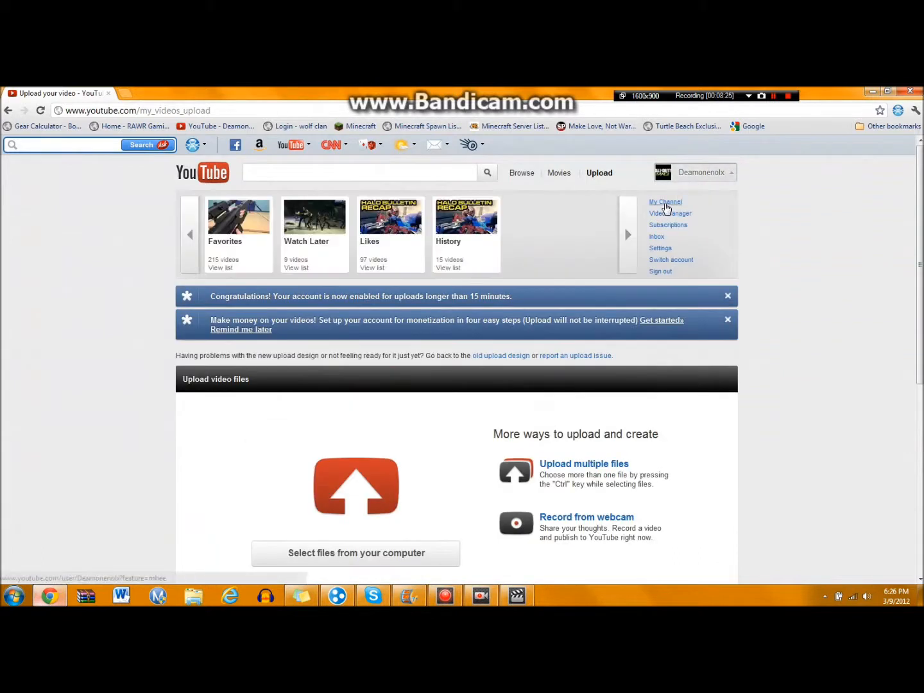
Step: View YouTube's upload page and the signed-in account's dropdown menu in the browser
left_click(665, 201)
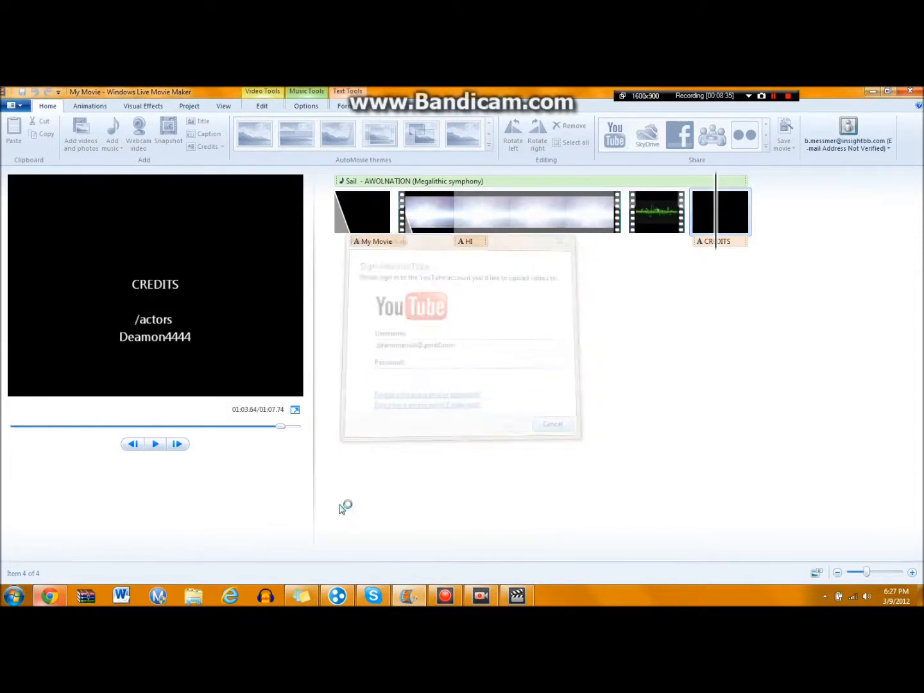
Step: Cancel the YouTube sign-in dialog, returning to the project with its credits card
left_click(552, 423)
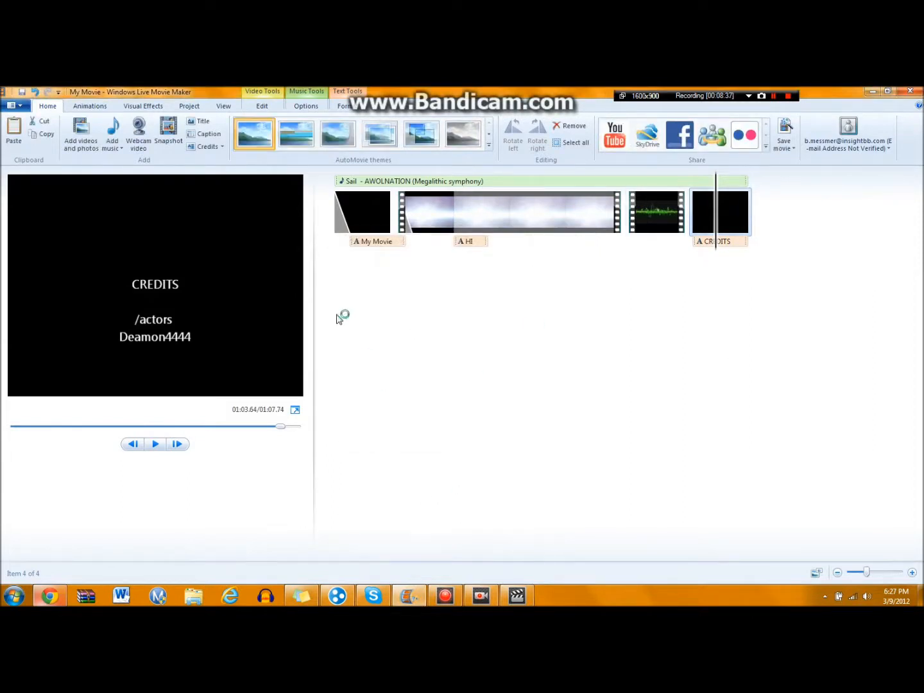
mouse_move(341, 300)
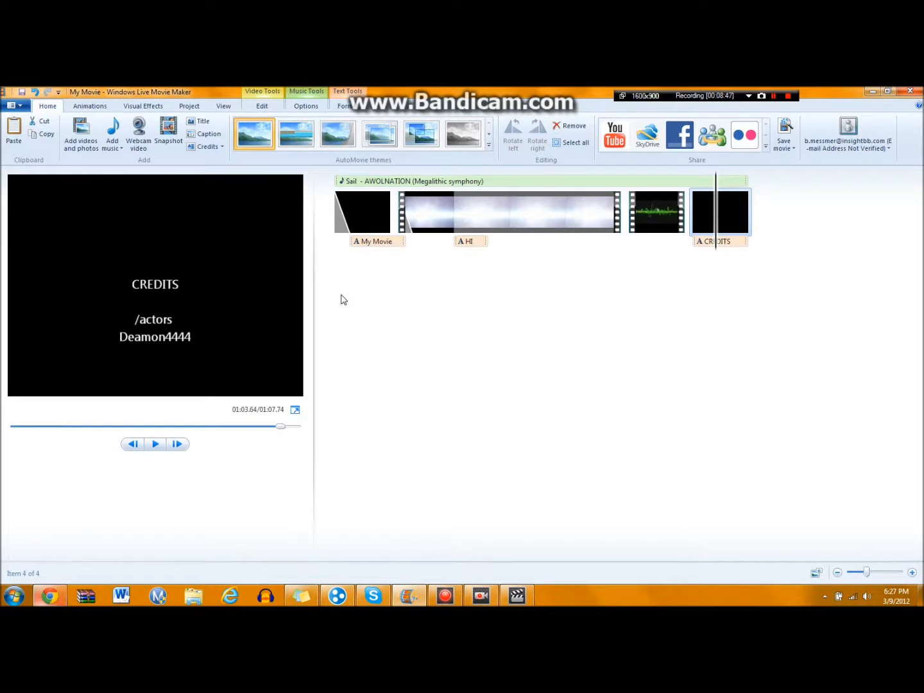
mouse_move(444, 224)
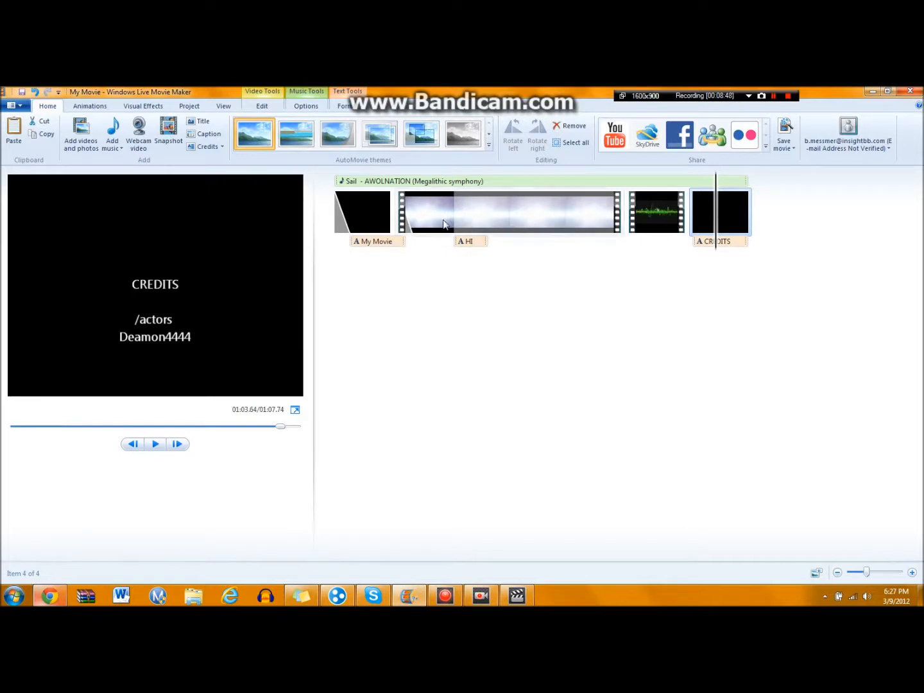